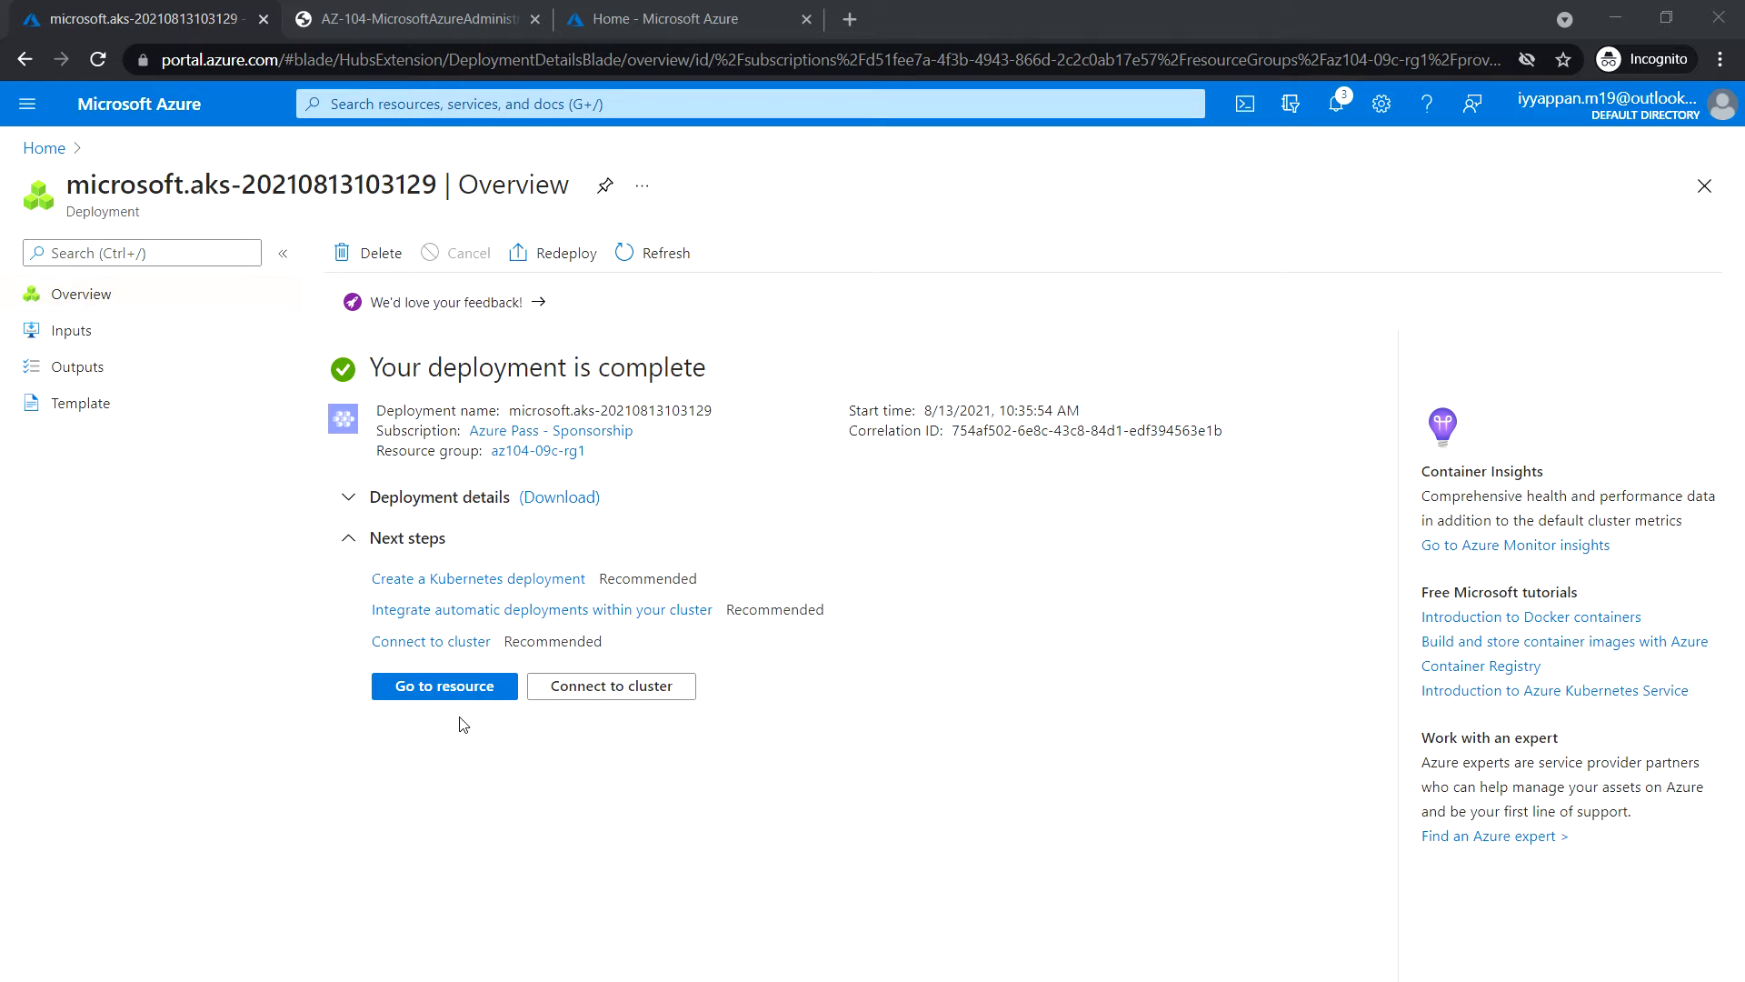
pyautogui.moveTo(443, 685)
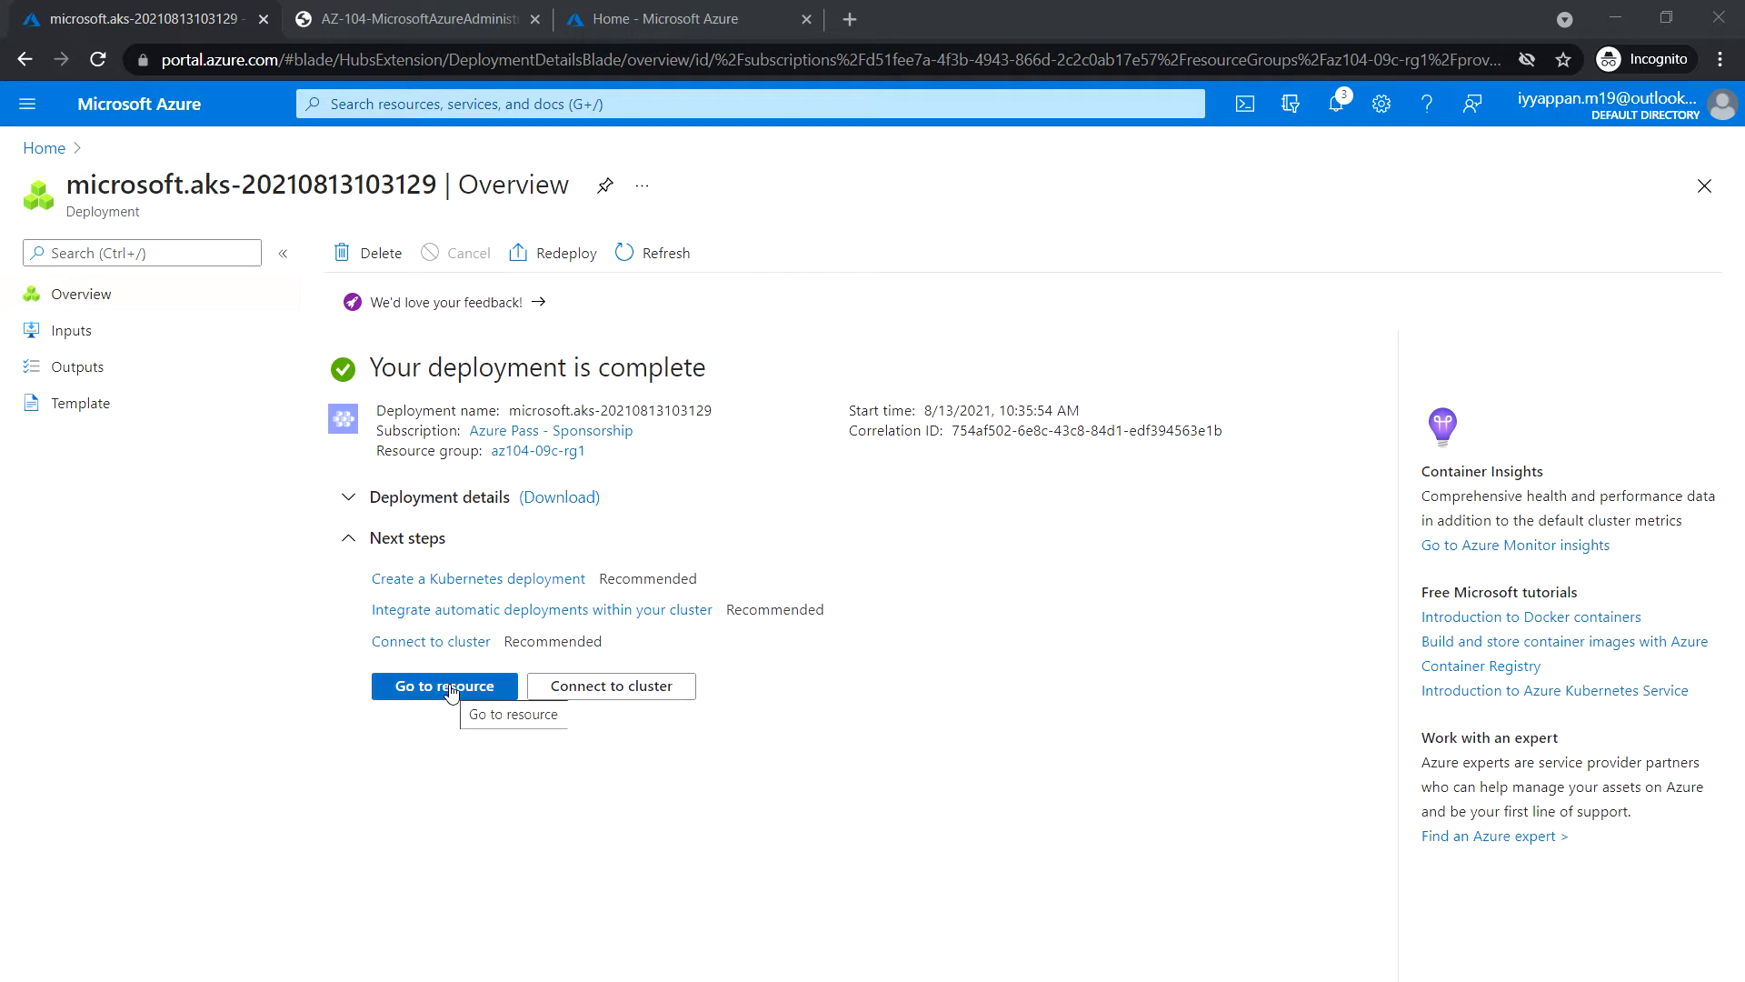
# Open the az104-9c-aks1 Kubernetes service from the completed deployment's Go to resource link.
pyautogui.click(443, 685)
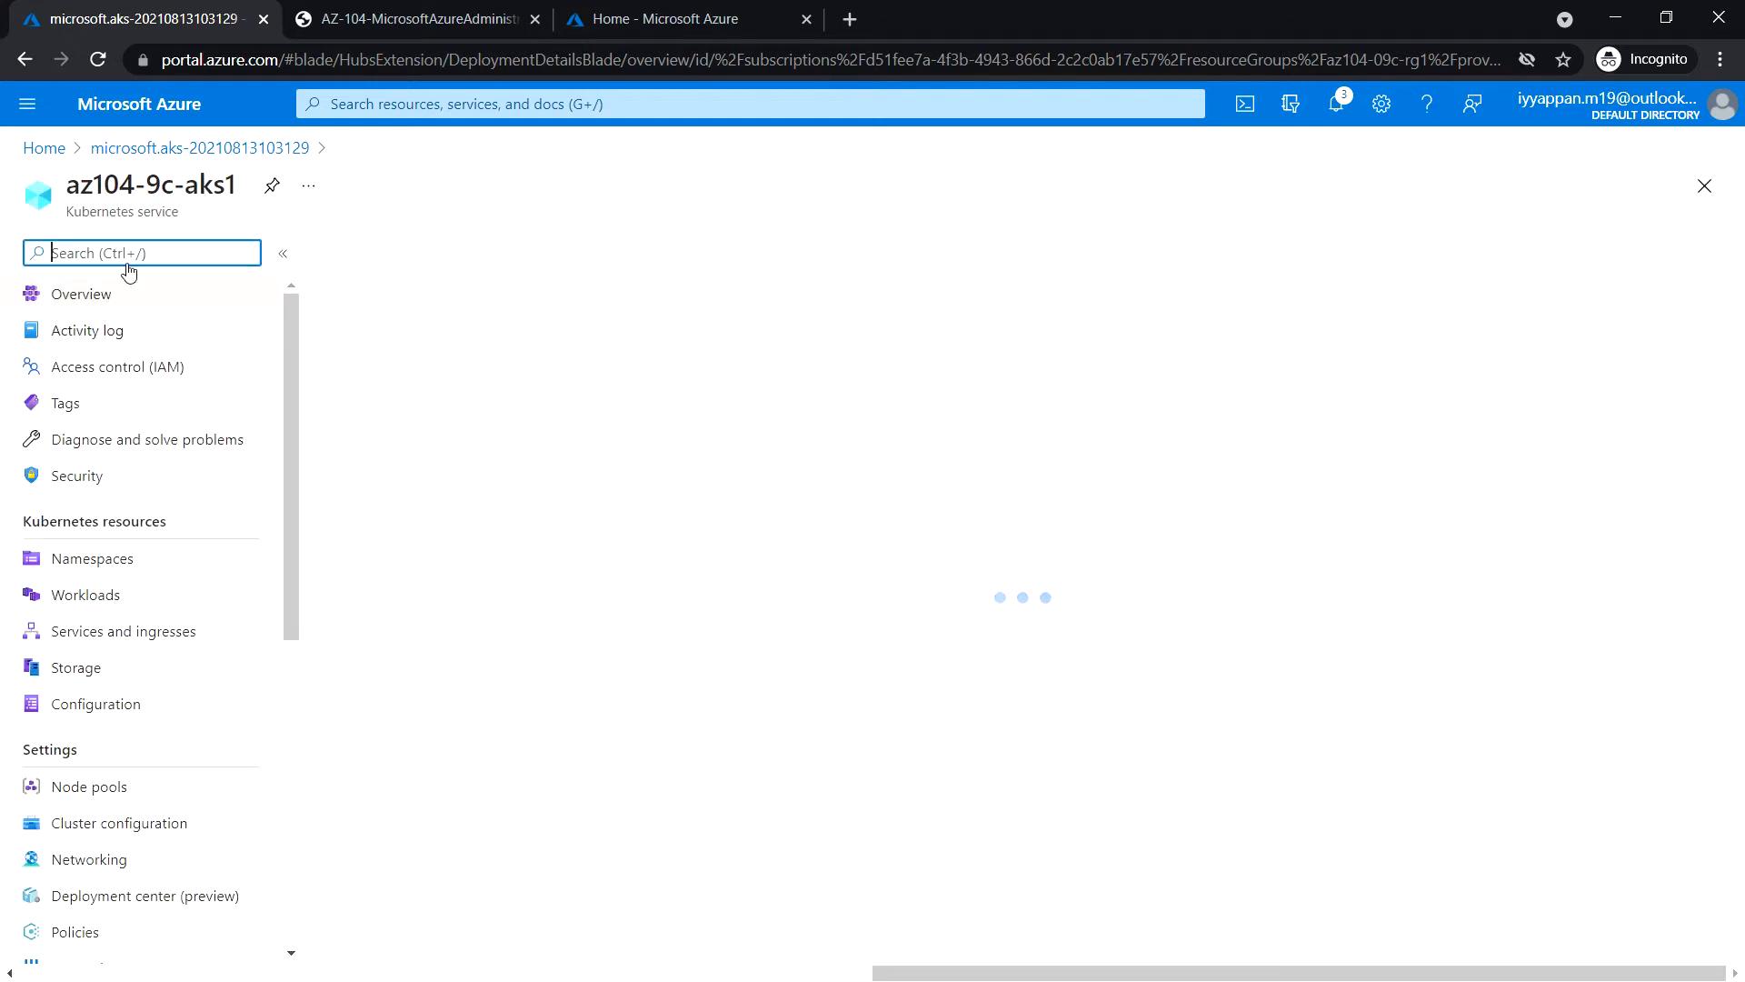
pyautogui.scroll(-3)
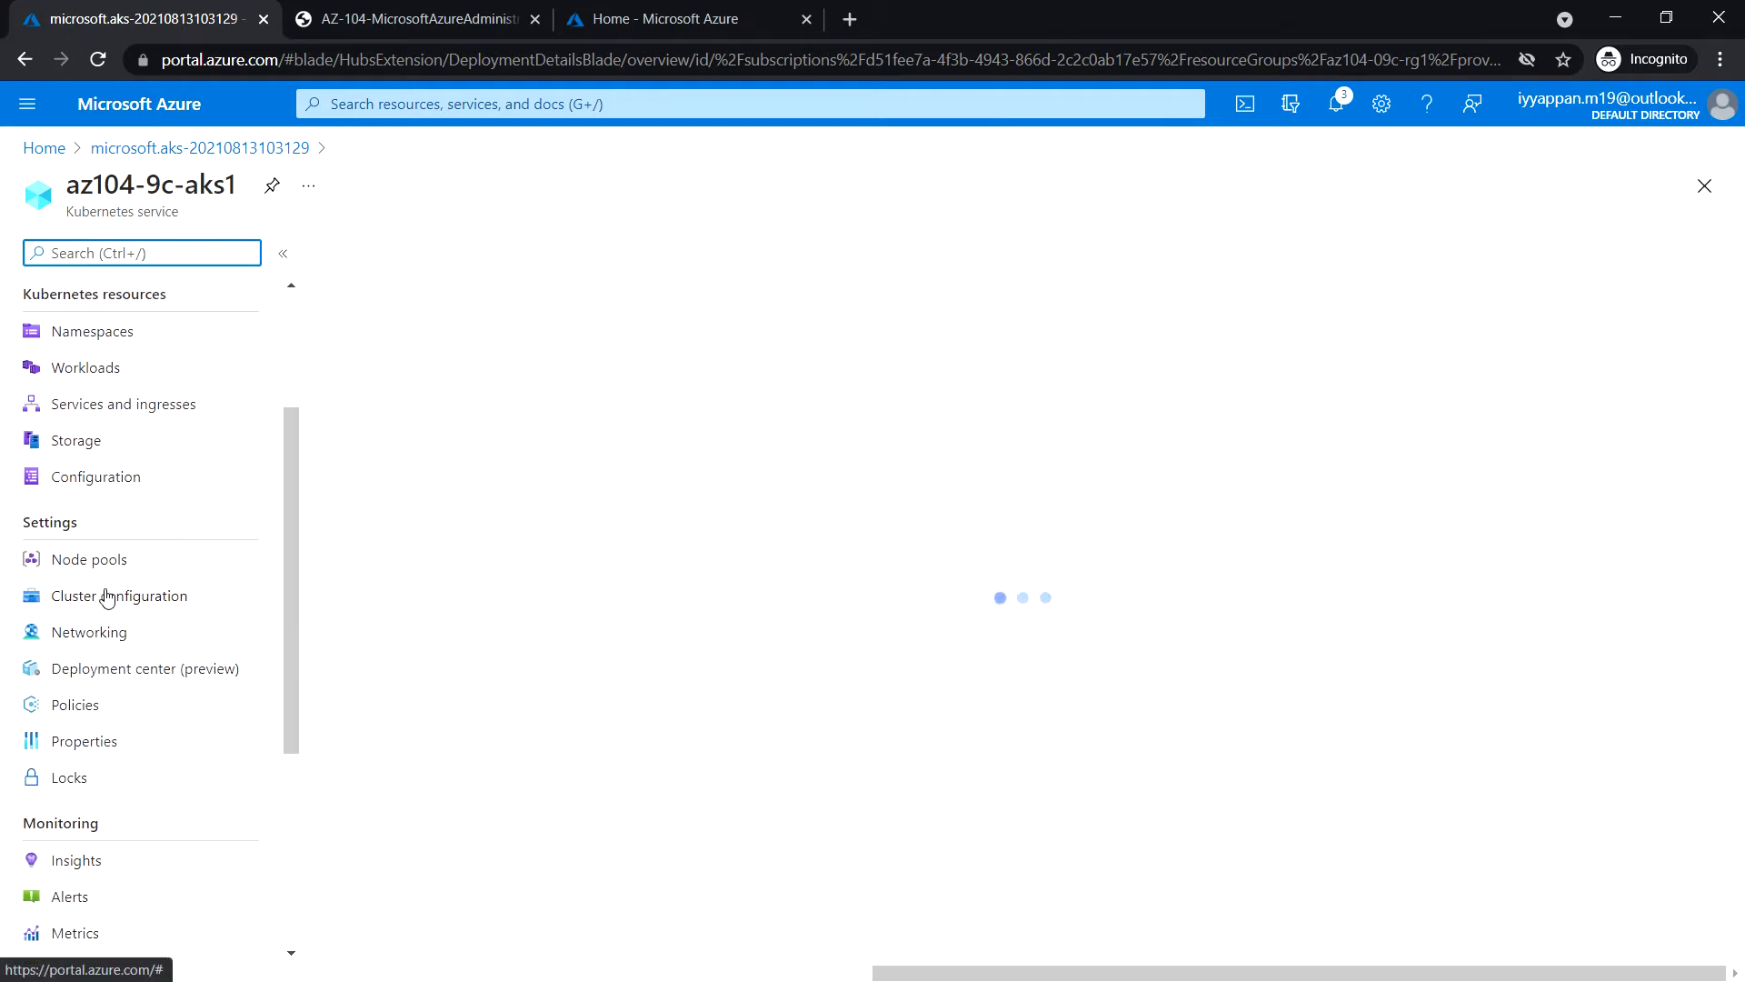
# Show Node pools and confirm agentpool is Succeeded, Running, with 3/3 nodes ready.
pyautogui.click(89, 559)
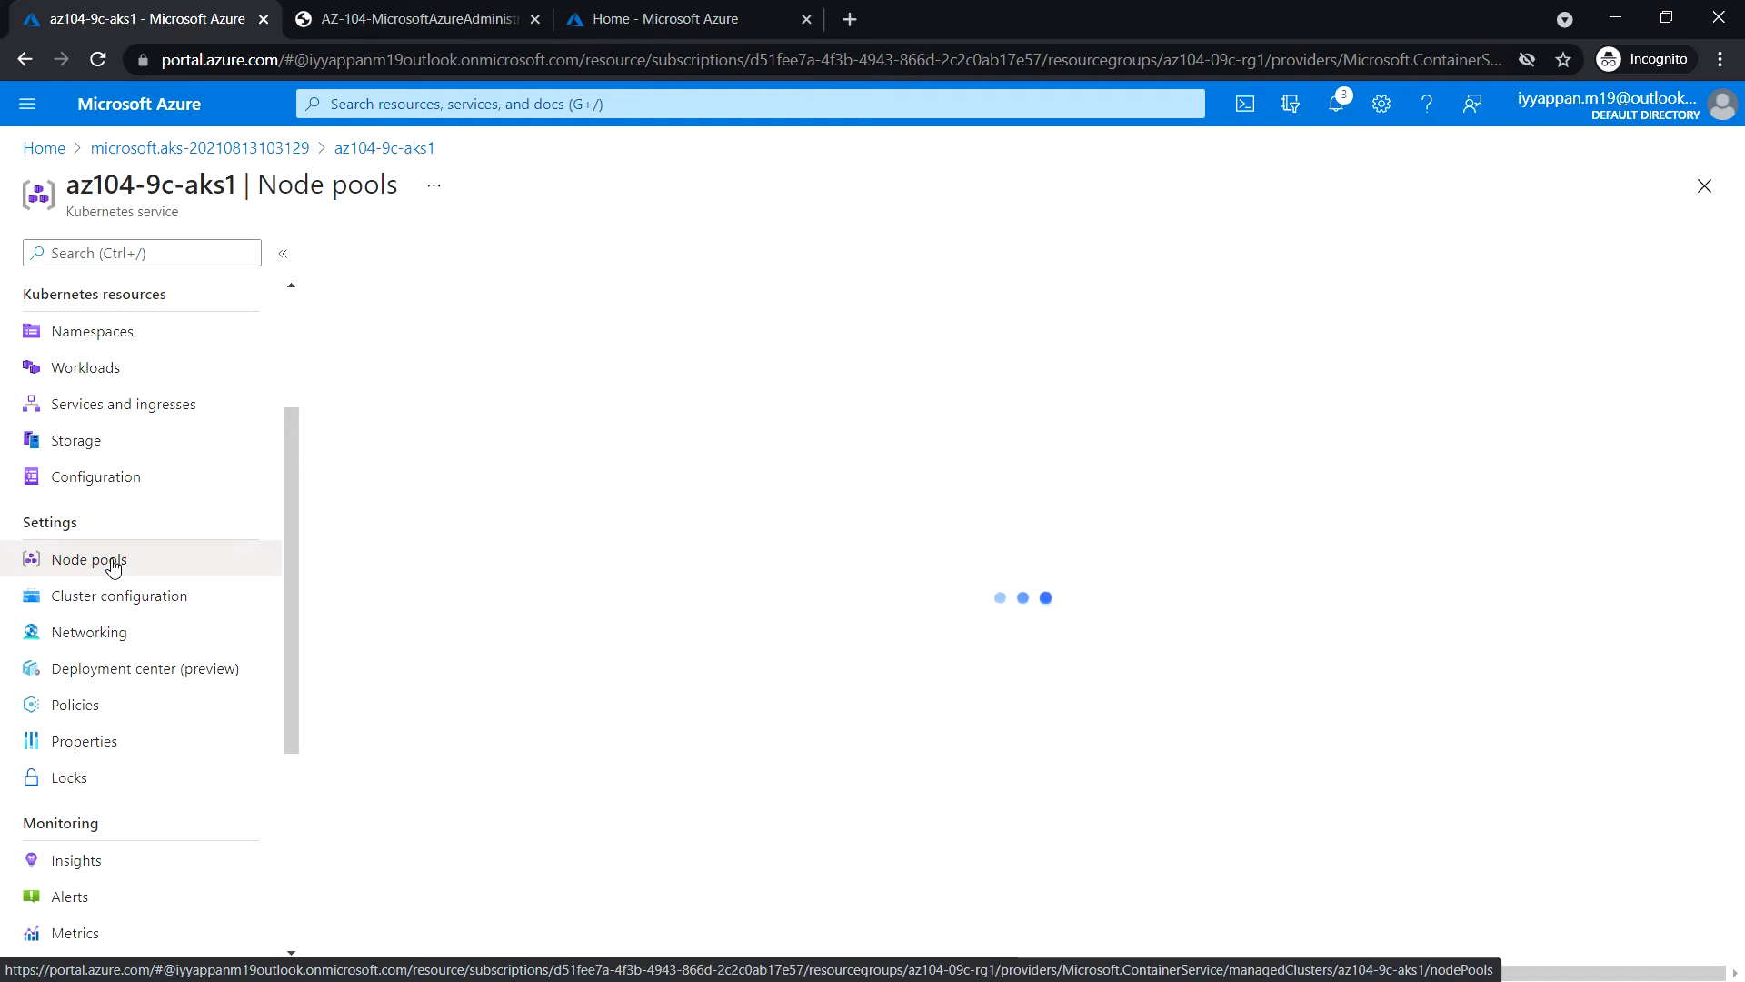
pyautogui.click(89, 559)
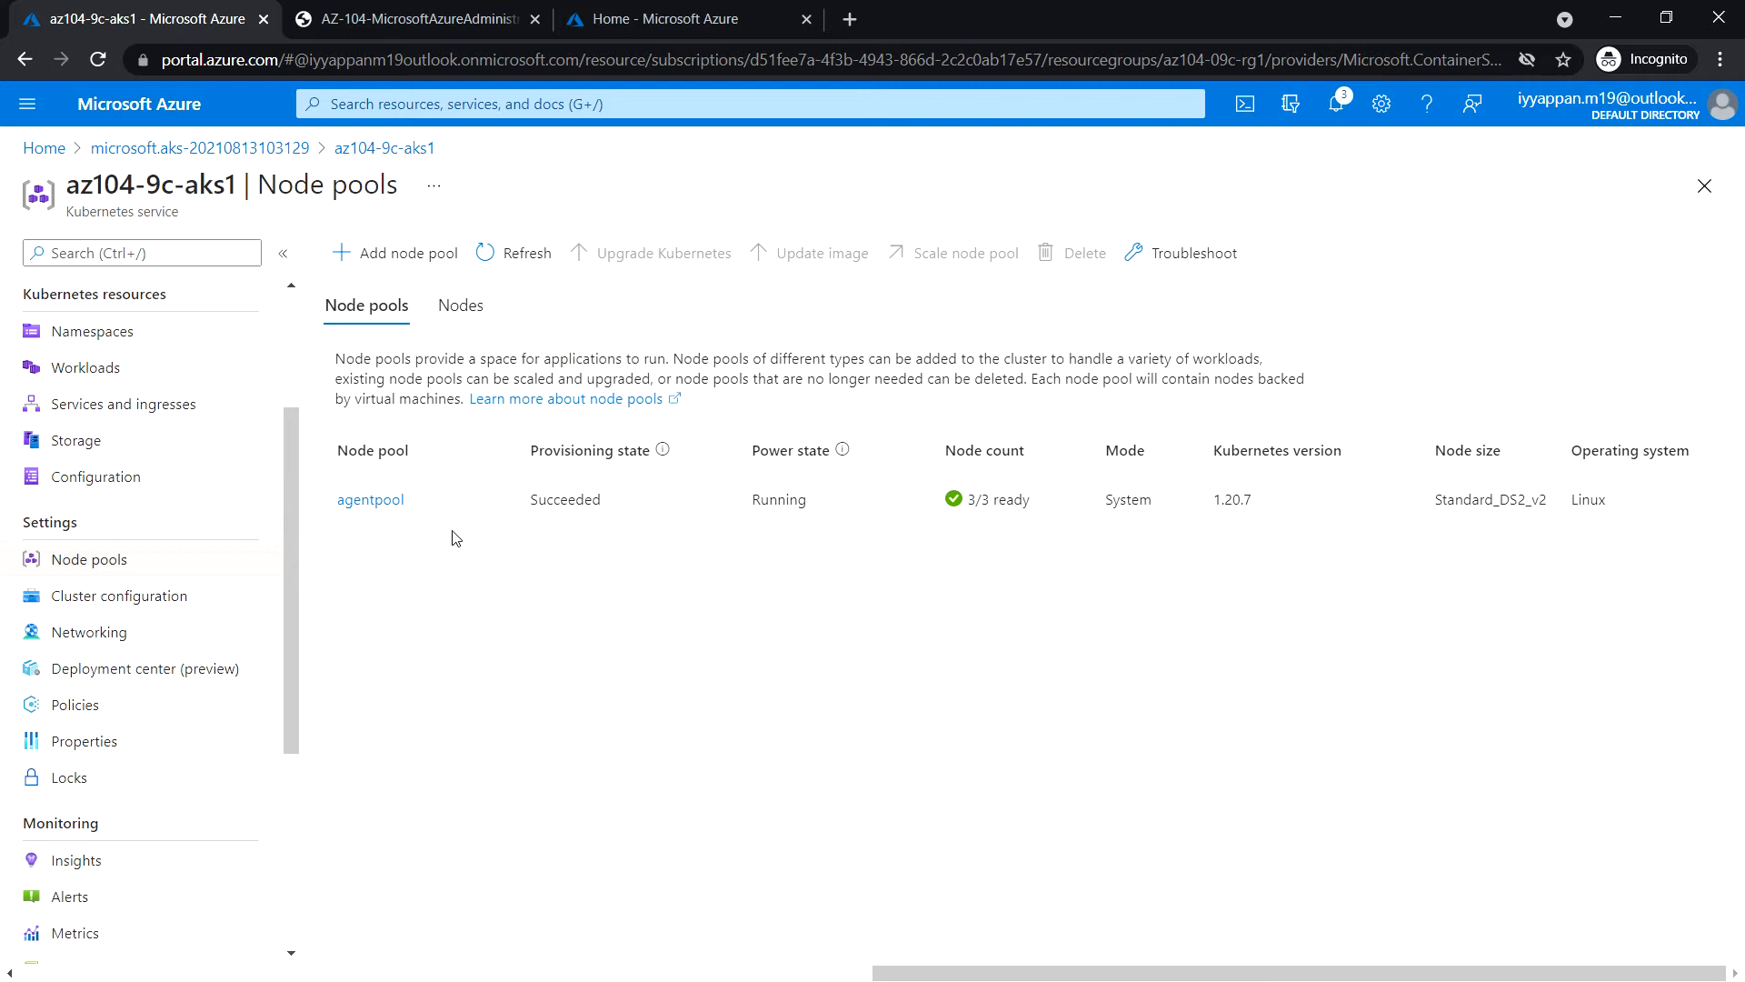
pyautogui.moveTo(370, 499)
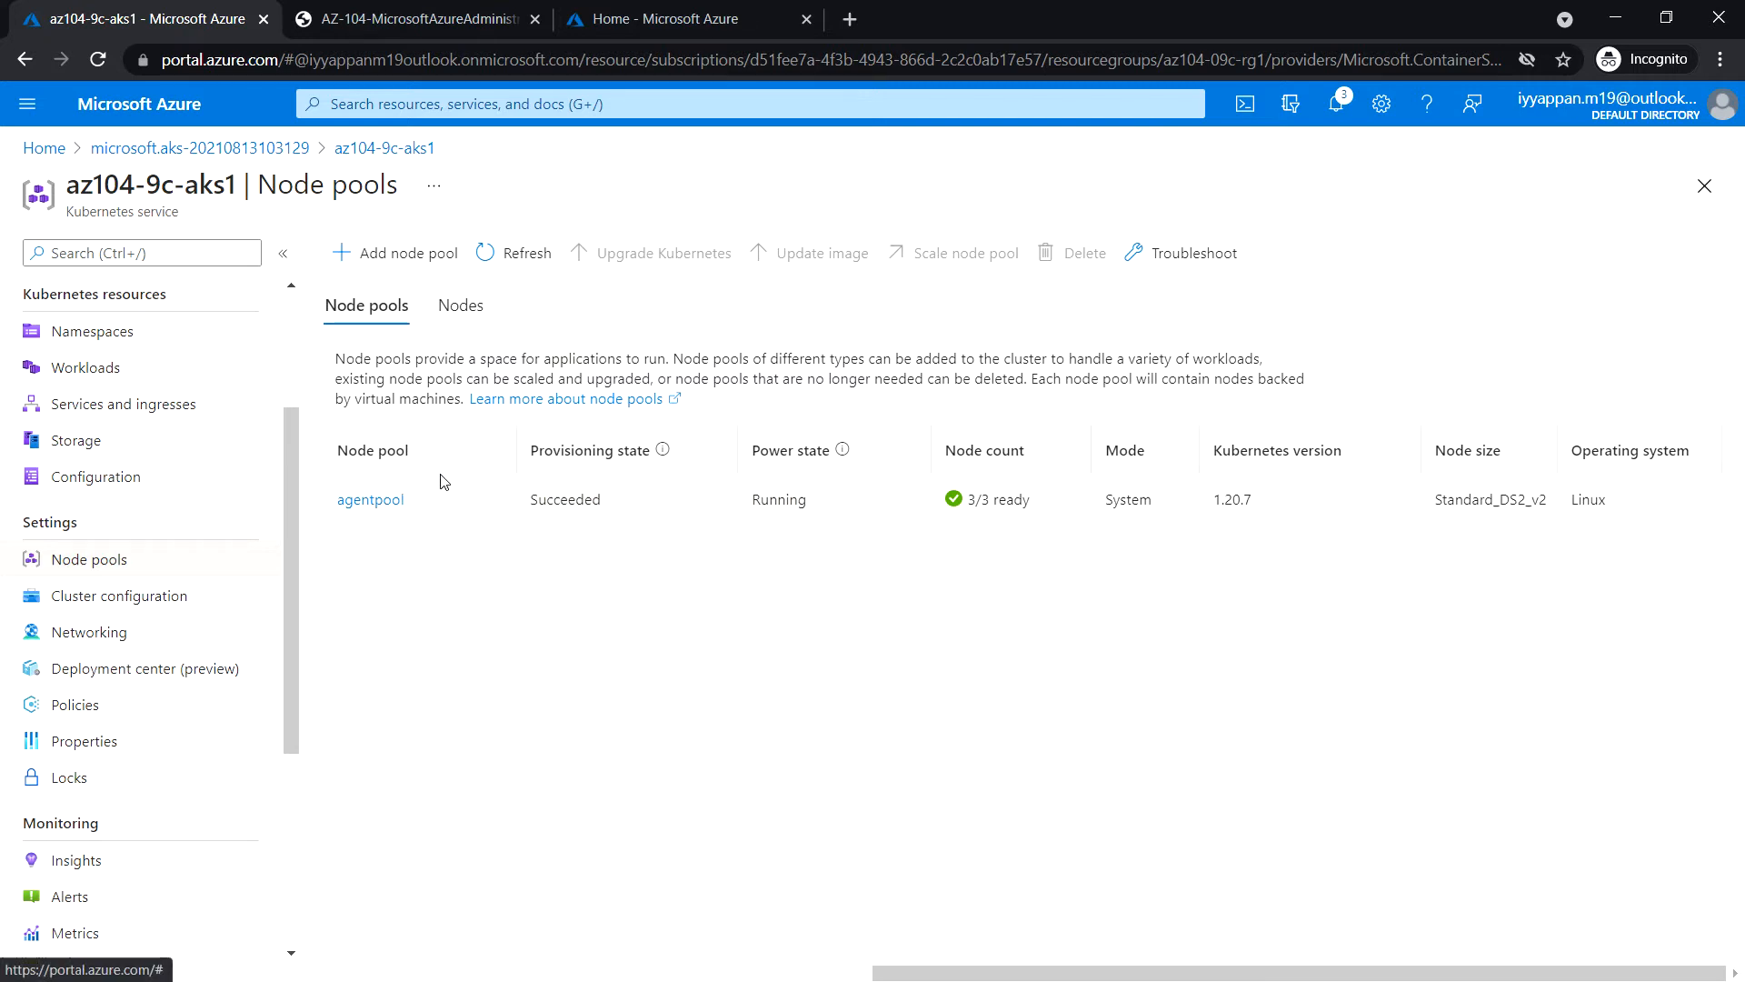
pyautogui.moveTo(371, 499)
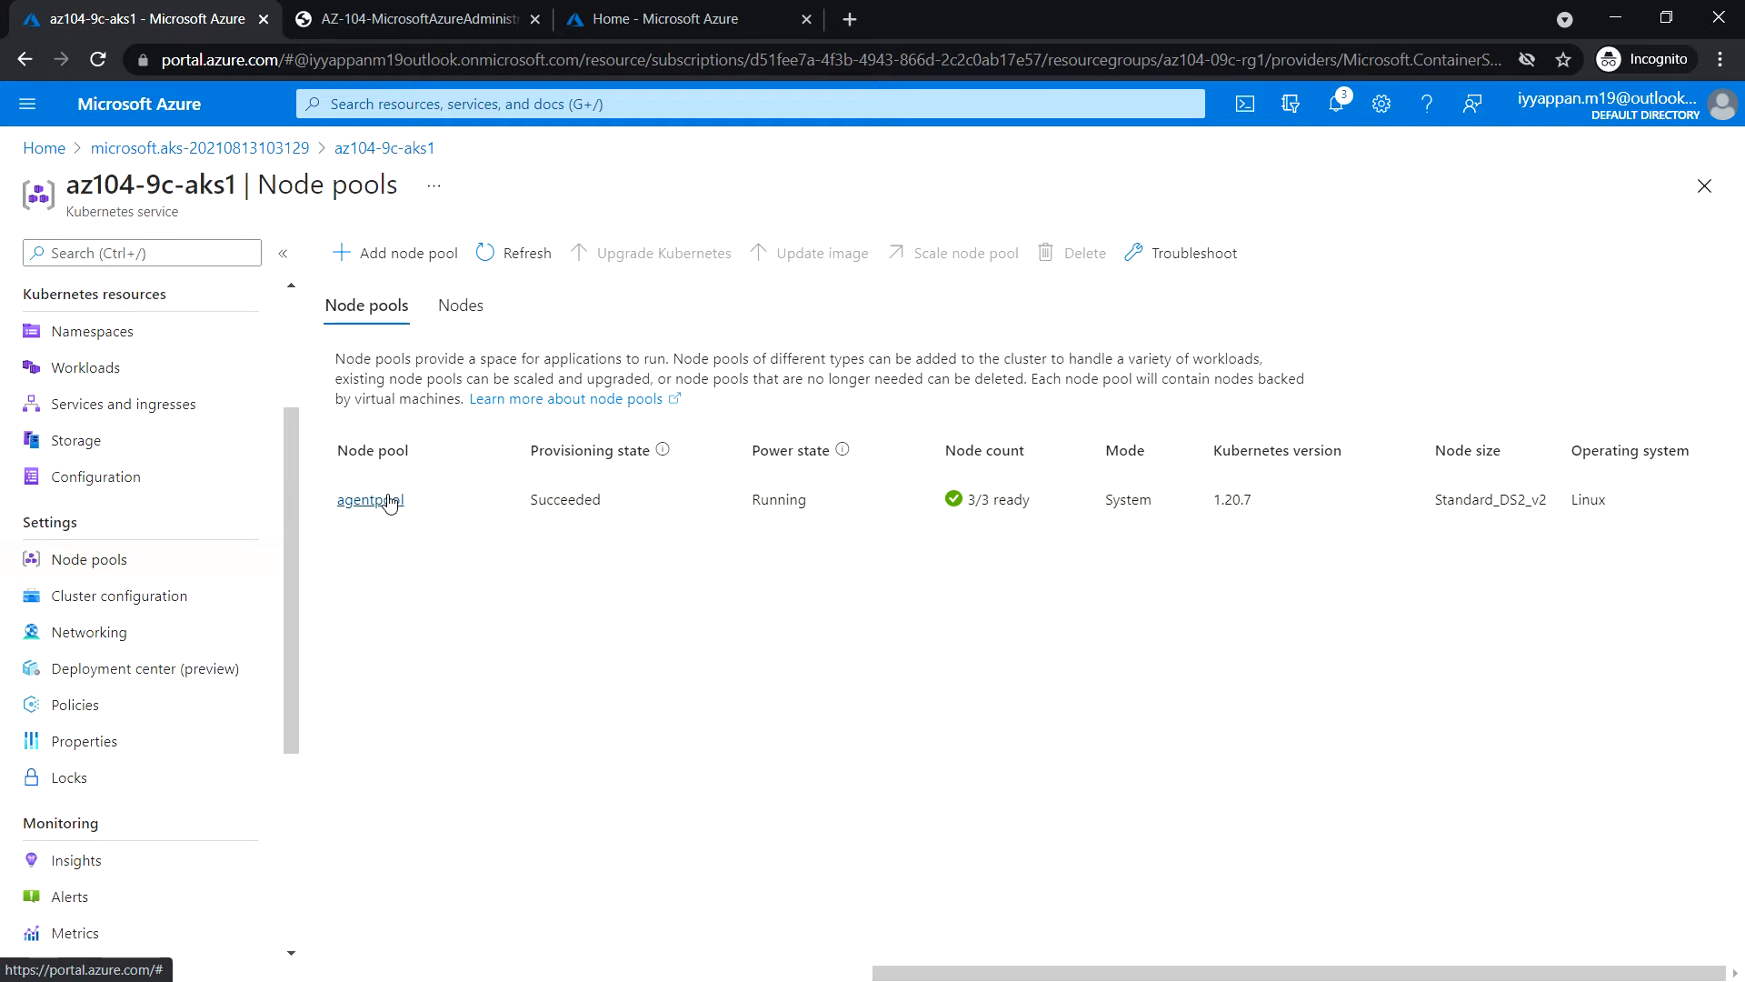
pyautogui.moveTo(1244, 103)
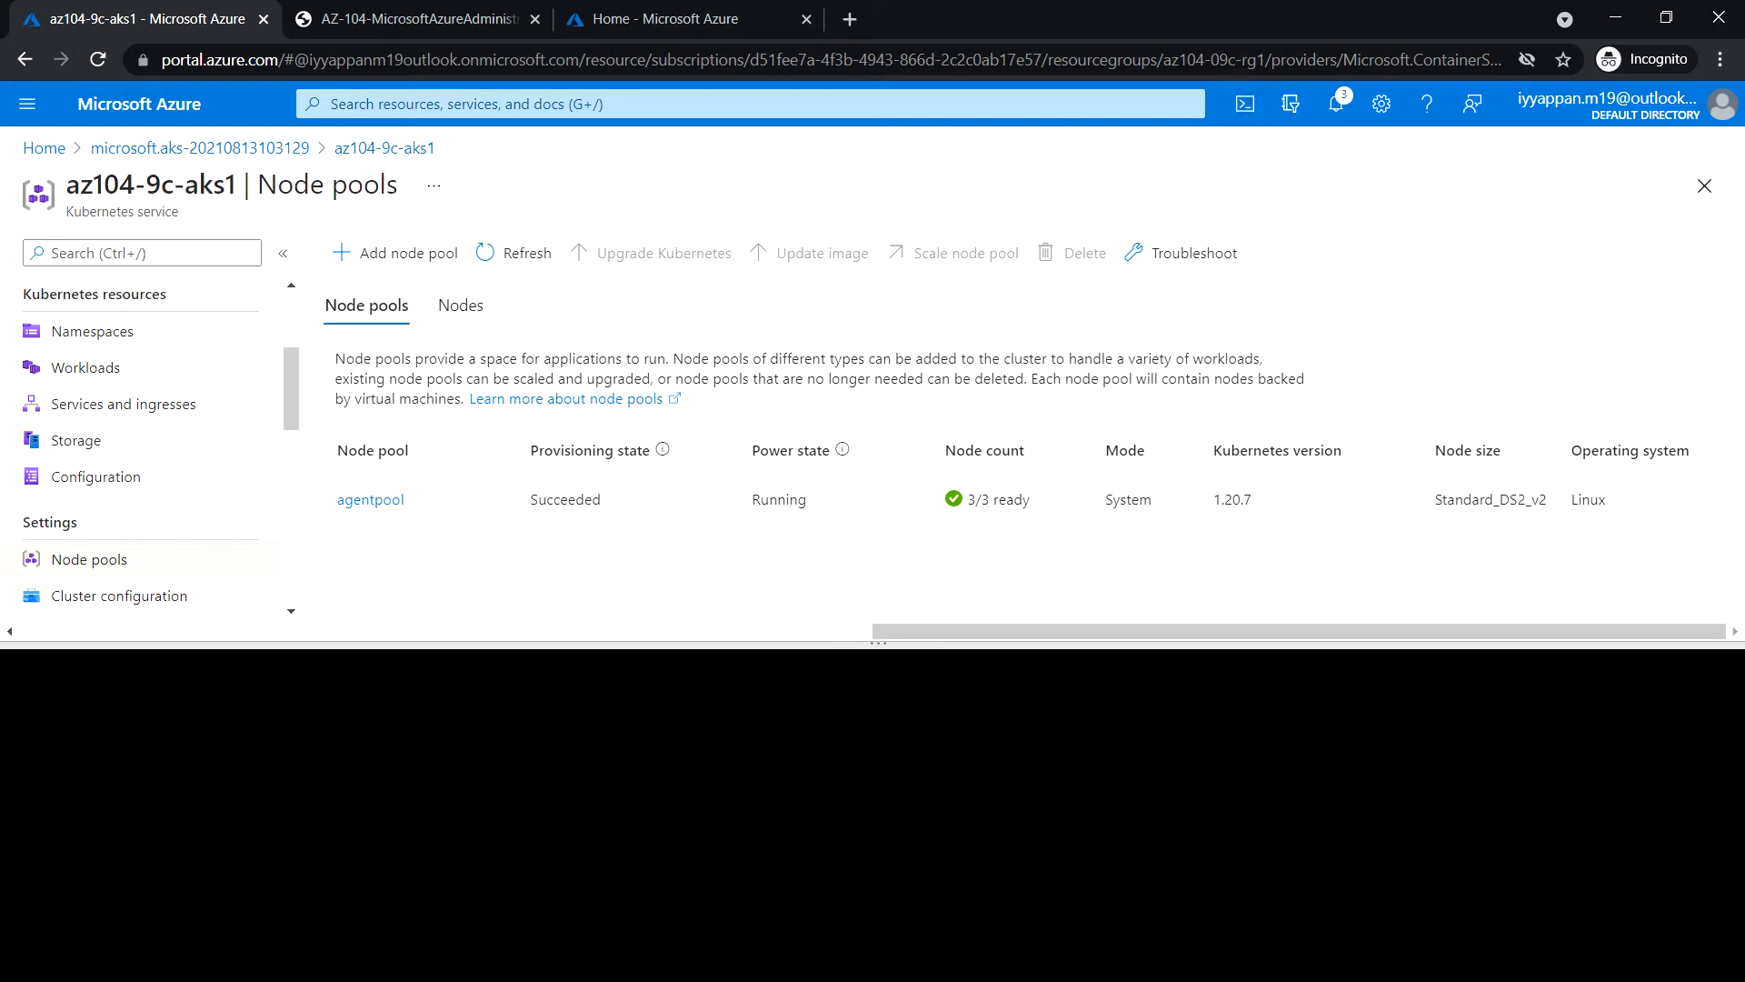
# Launch Cloud Shell and switch its environment from PowerShell to Bash.
pyautogui.click(1243, 104)
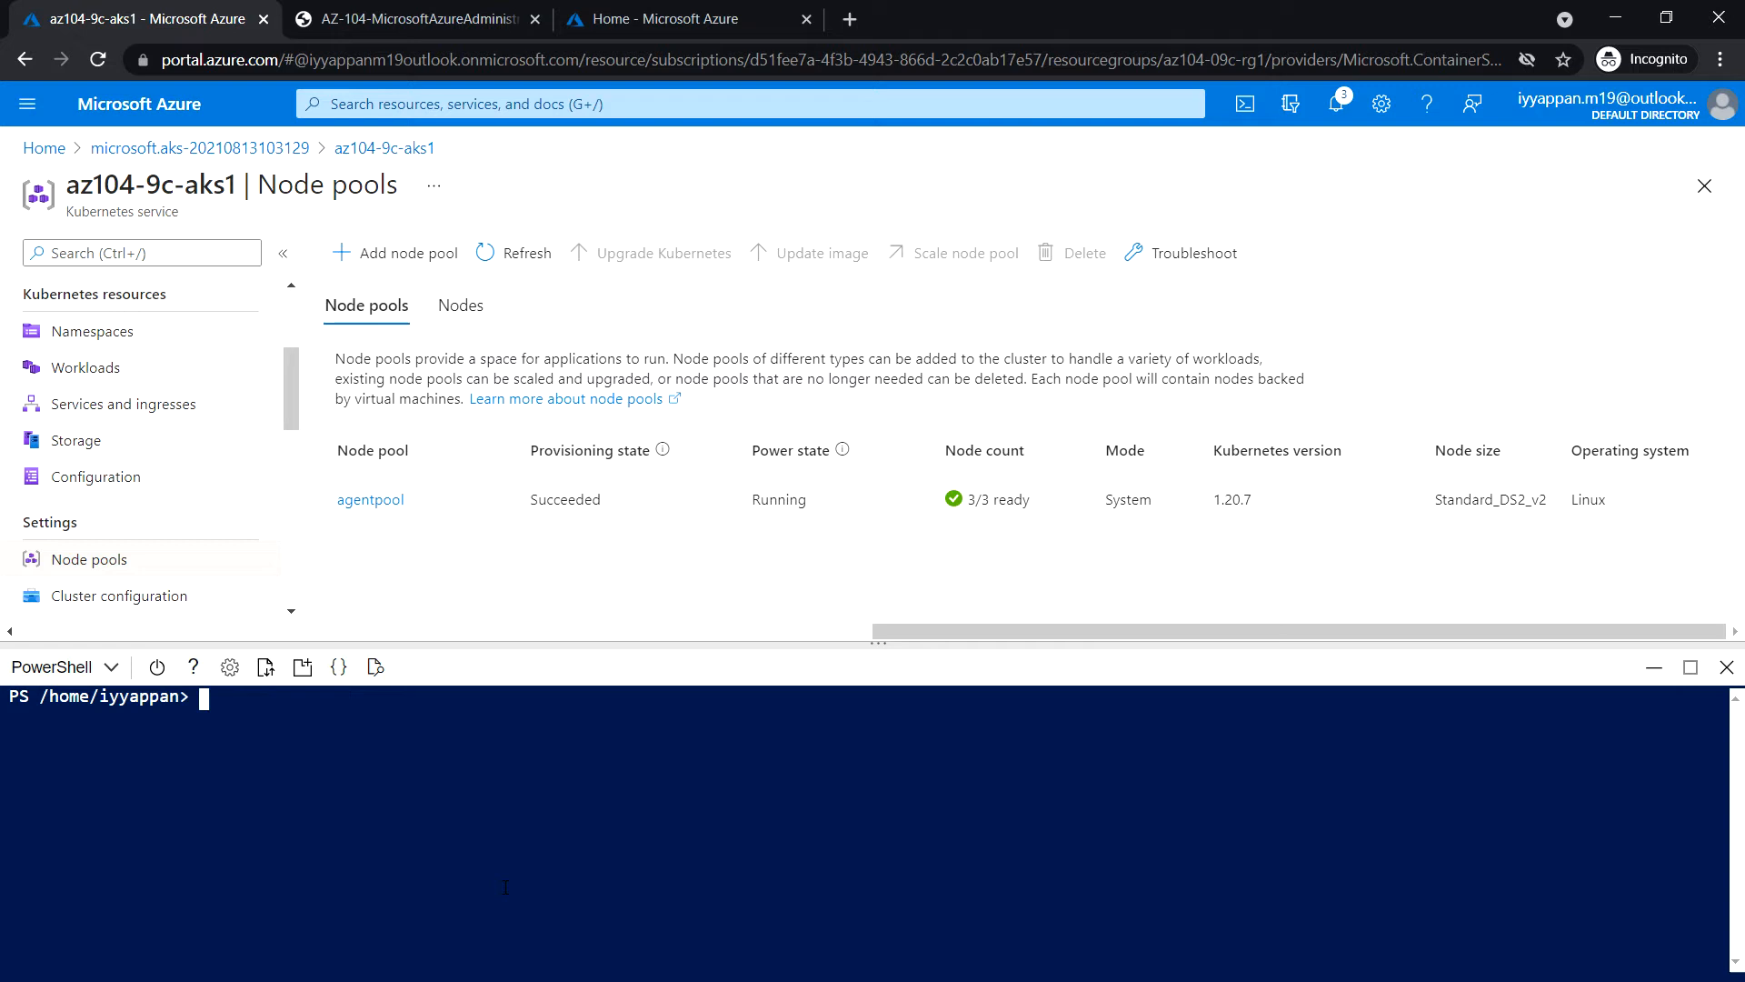
pyautogui.click(110, 666)
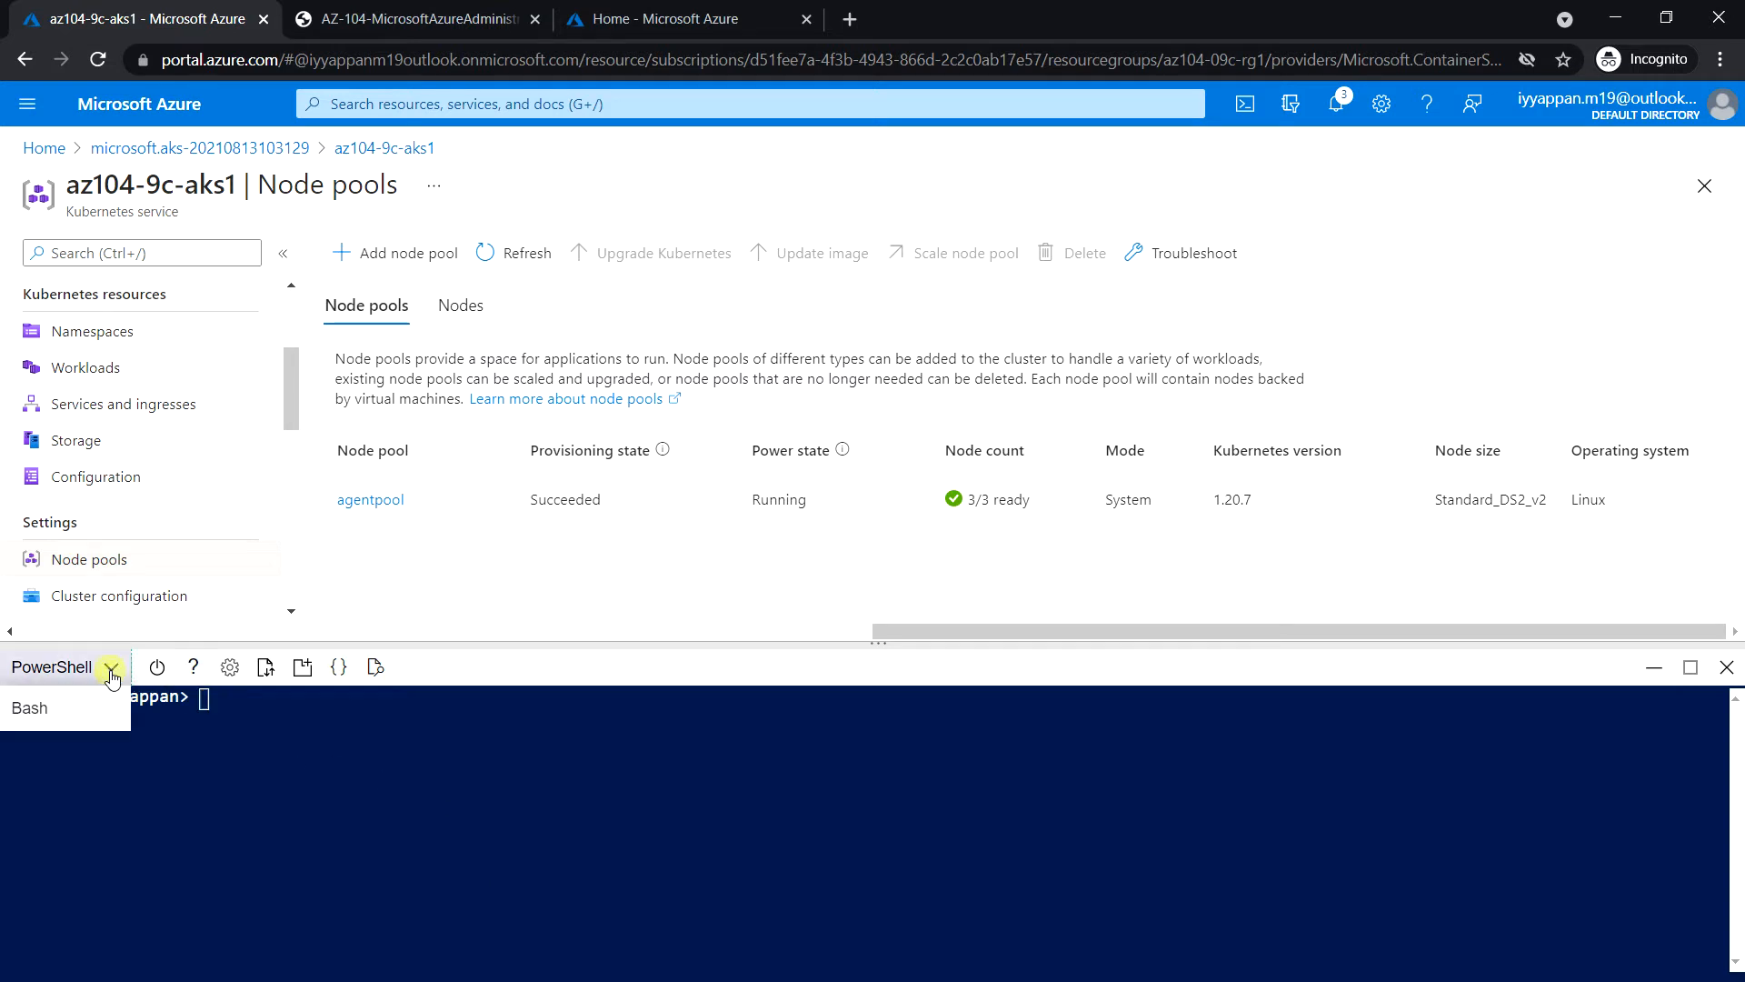
pyautogui.click(29, 708)
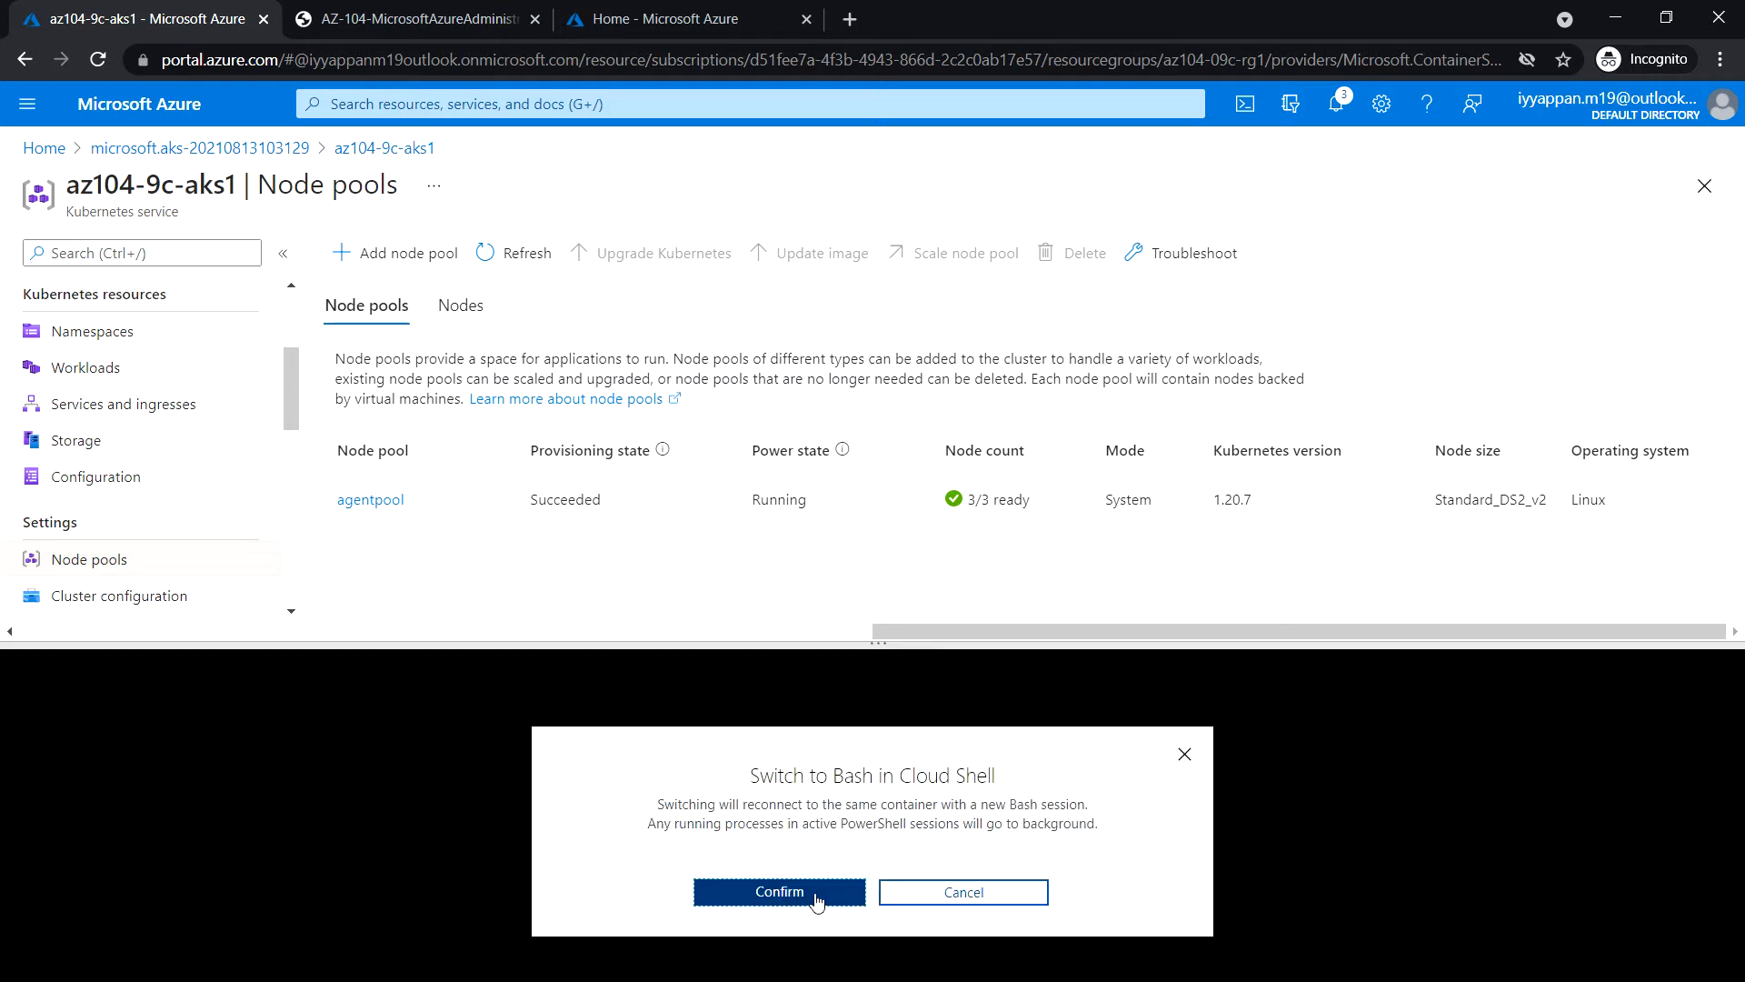
pyautogui.click(779, 892)
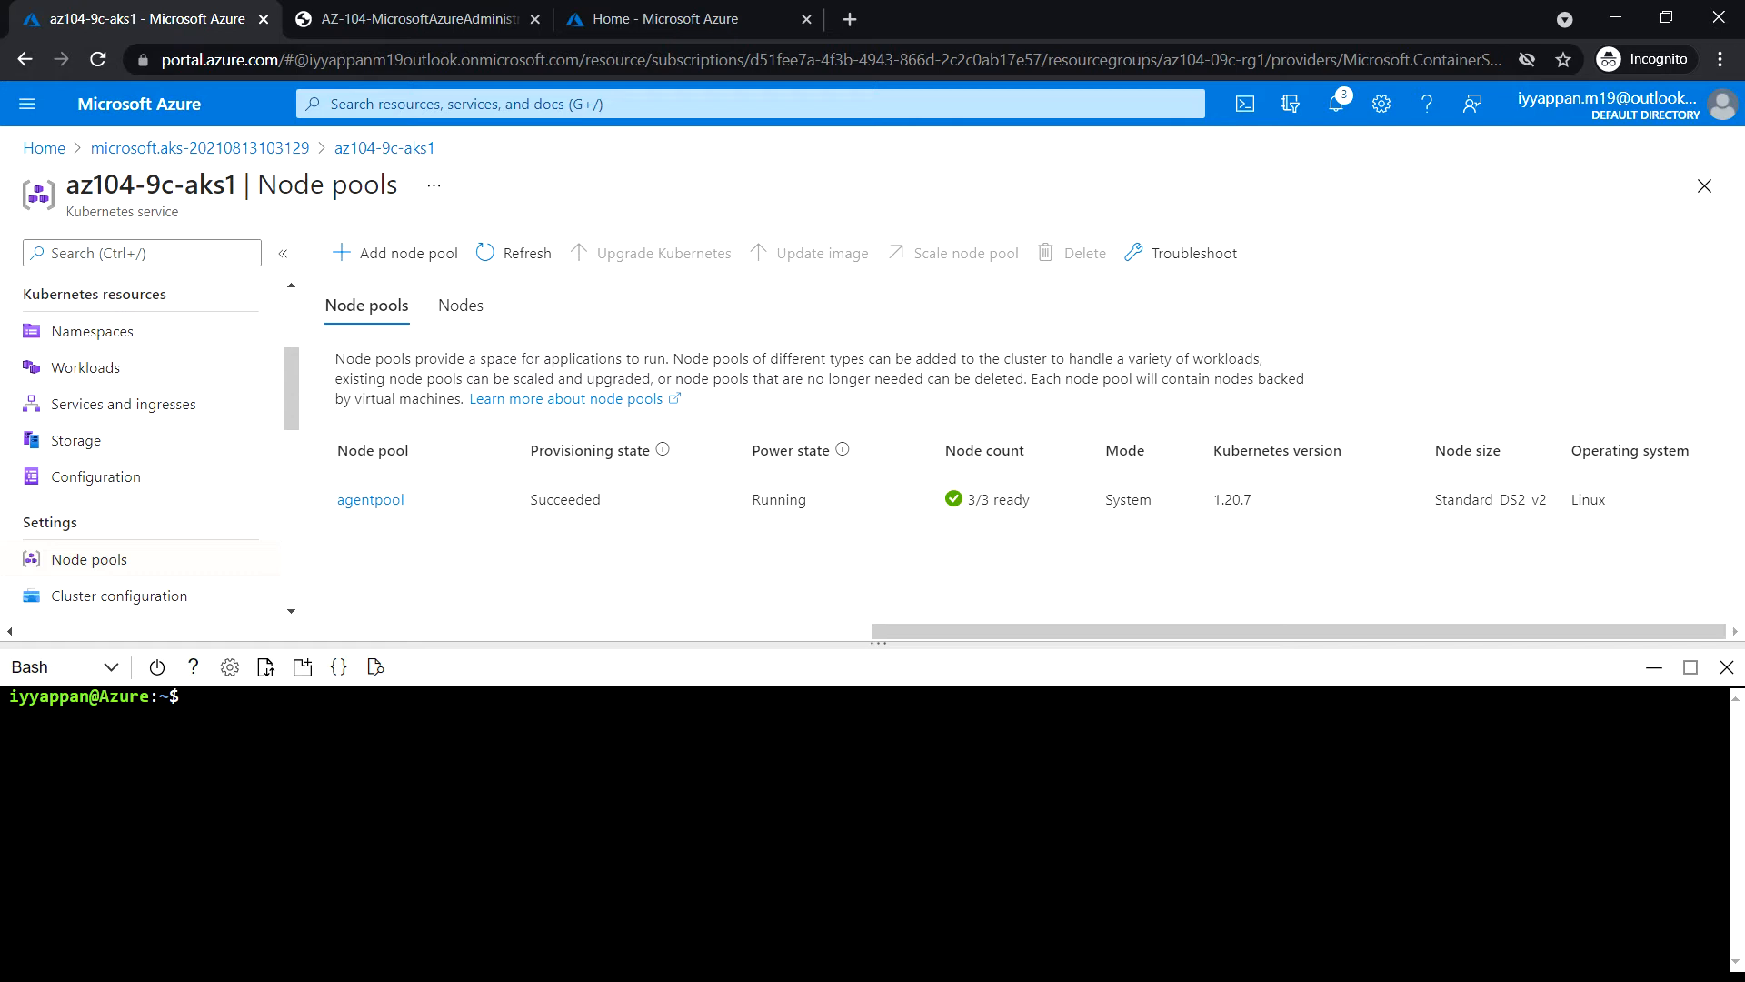
# Set the Bash variable RESOURCE_GROUP to 'az104-09c-rg1'.
pyautogui.write('RESOURCE_GROUP')
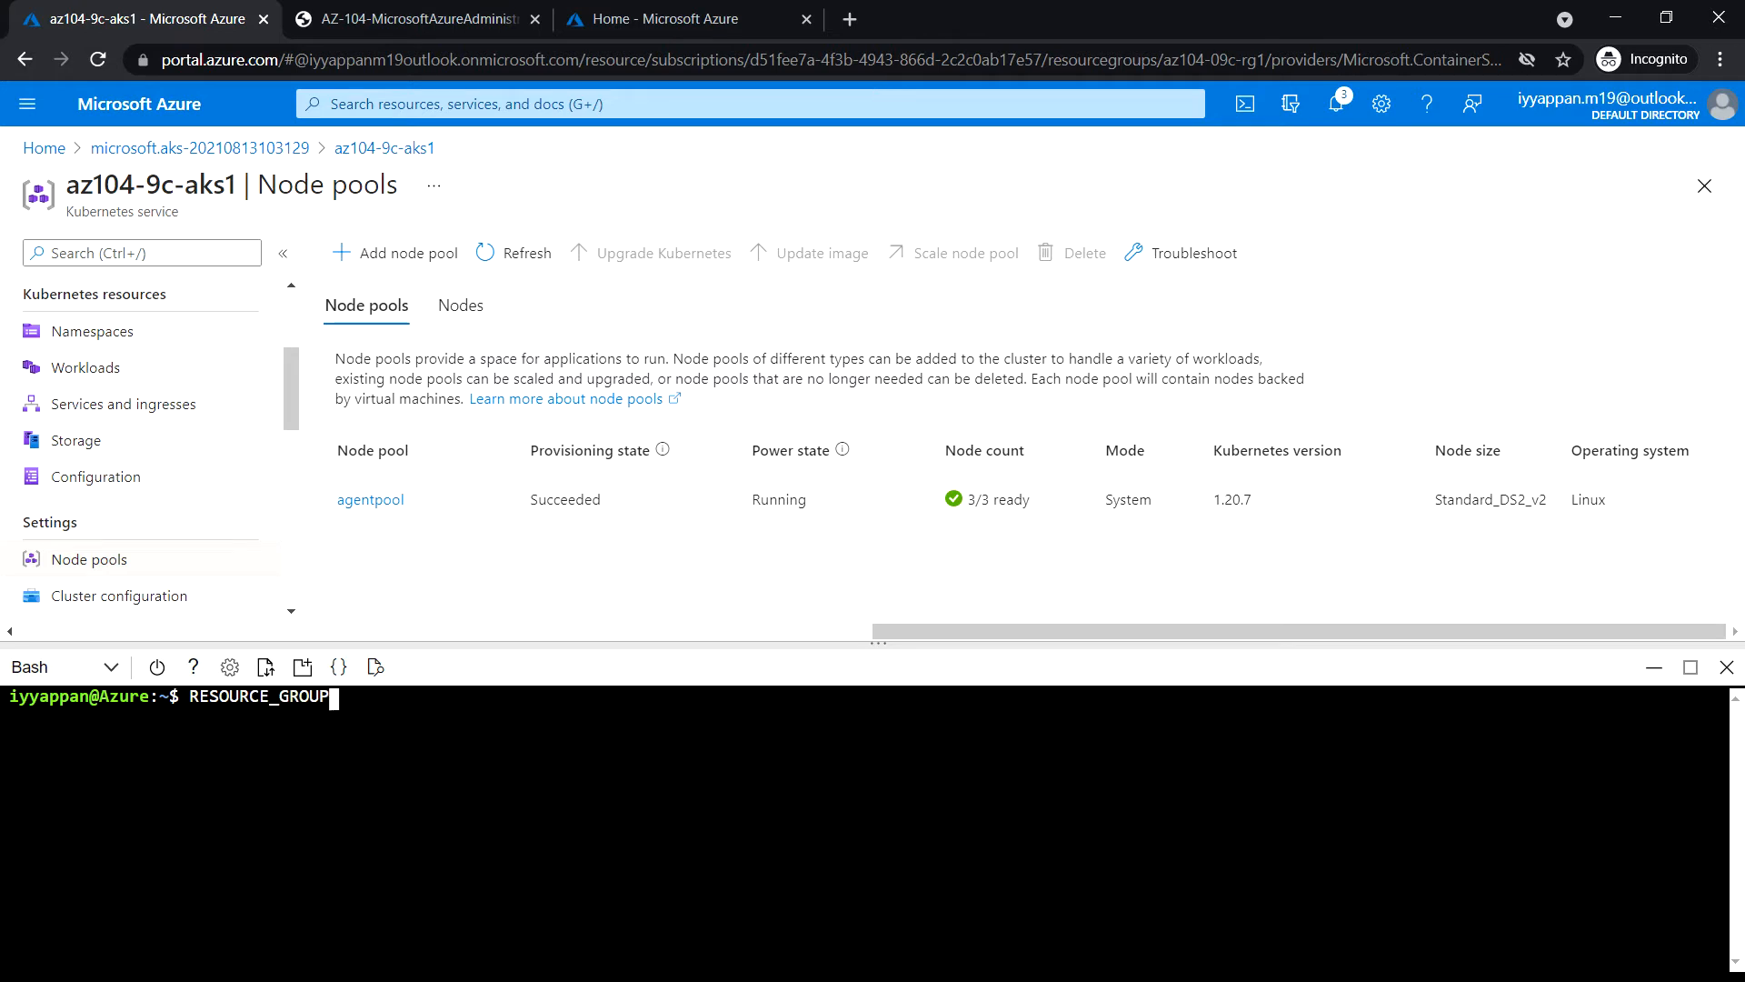
pyautogui.write('=')
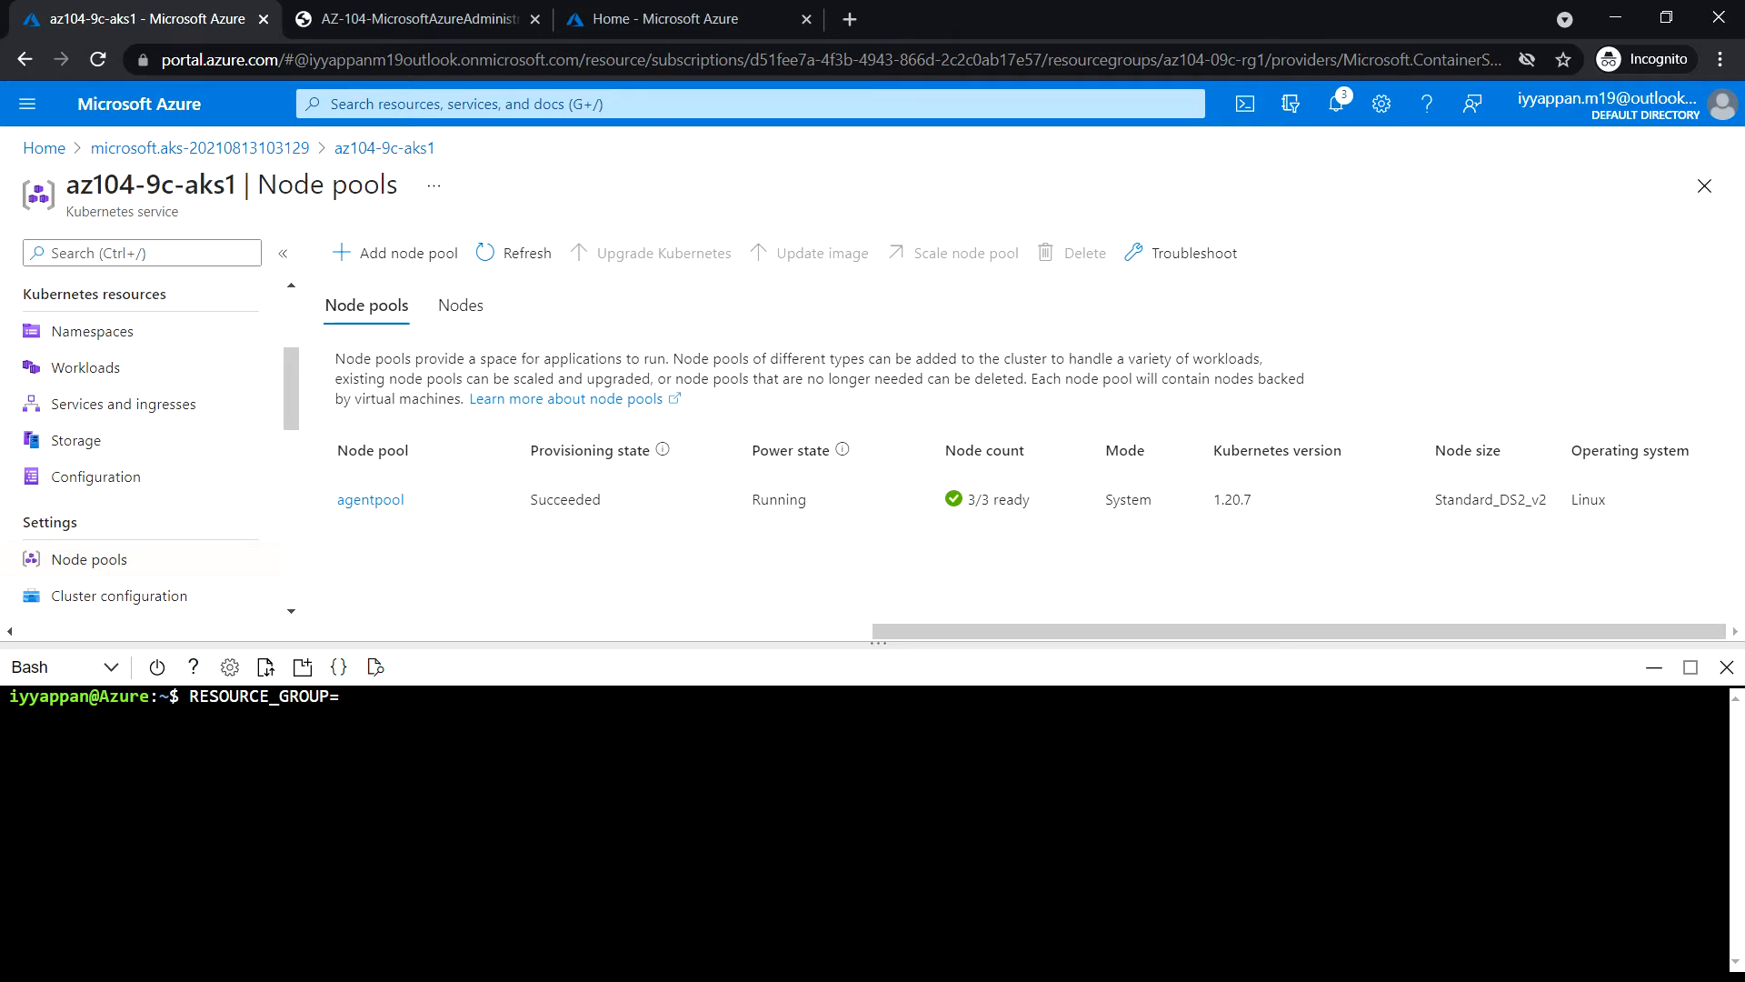
pyautogui.write("'az104")
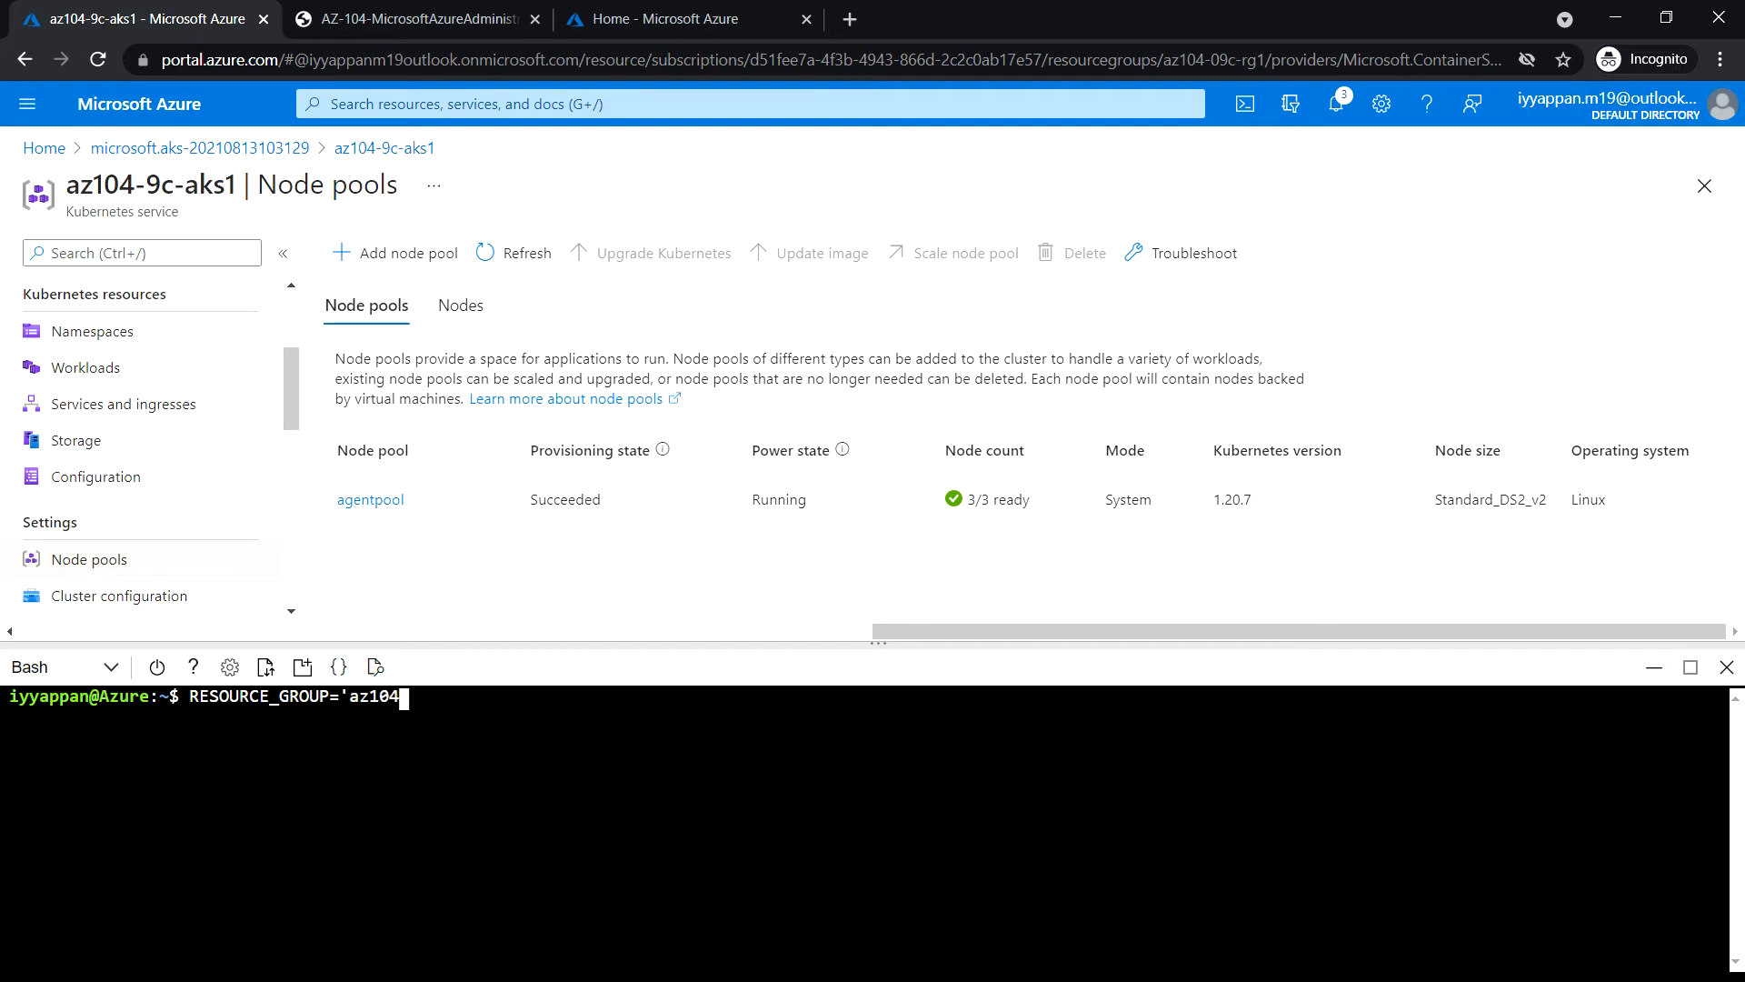
pyautogui.write('-09c')
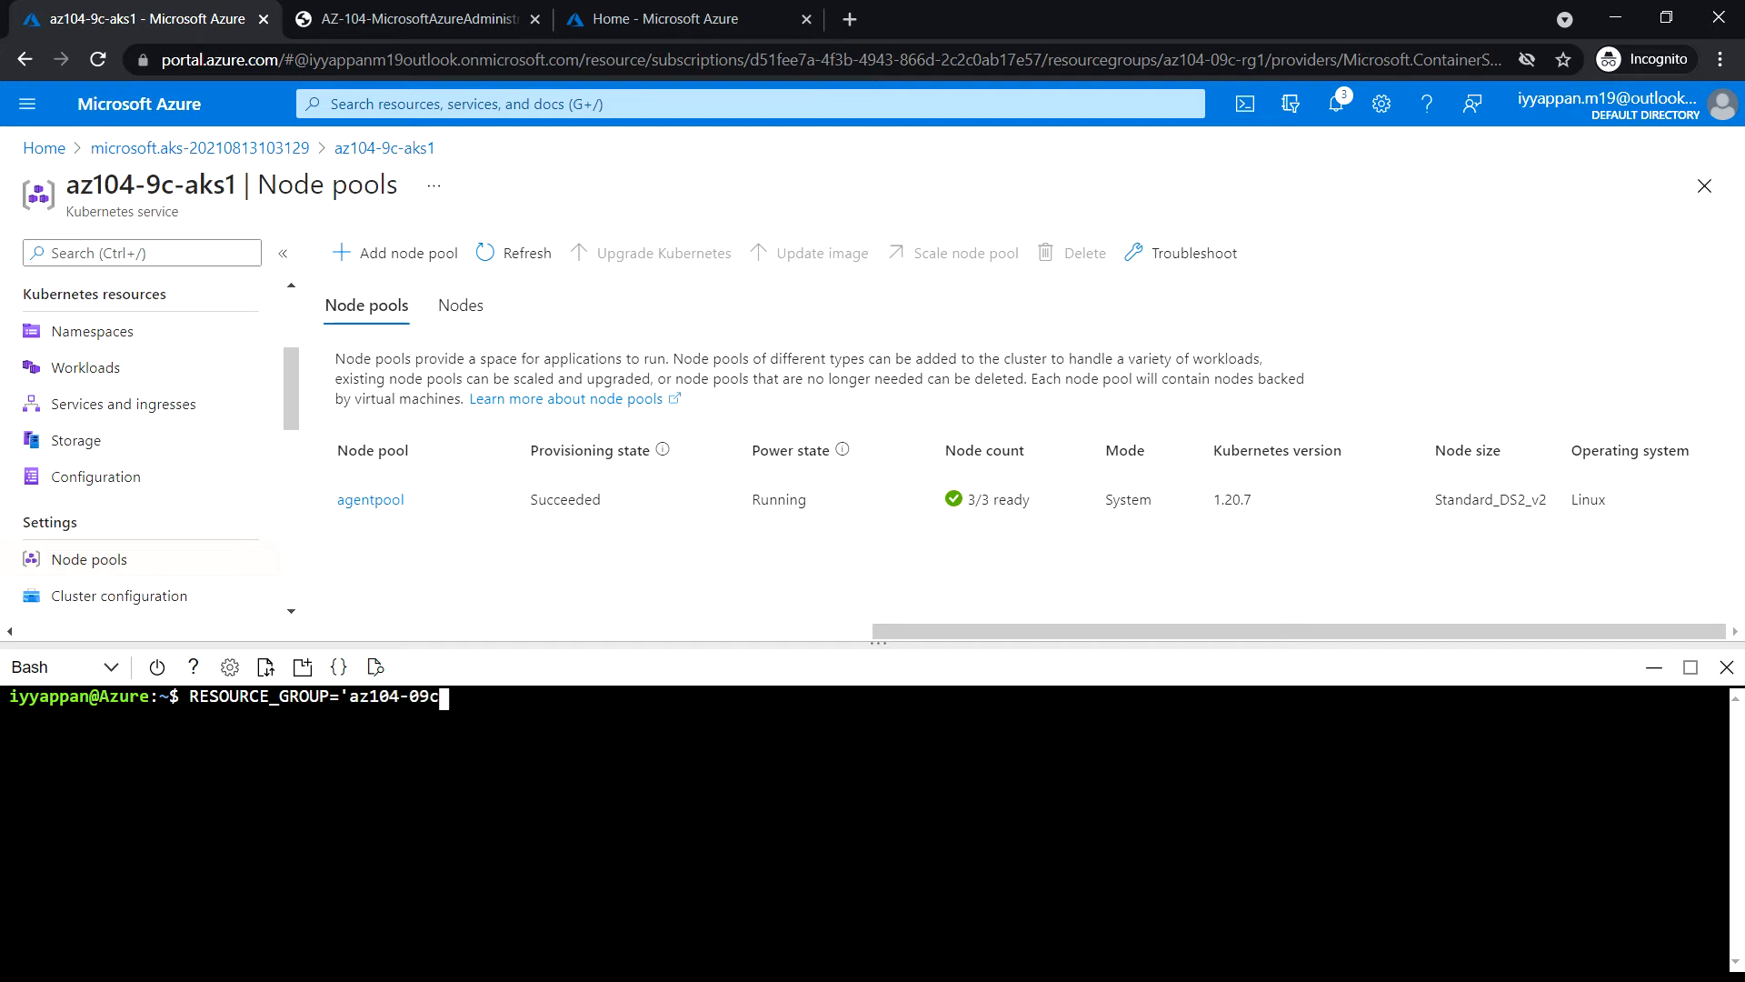
pyautogui.write('-rg1')
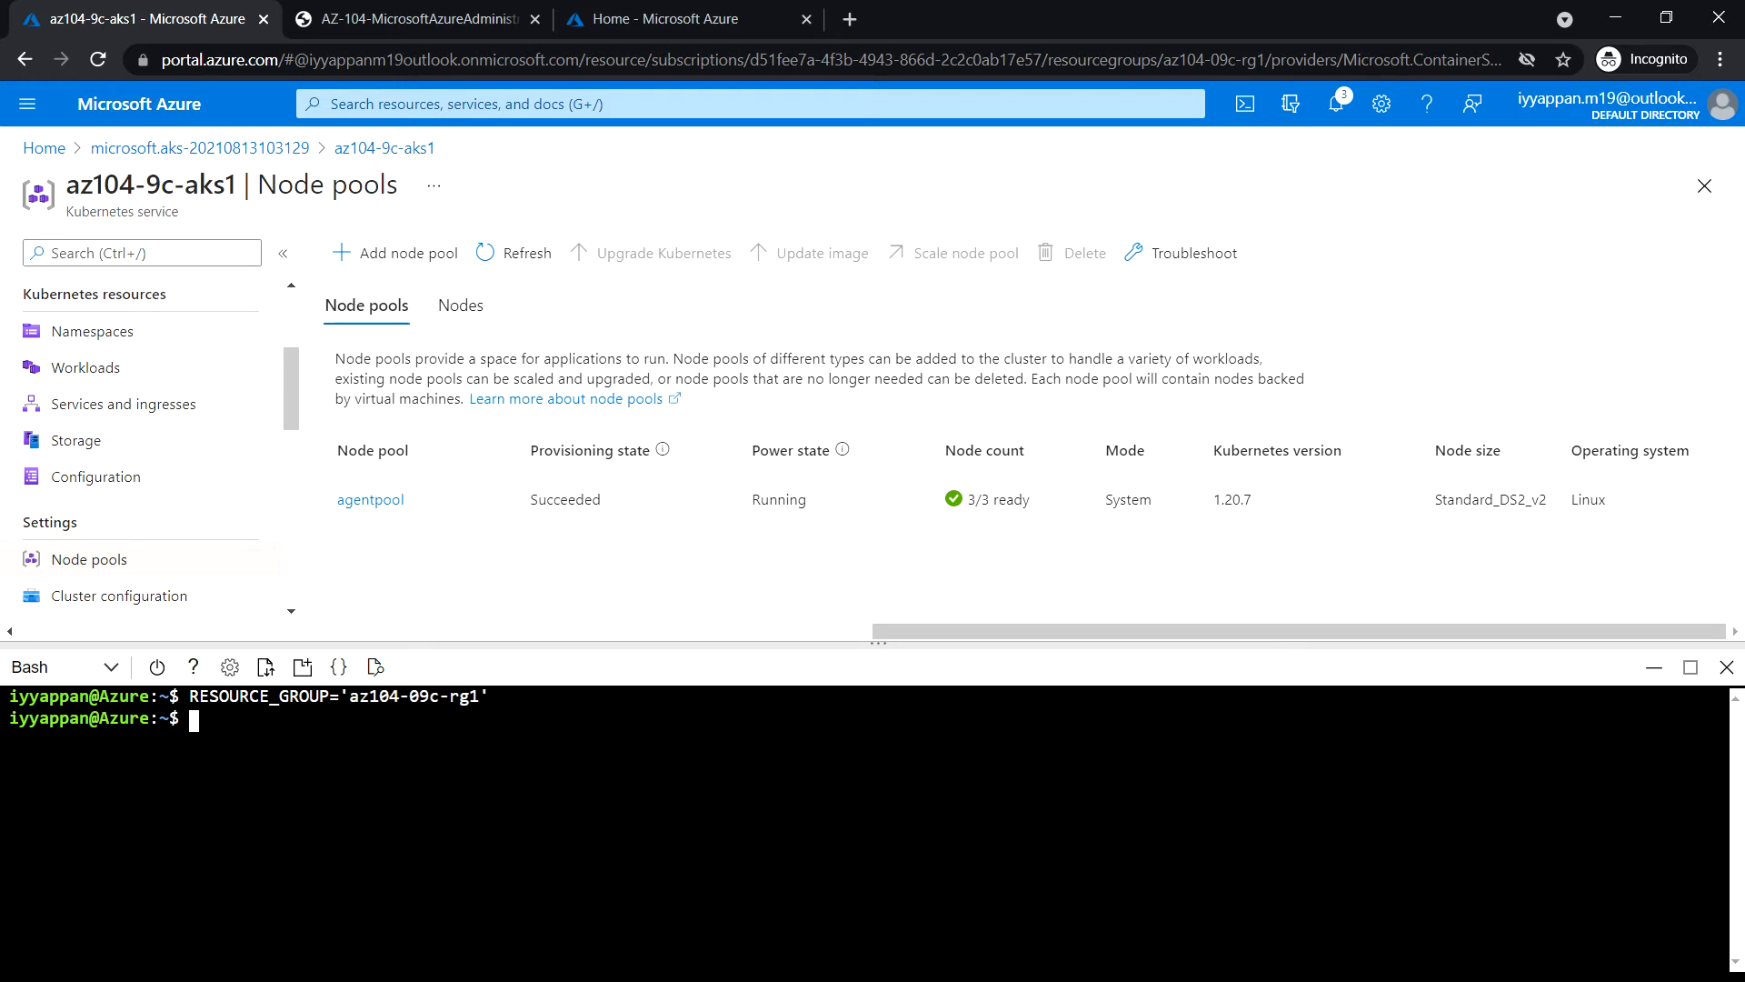
# Set the Bash variable AKS_CLUSTER to 'az104-9c-aks1'.
pyautogui.write('AKS_')
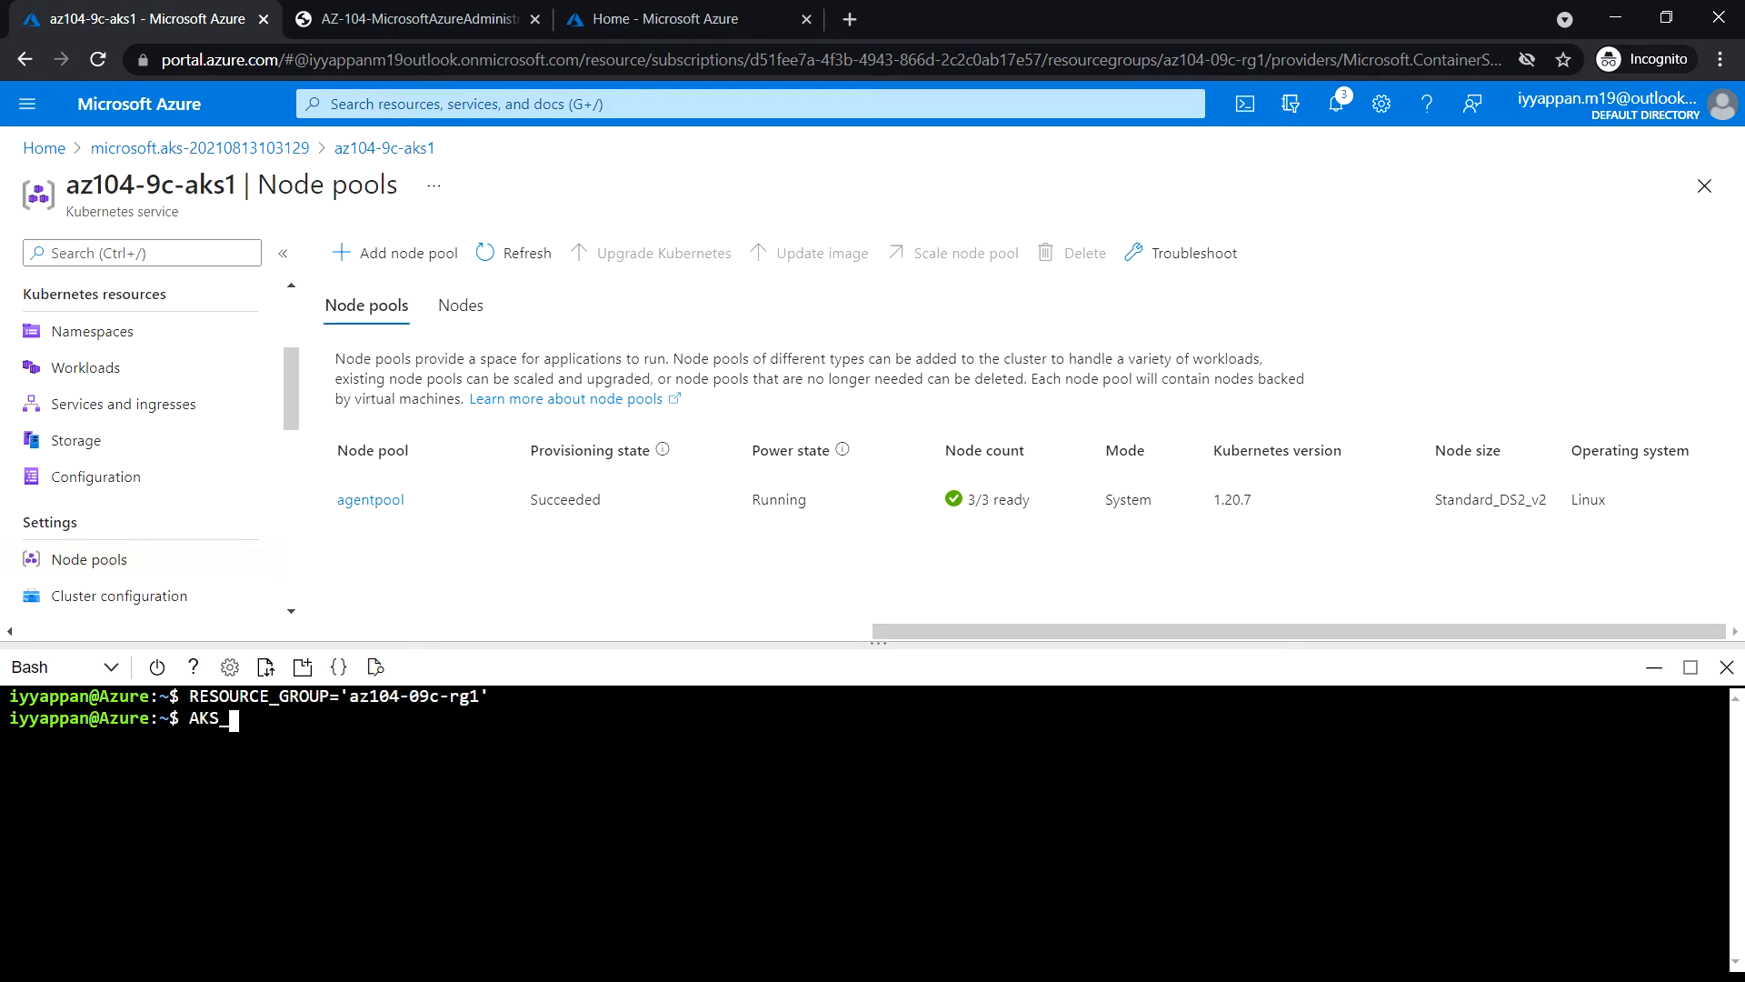
pyautogui.write('CLUSTER=')
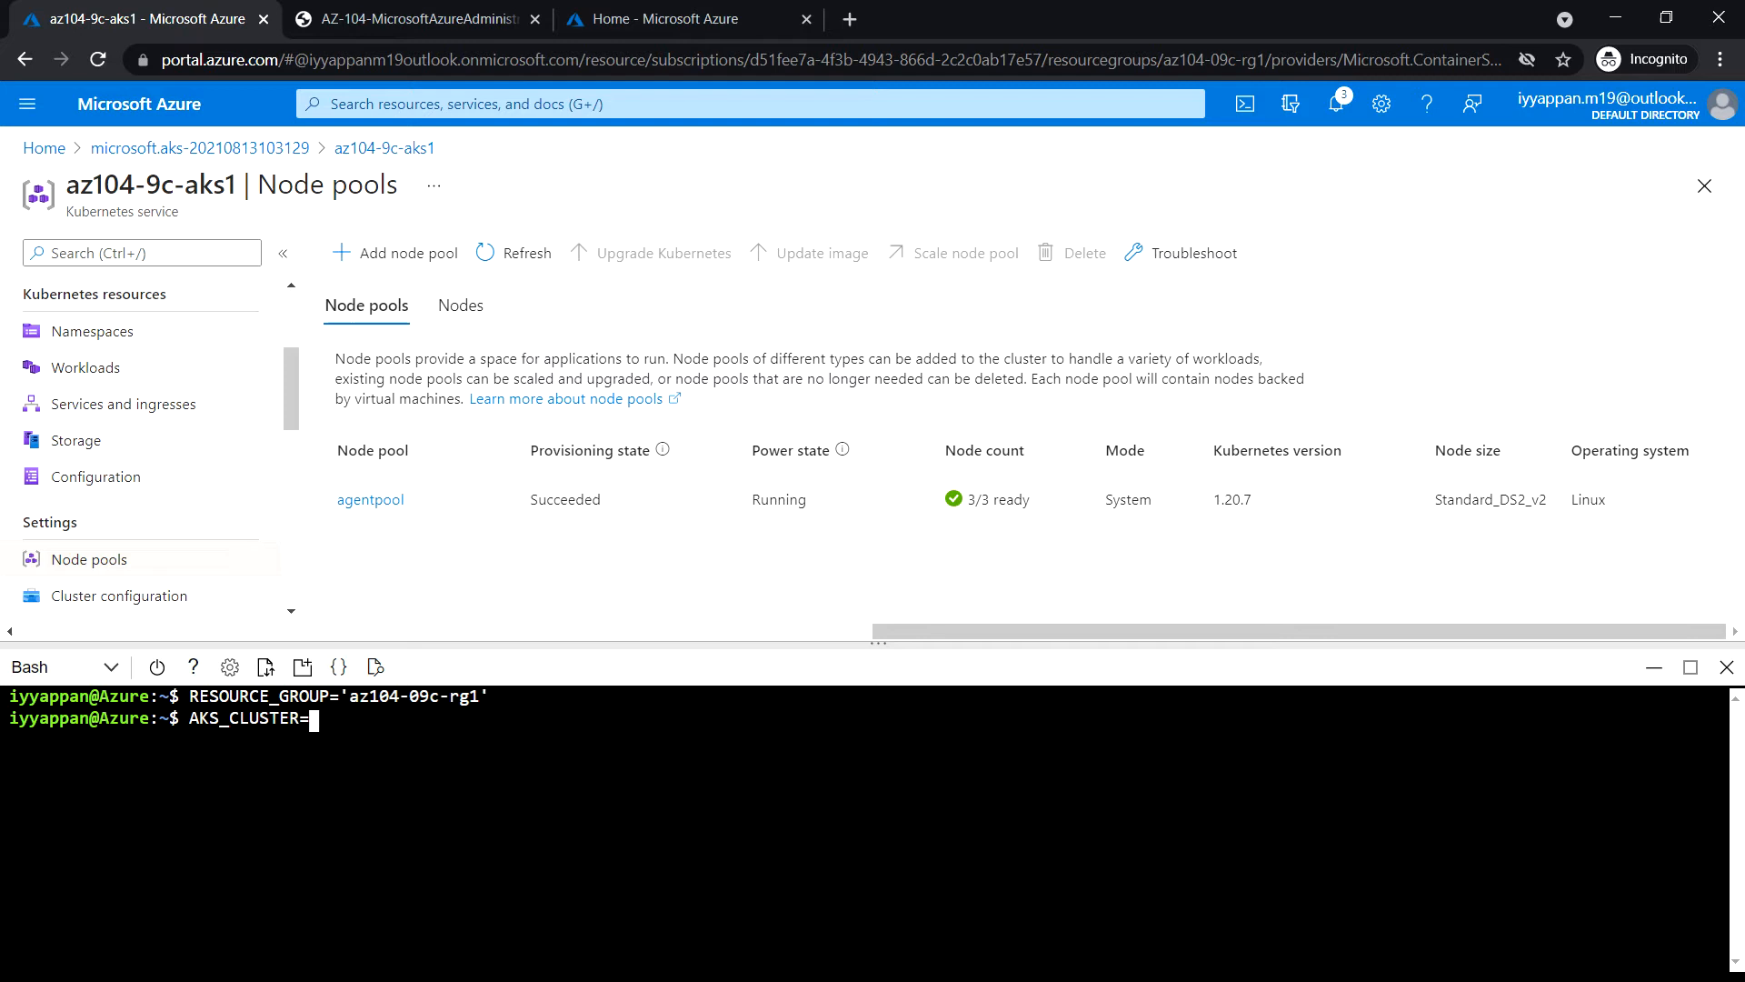
pyautogui.write("'az104-9")
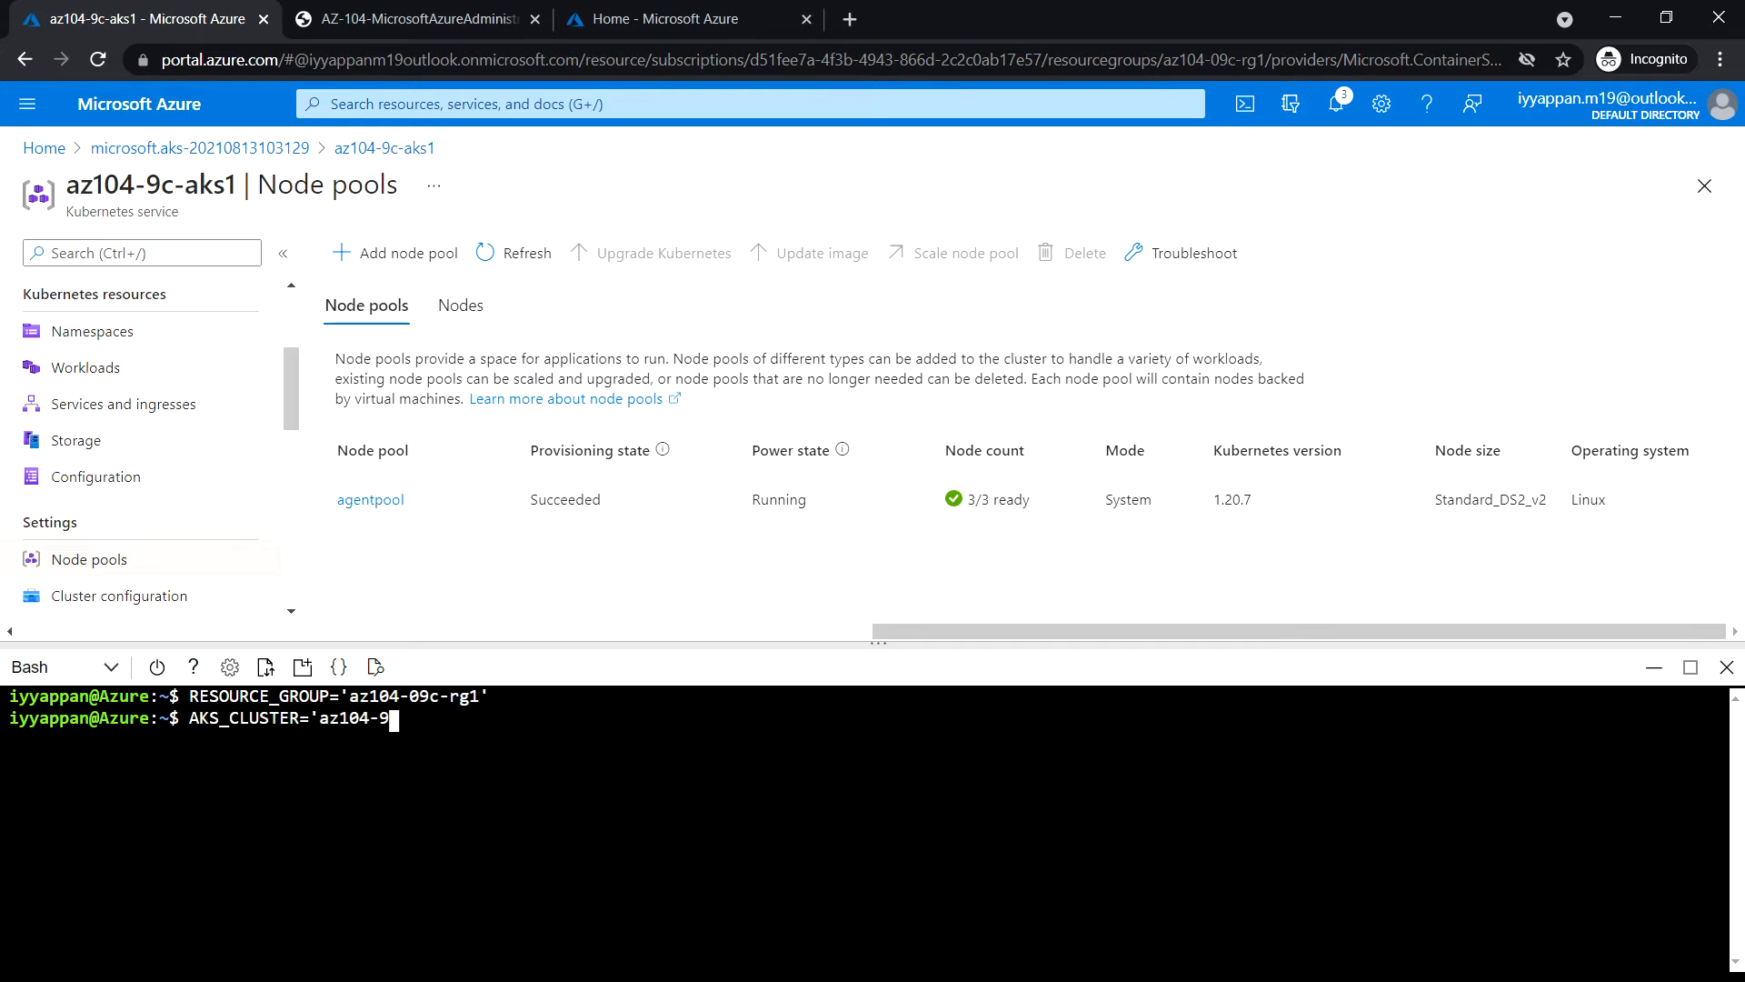
pyautogui.write("c-aks1'")
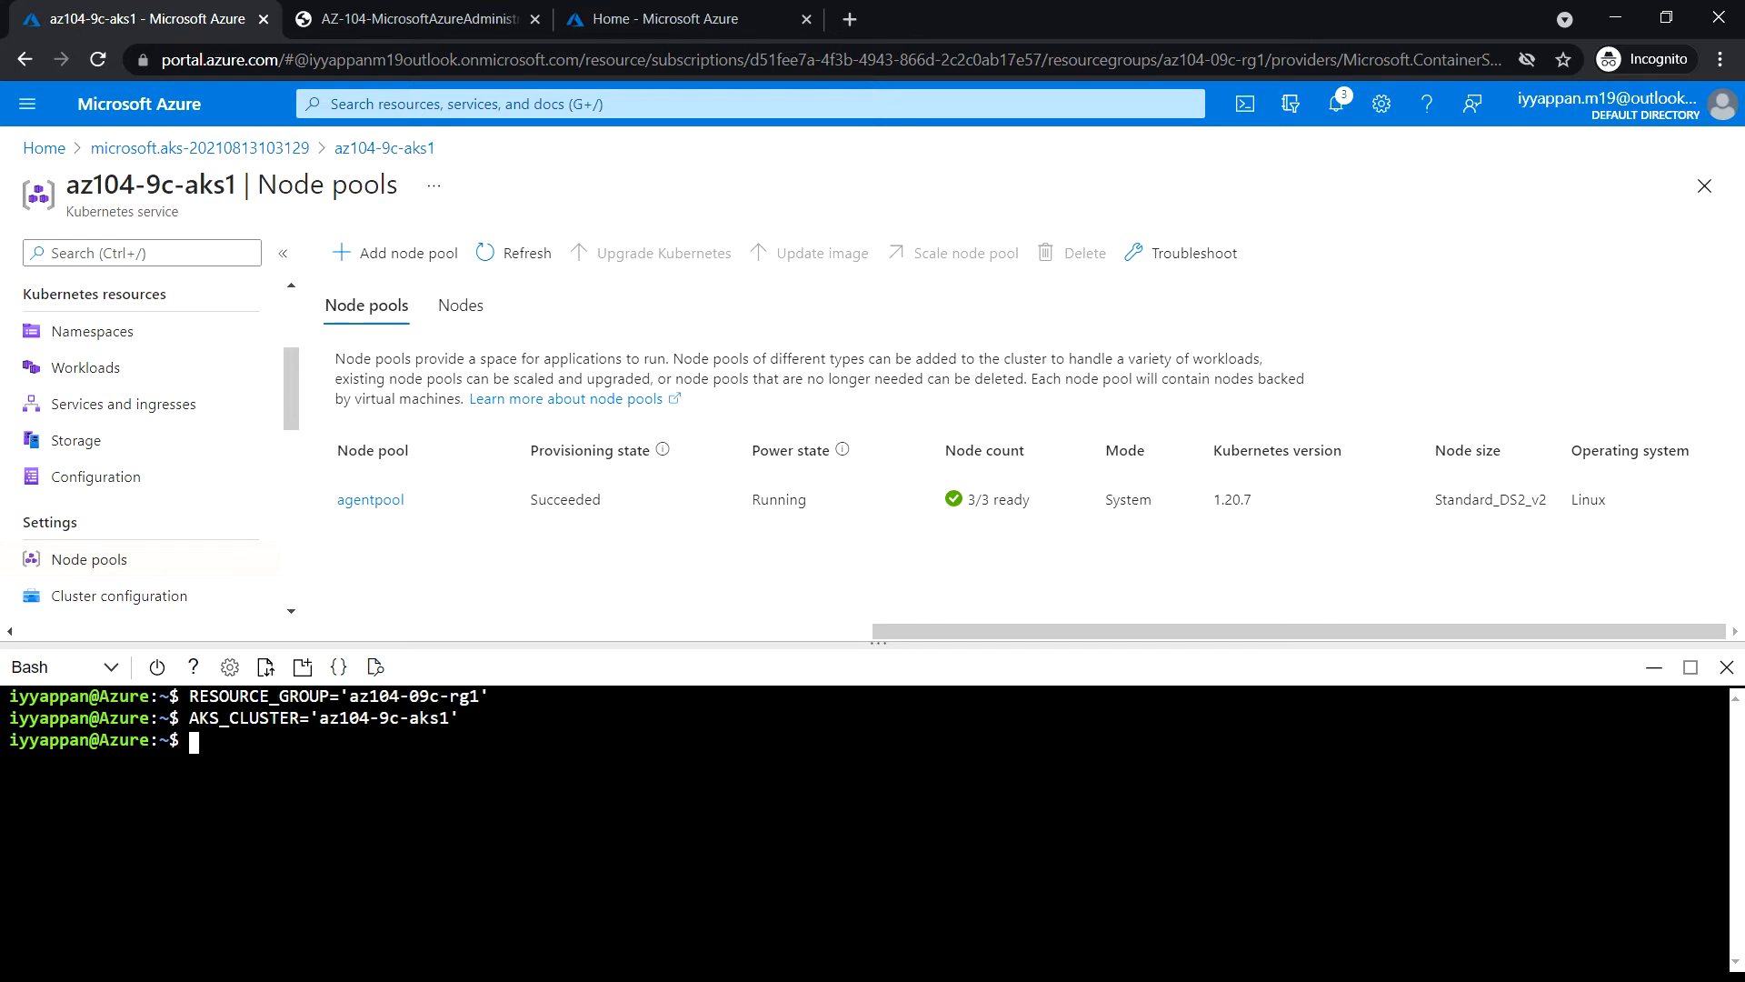
# Run az aks get-credentials with $RESOURCE_GROUP and $AKS_CLUSTER to merge the cluster's kubectl context.
pyautogui.write('az')
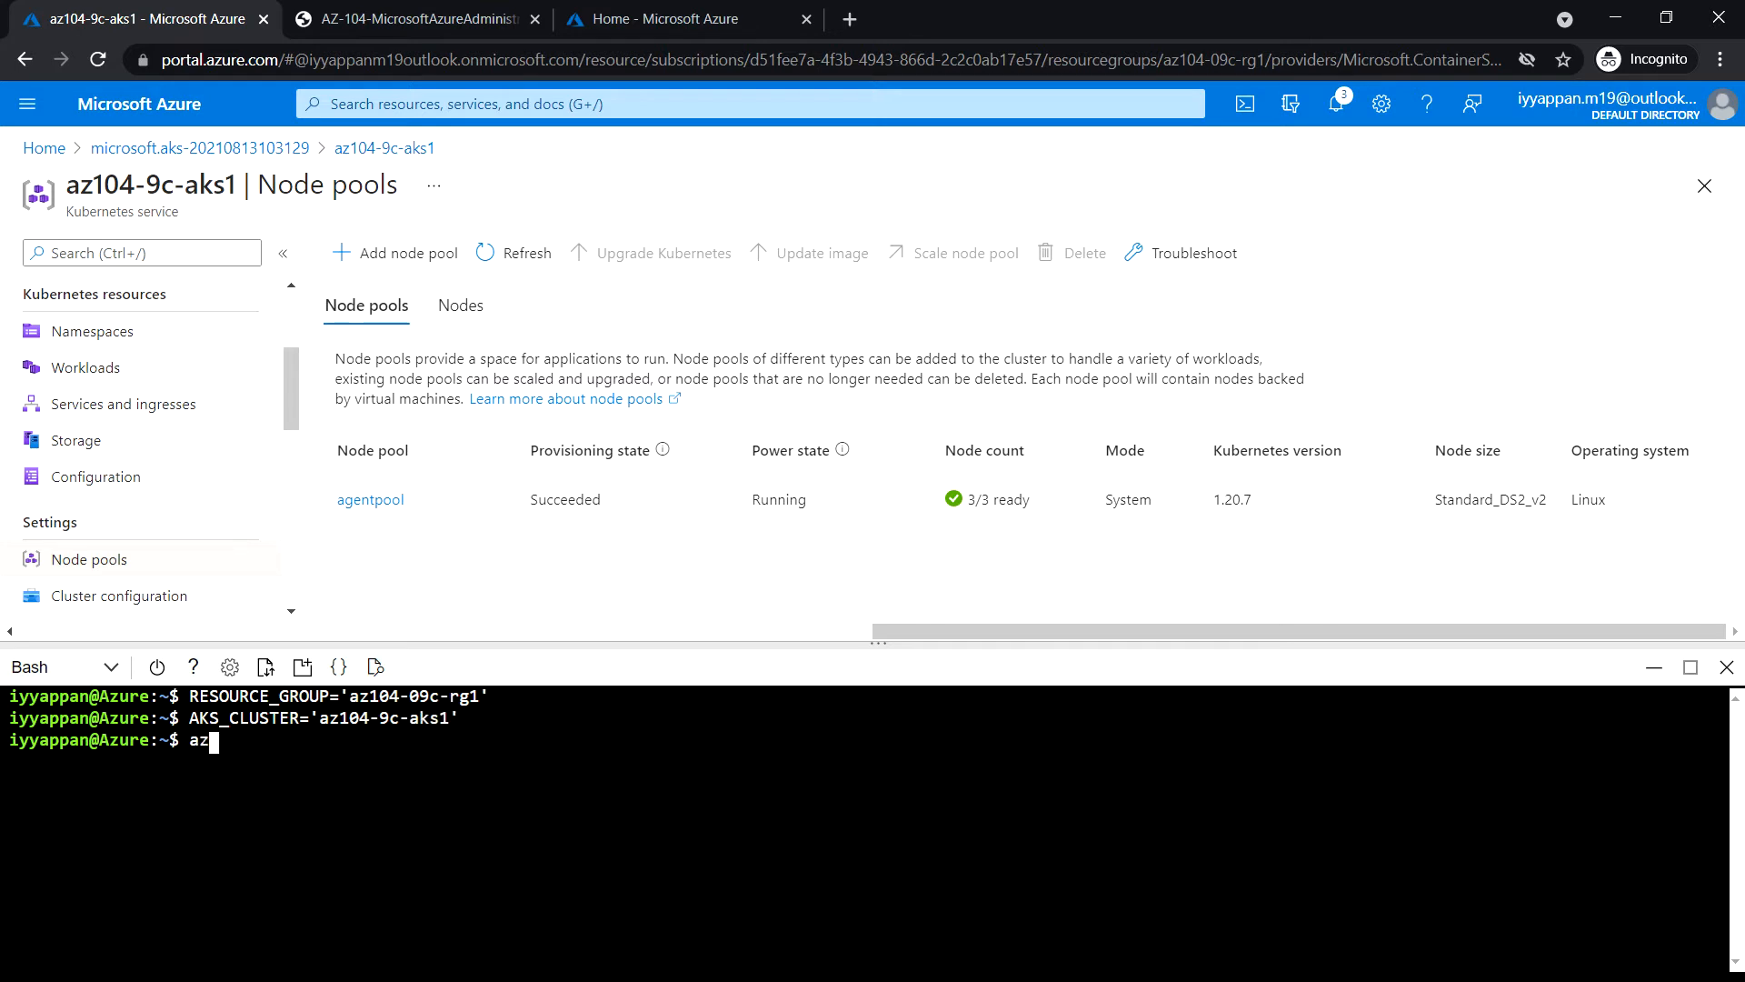
pyautogui.write('aks')
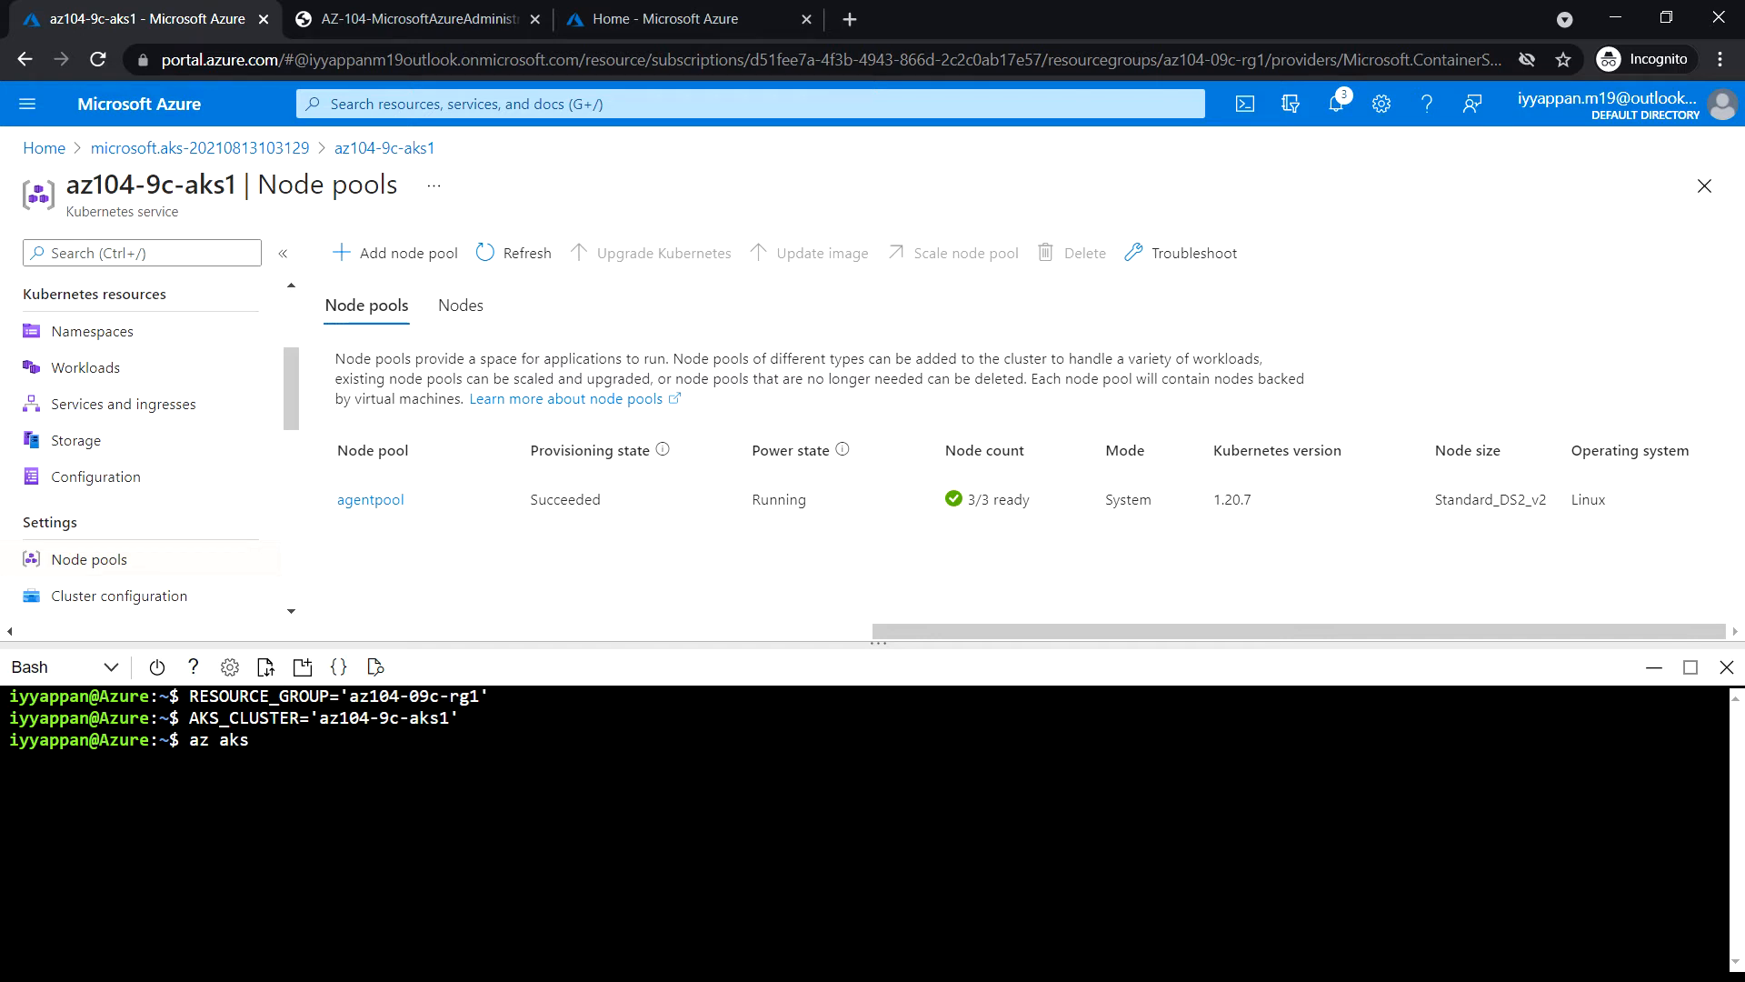
pyautogui.write('get-credentials')
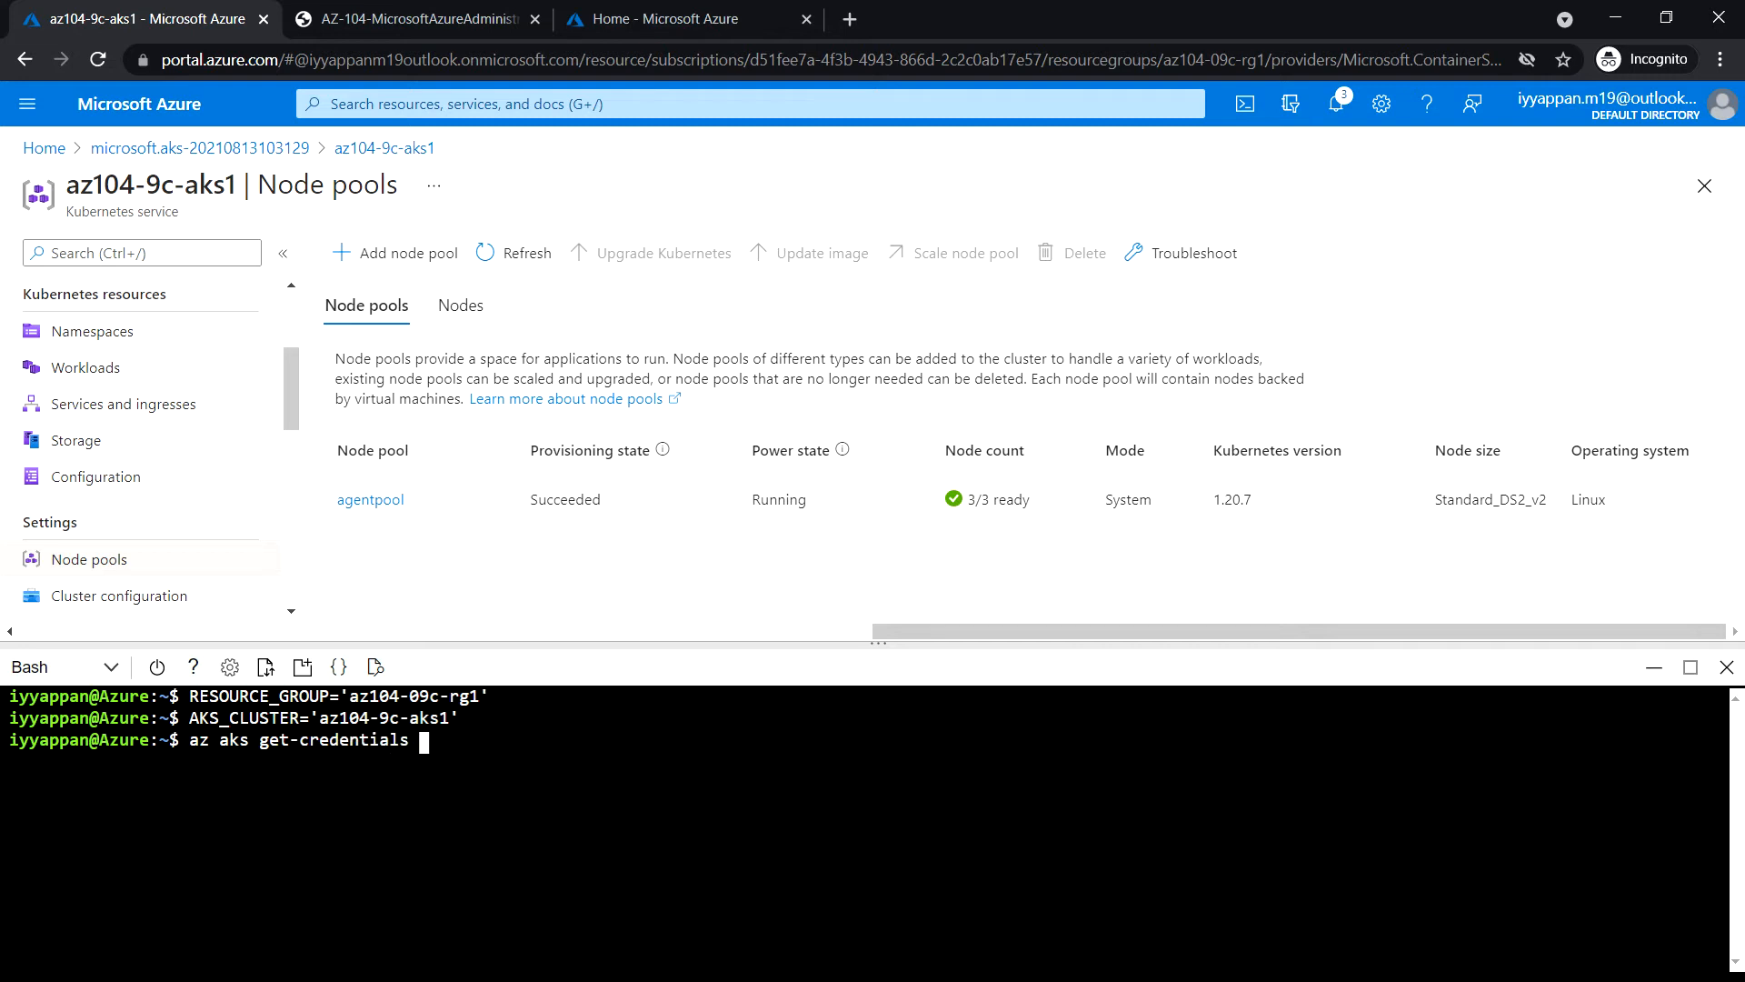
pyautogui.write('--resource-group ce-group')
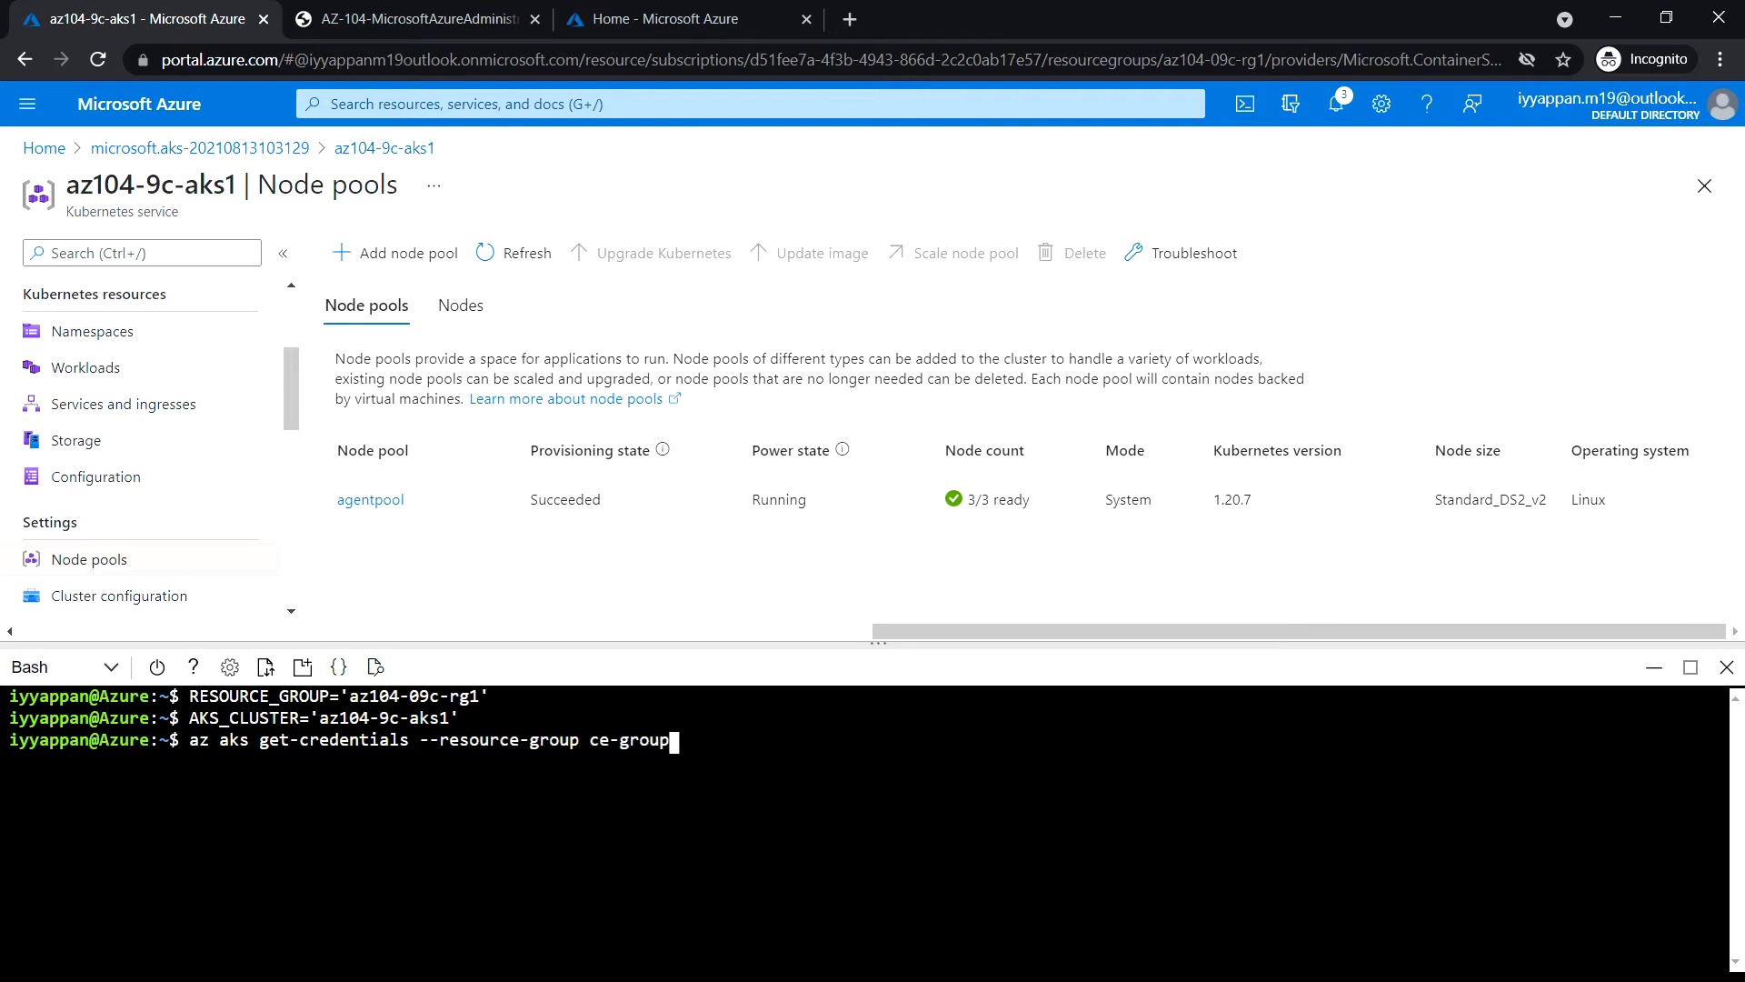
pyautogui.press('Backspace')
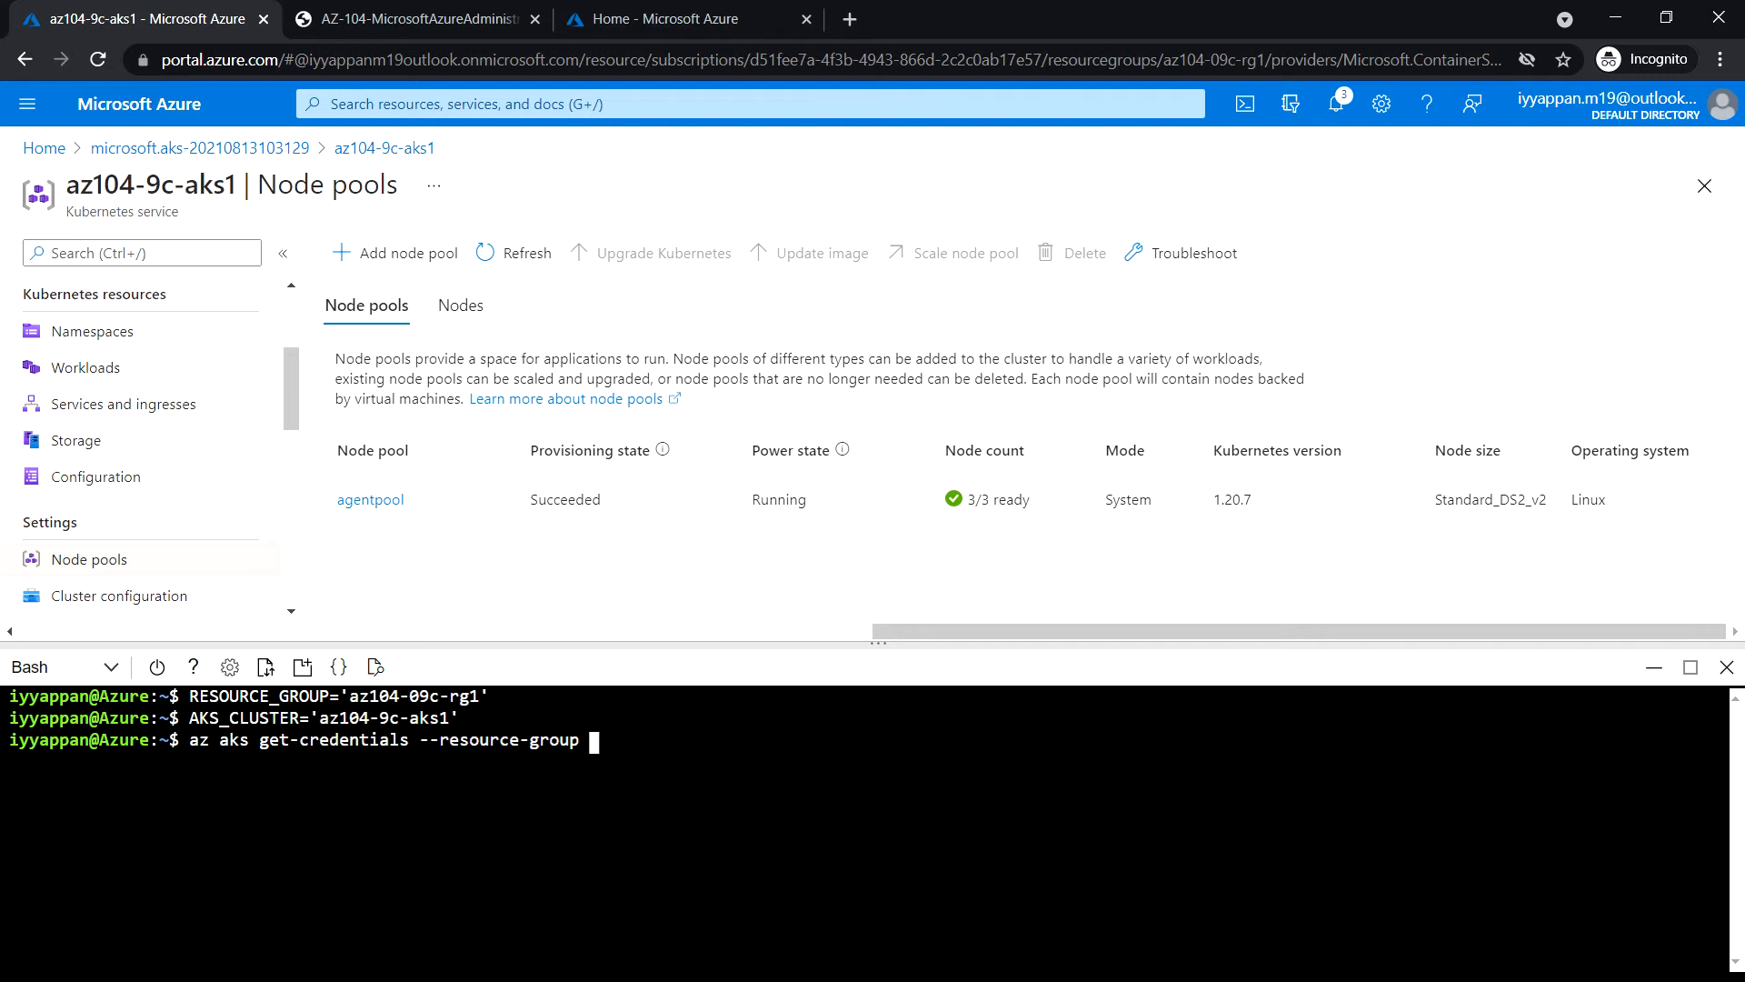
pyautogui.write('$')
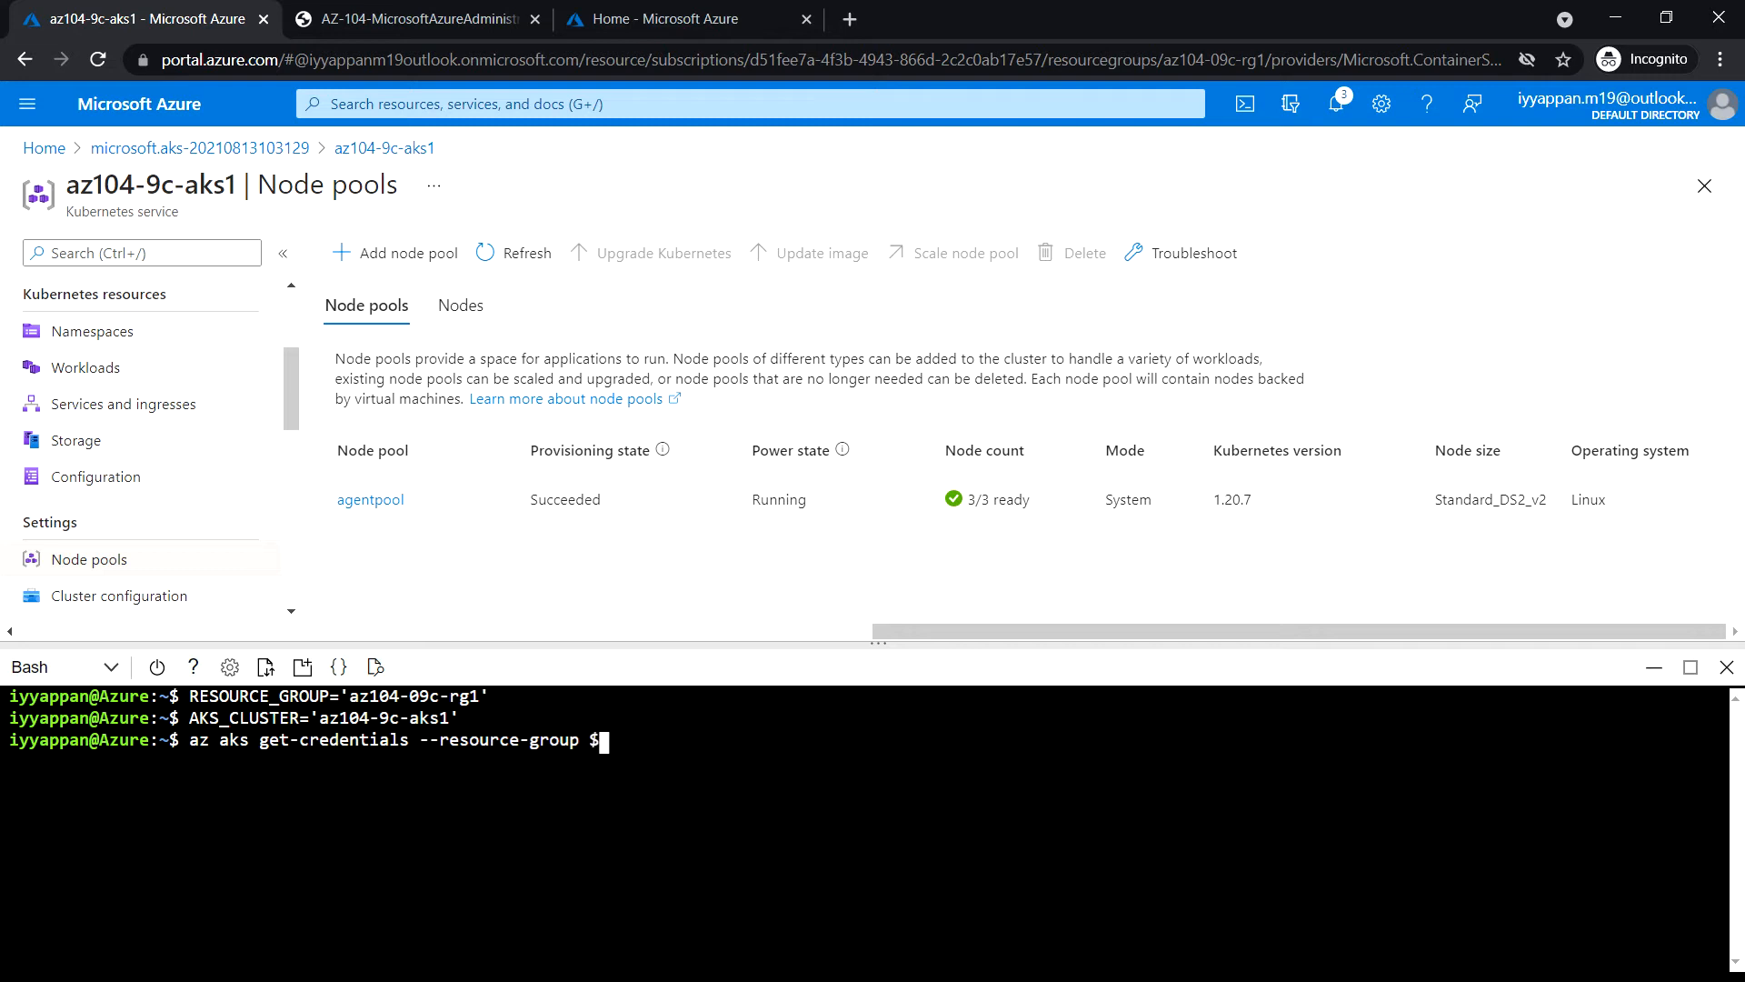
pyautogui.write('RESOURCE_GROUP')
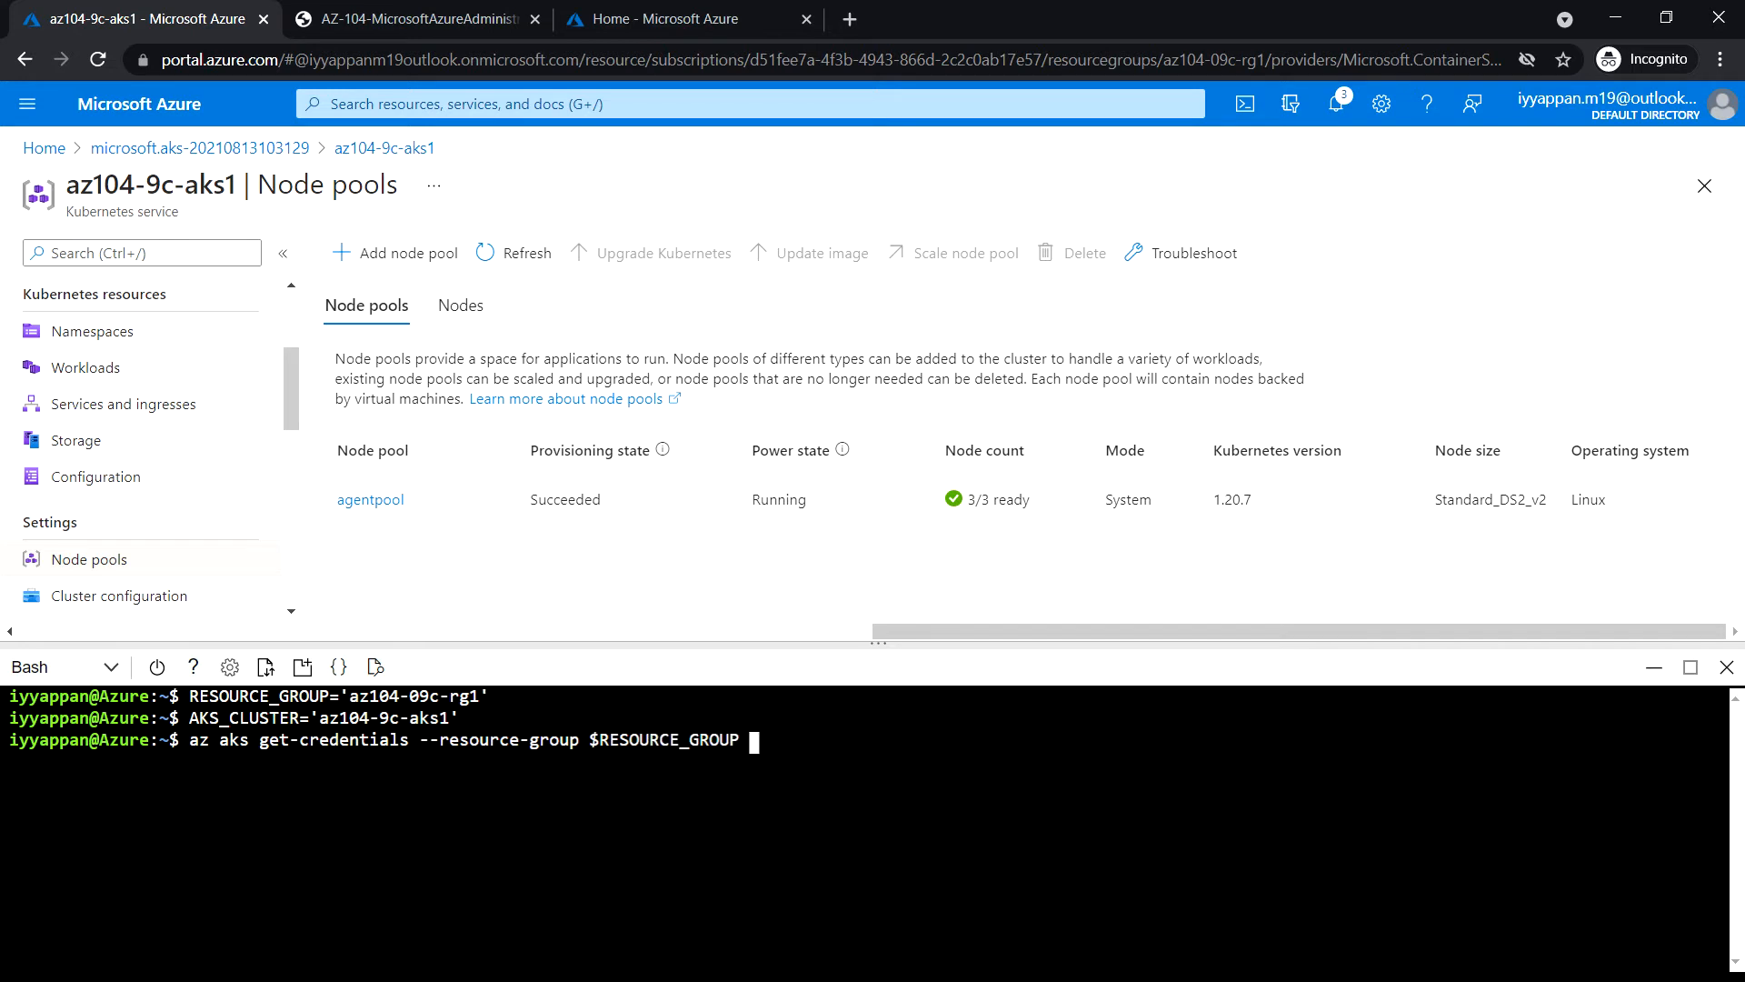
pyautogui.write('--name')
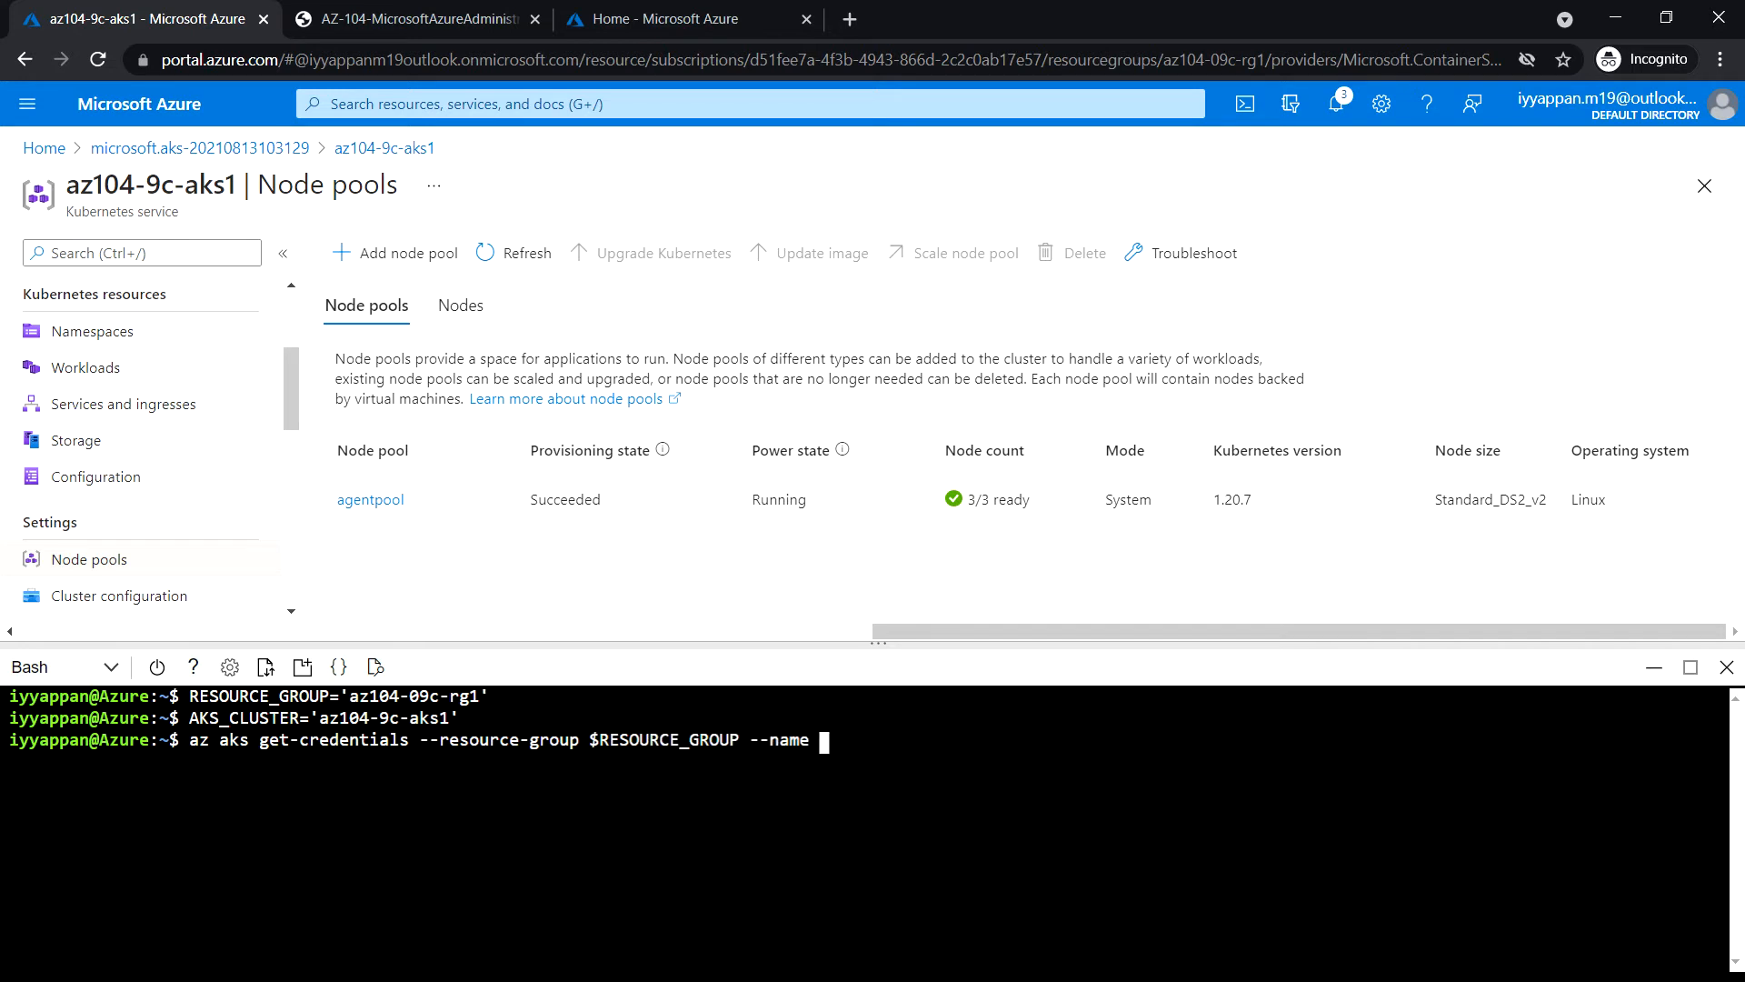
pyautogui.write('$AK')
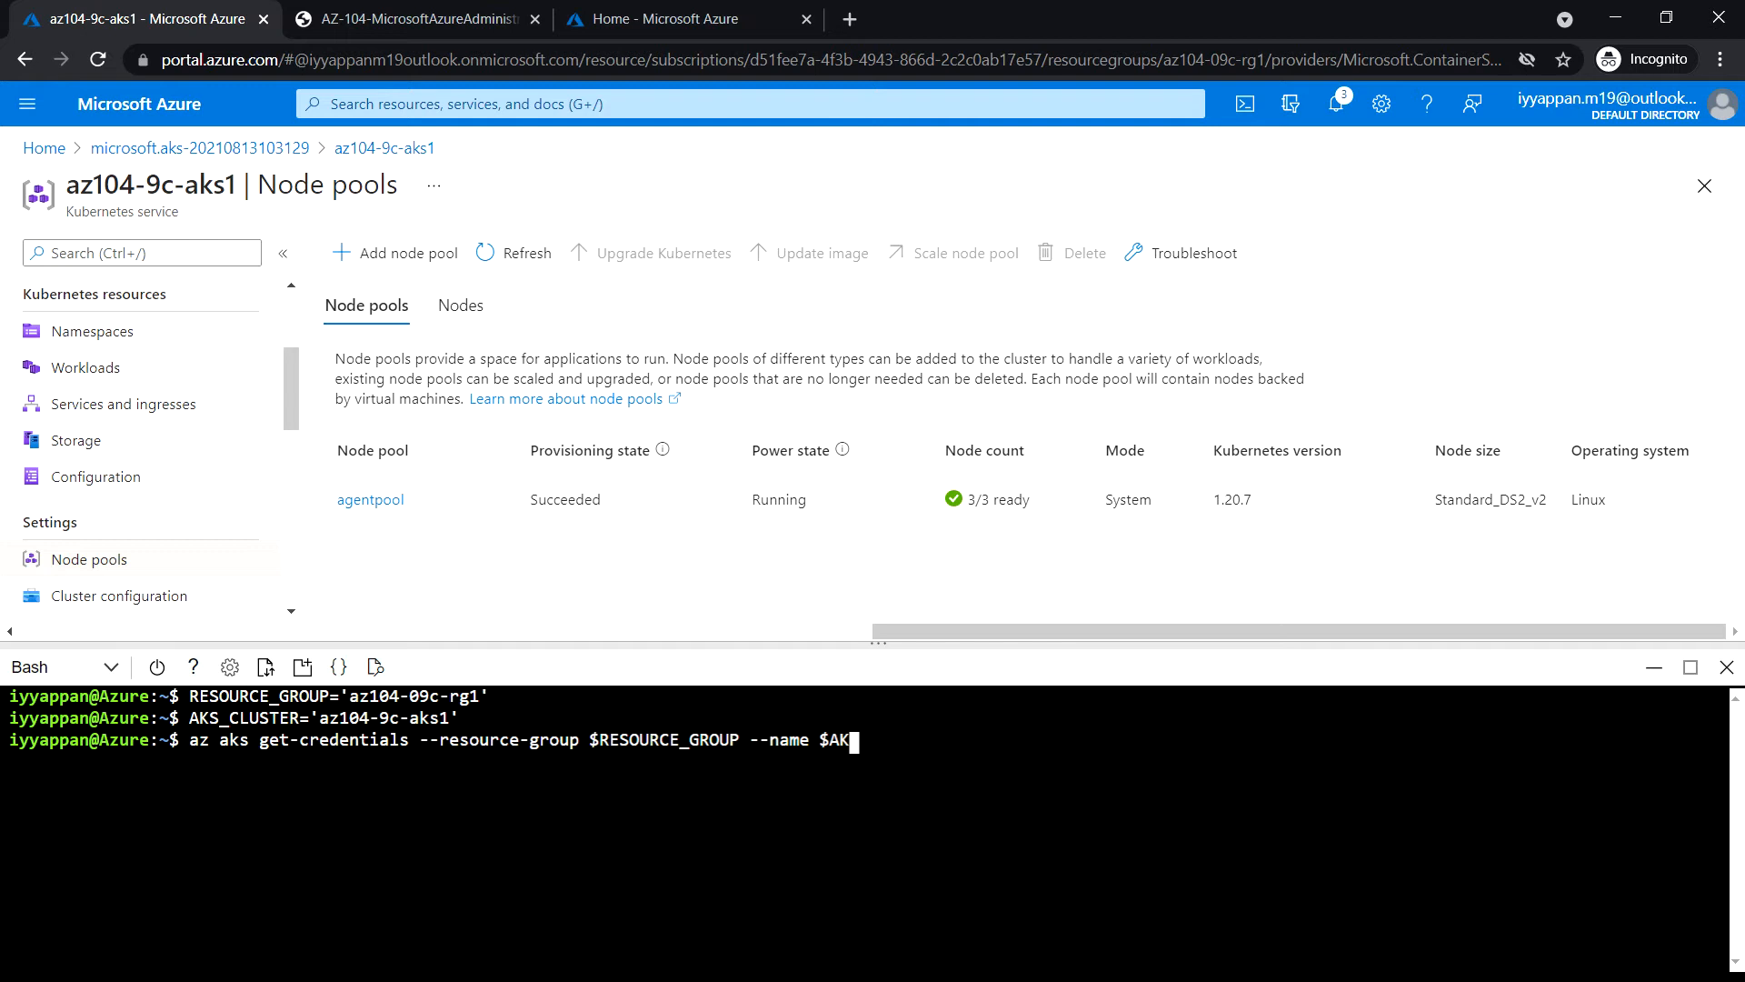
pyautogui.press('Tab')
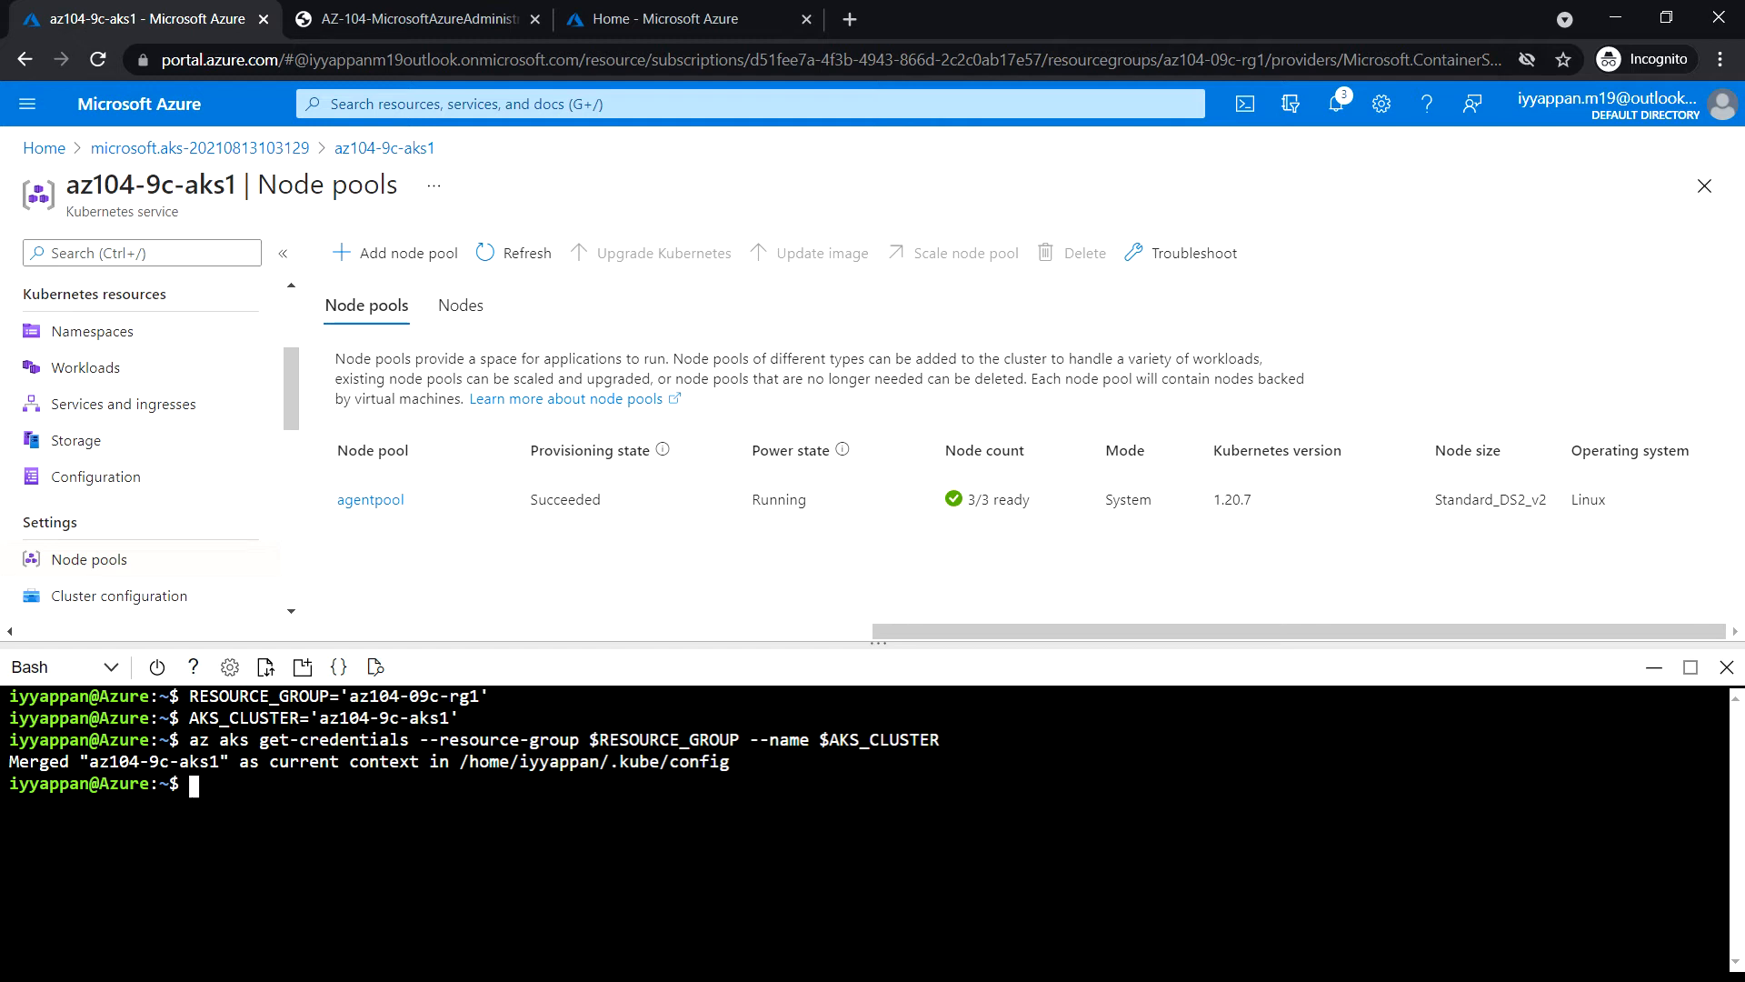
# Run kubectl get nodes, then clear the terminal to an empty prompt.
pyautogui.write('kubectl')
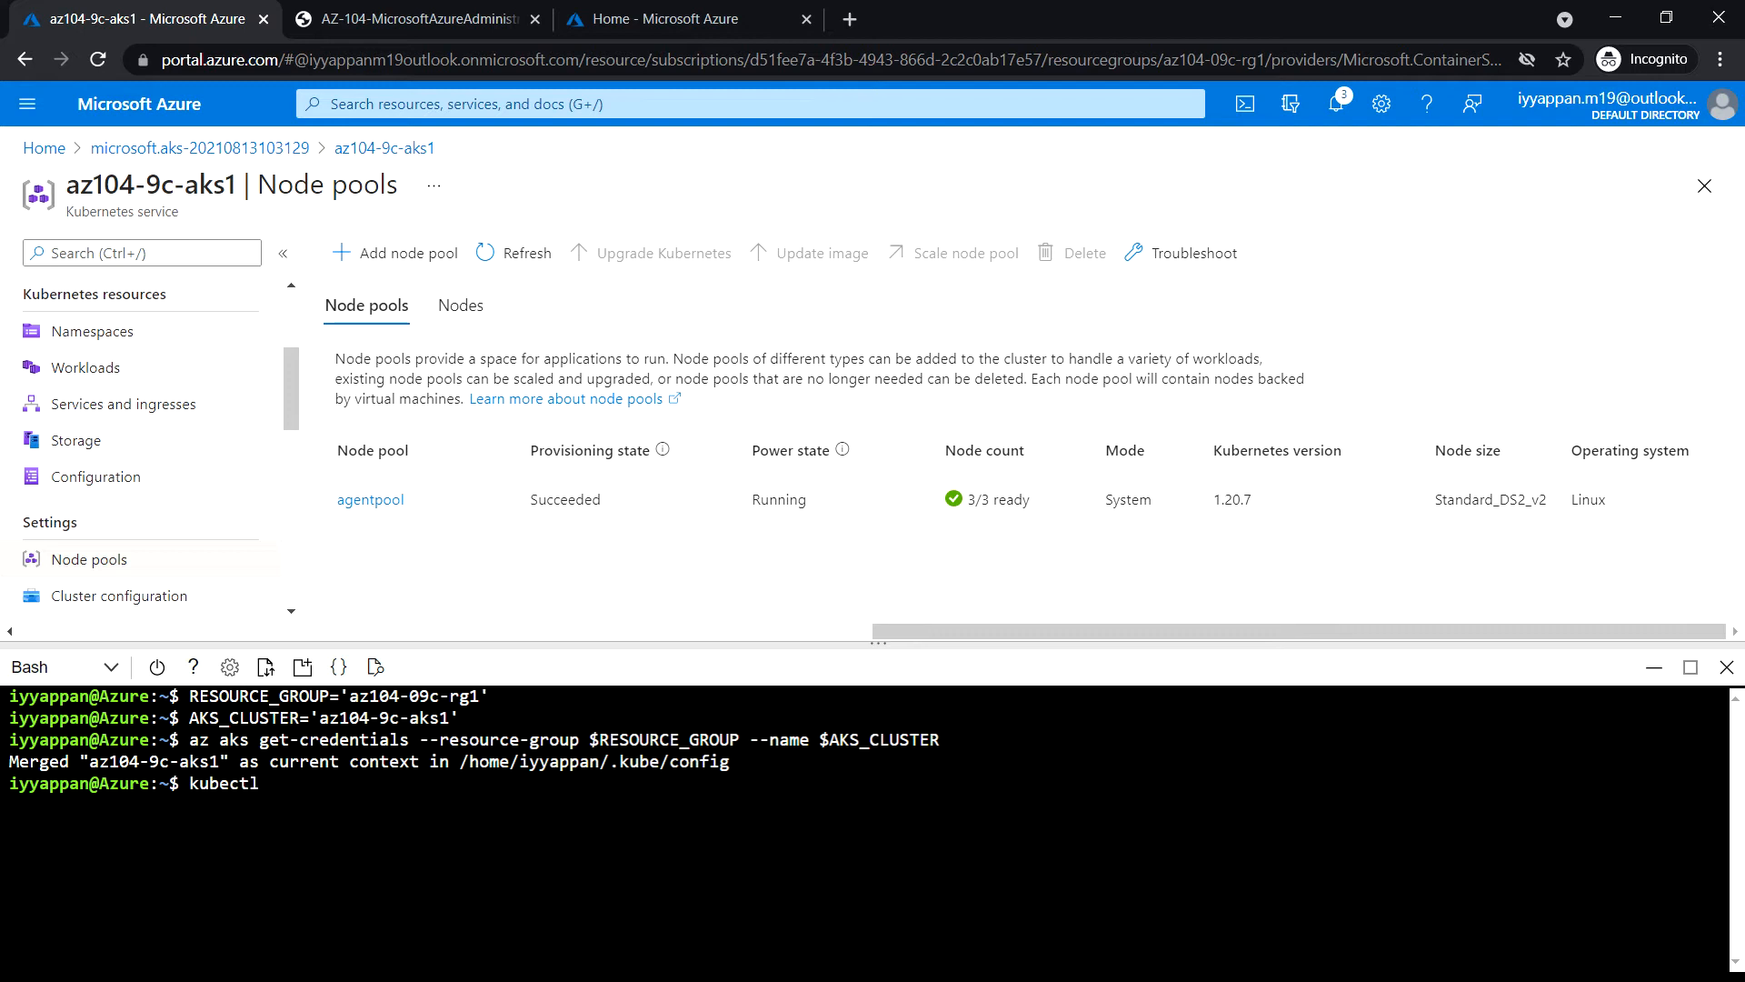
pyautogui.write('get nodes')
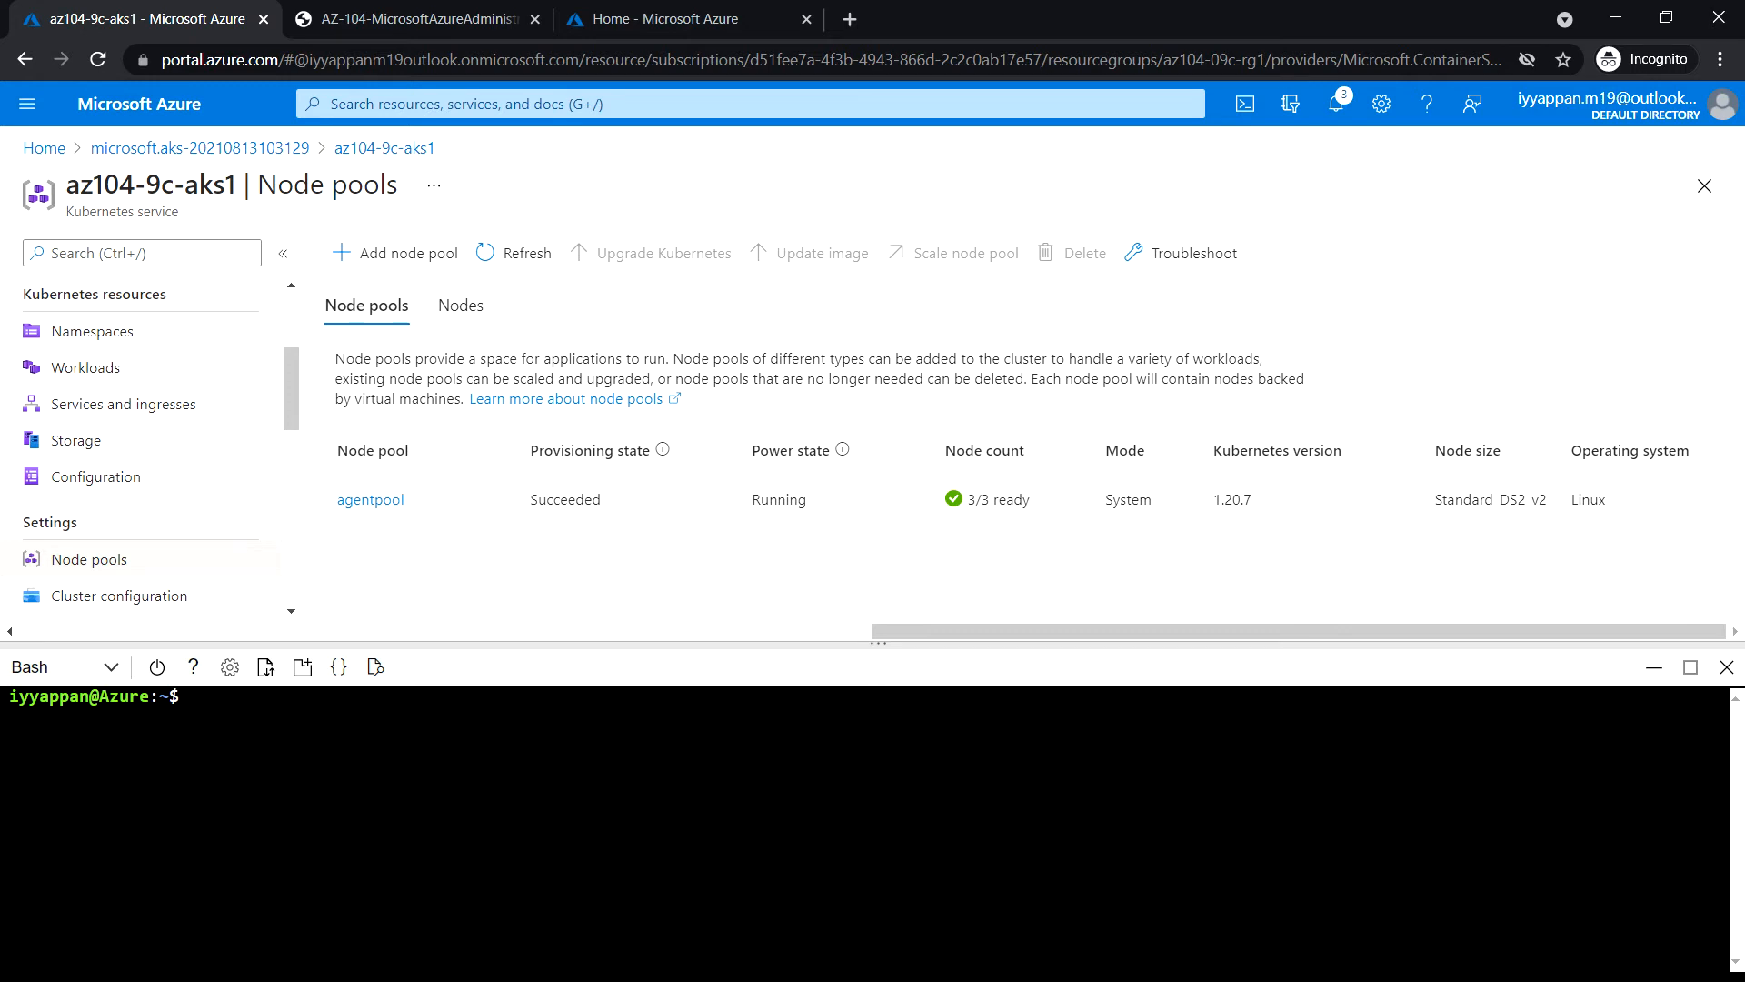
# Run kubectl create deployment nginx-deployment --image=nginx.
pyautogui.write('kube')
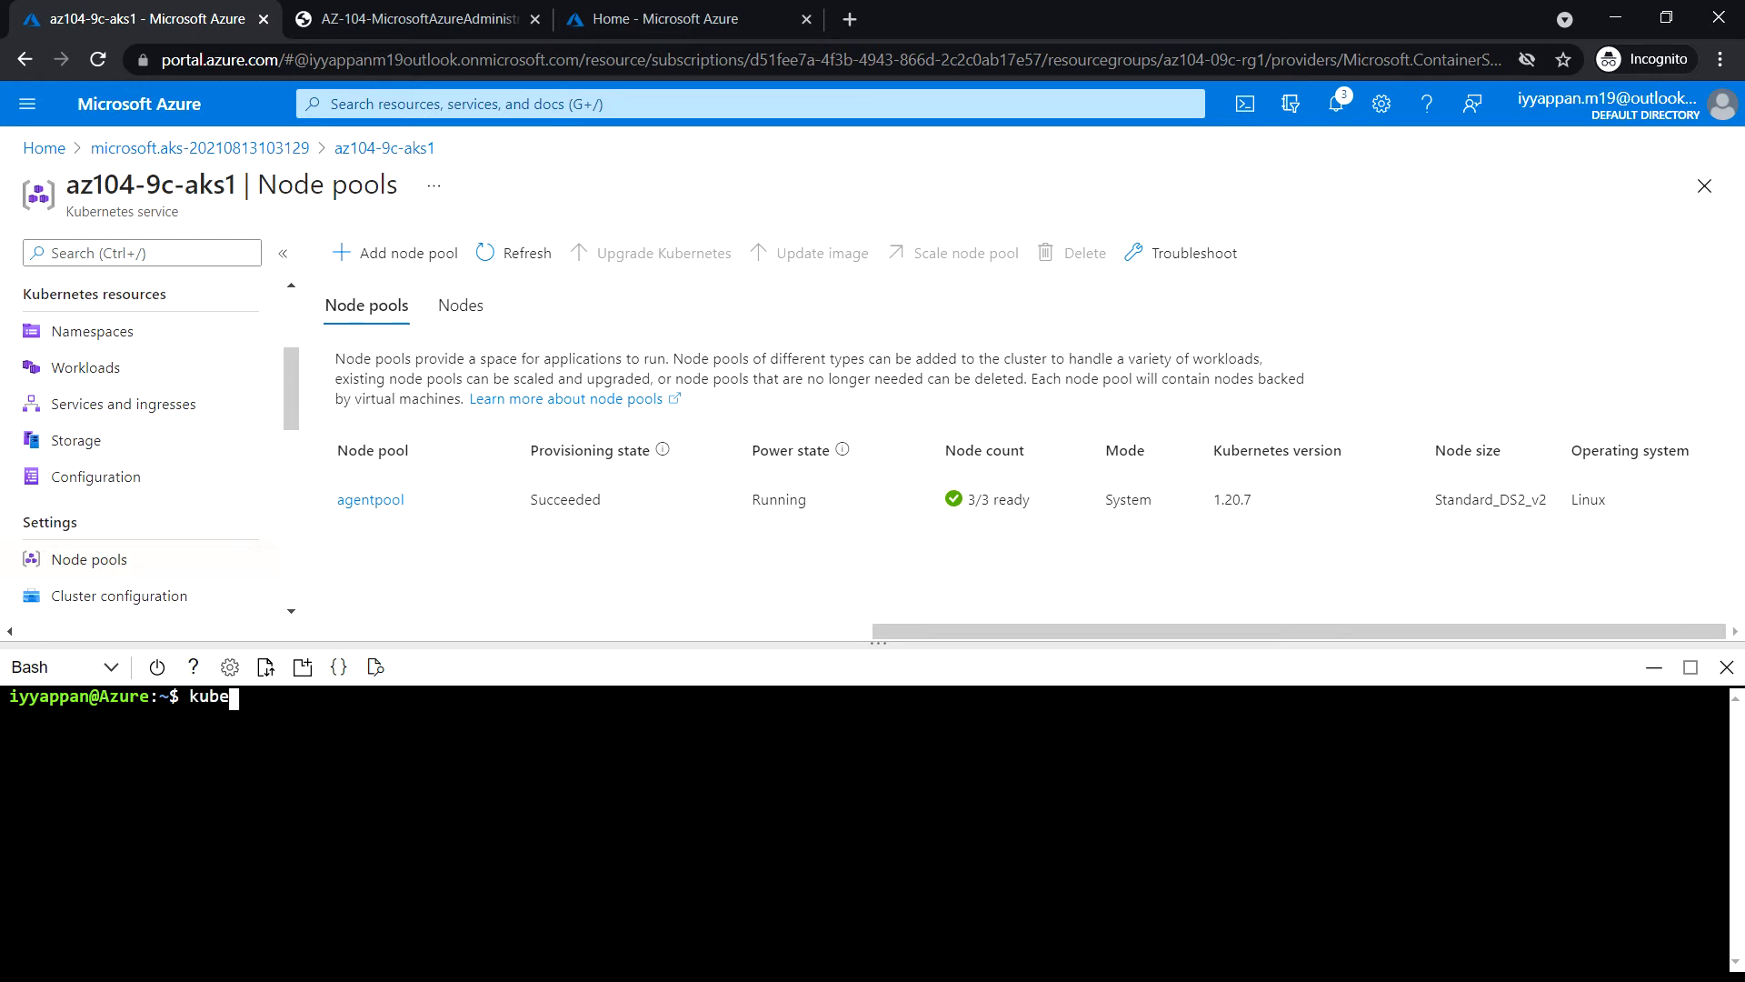
pyautogui.write('ctl crea')
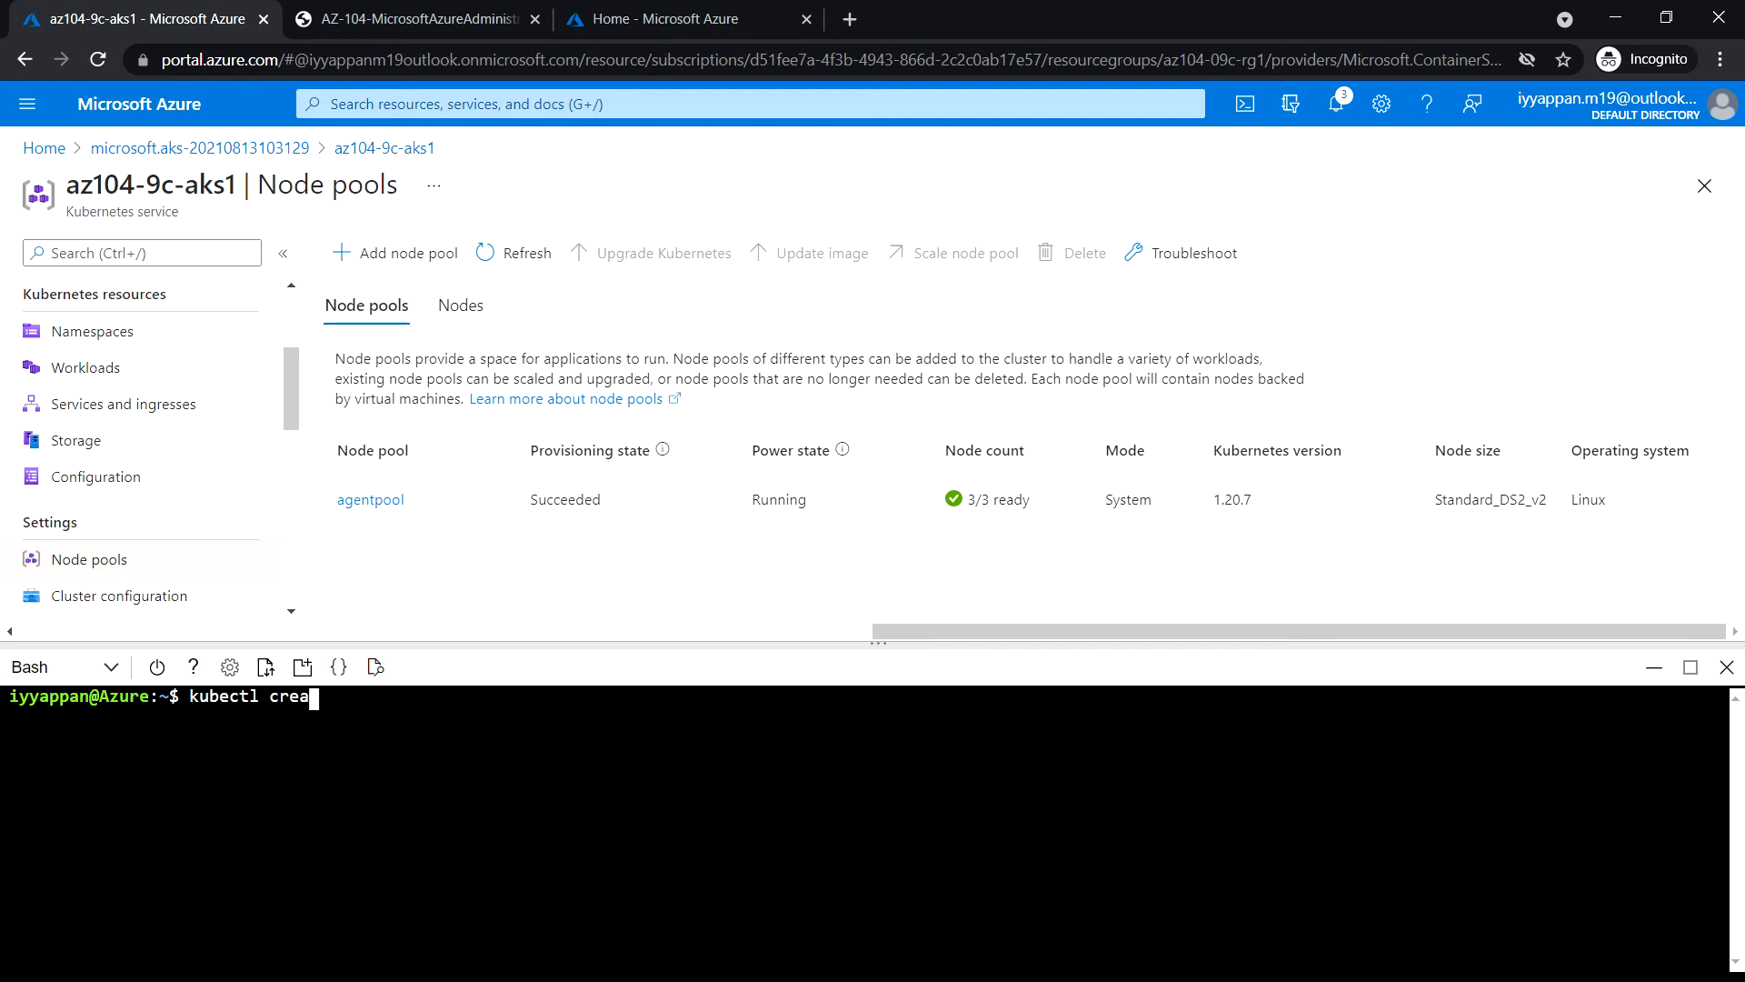
pyautogui.write('t')
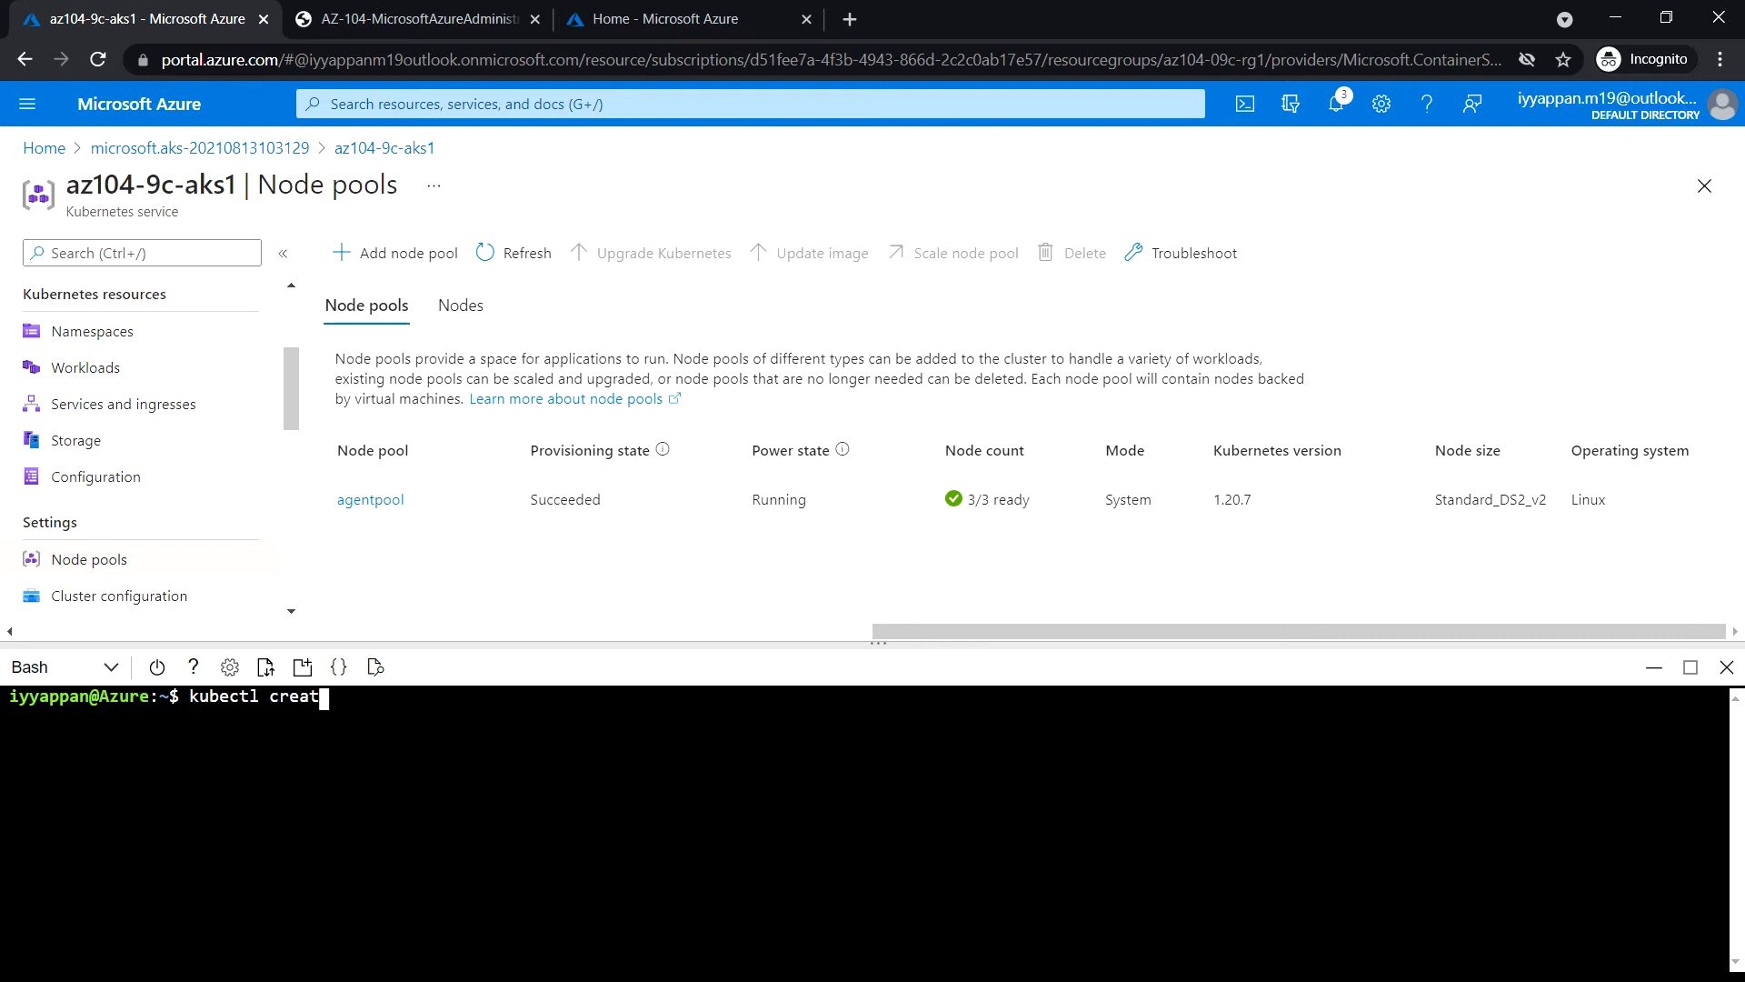
pyautogui.write('e')
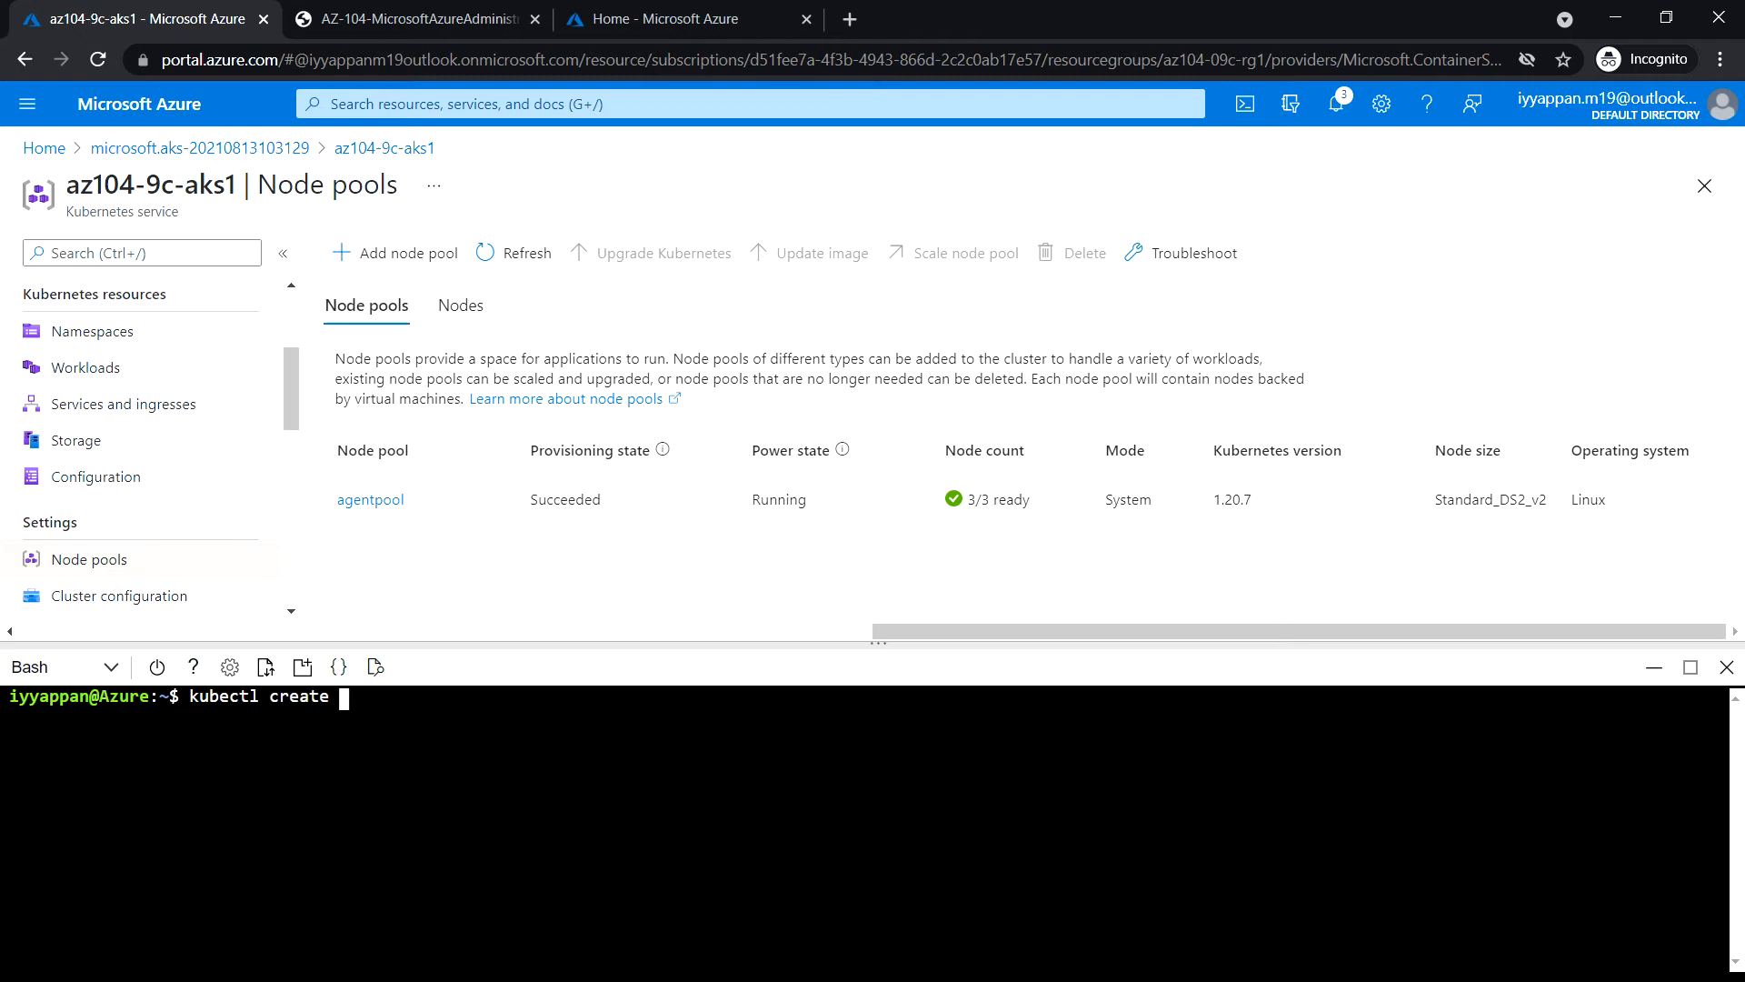
pyautogui.write('deployment')
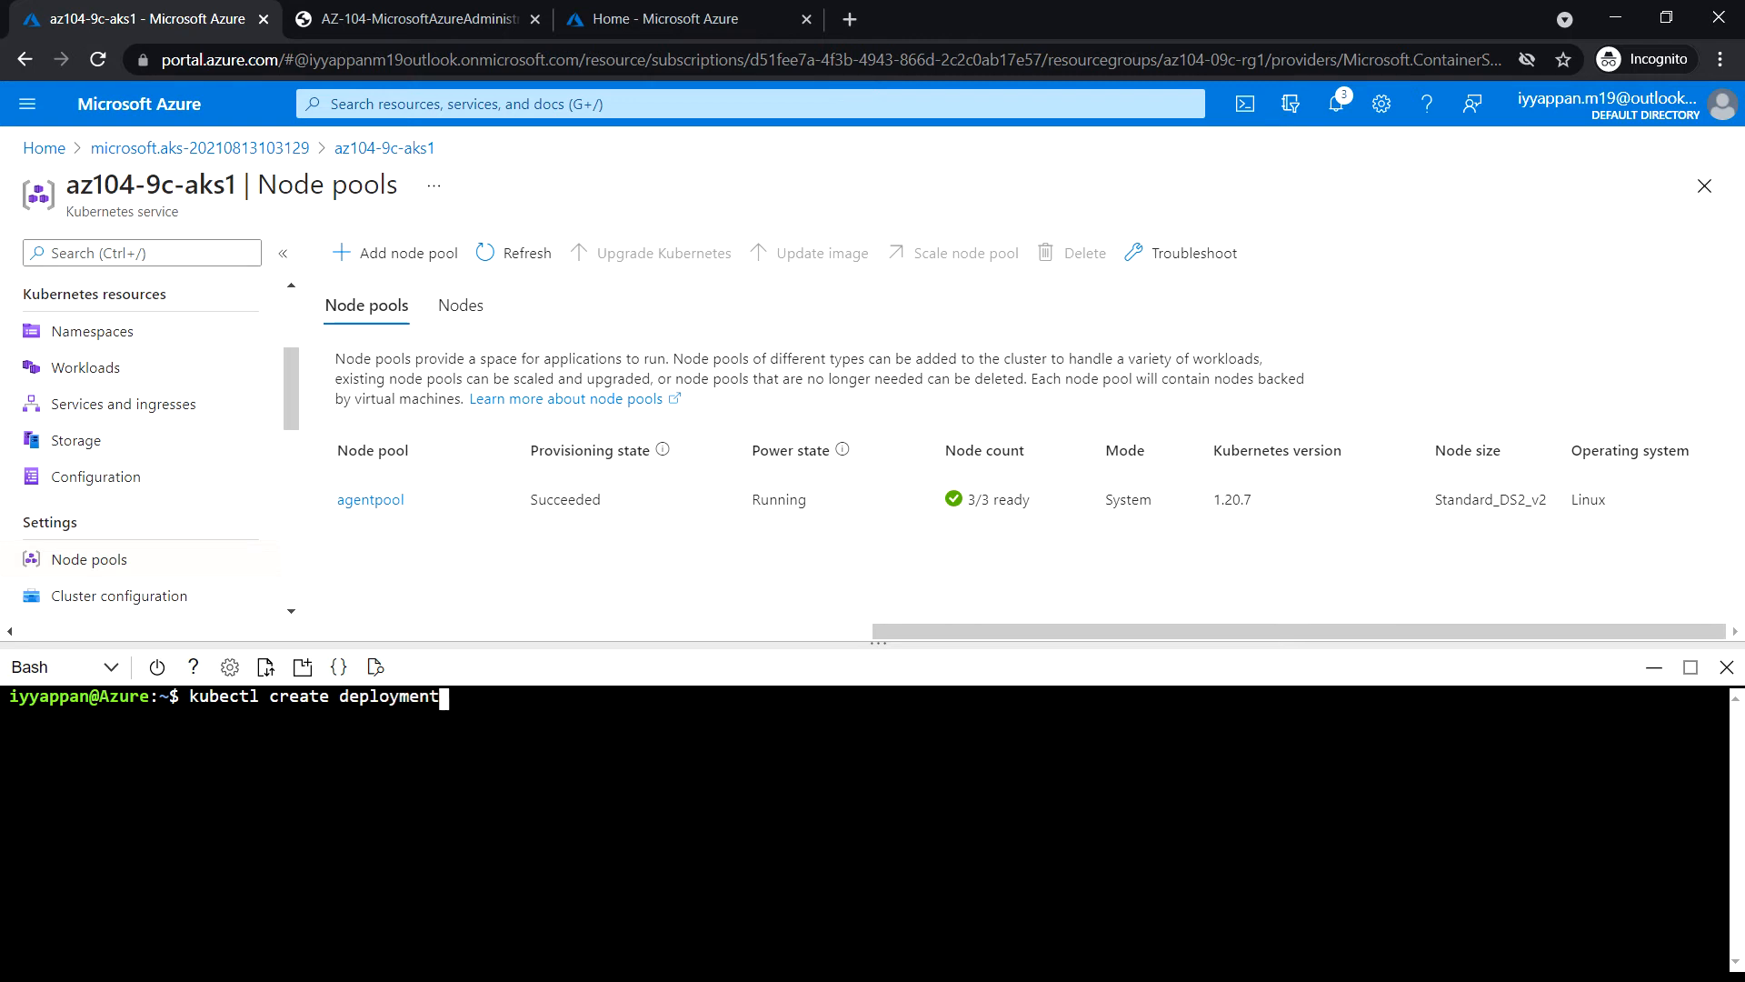
pyautogui.write('nginx')
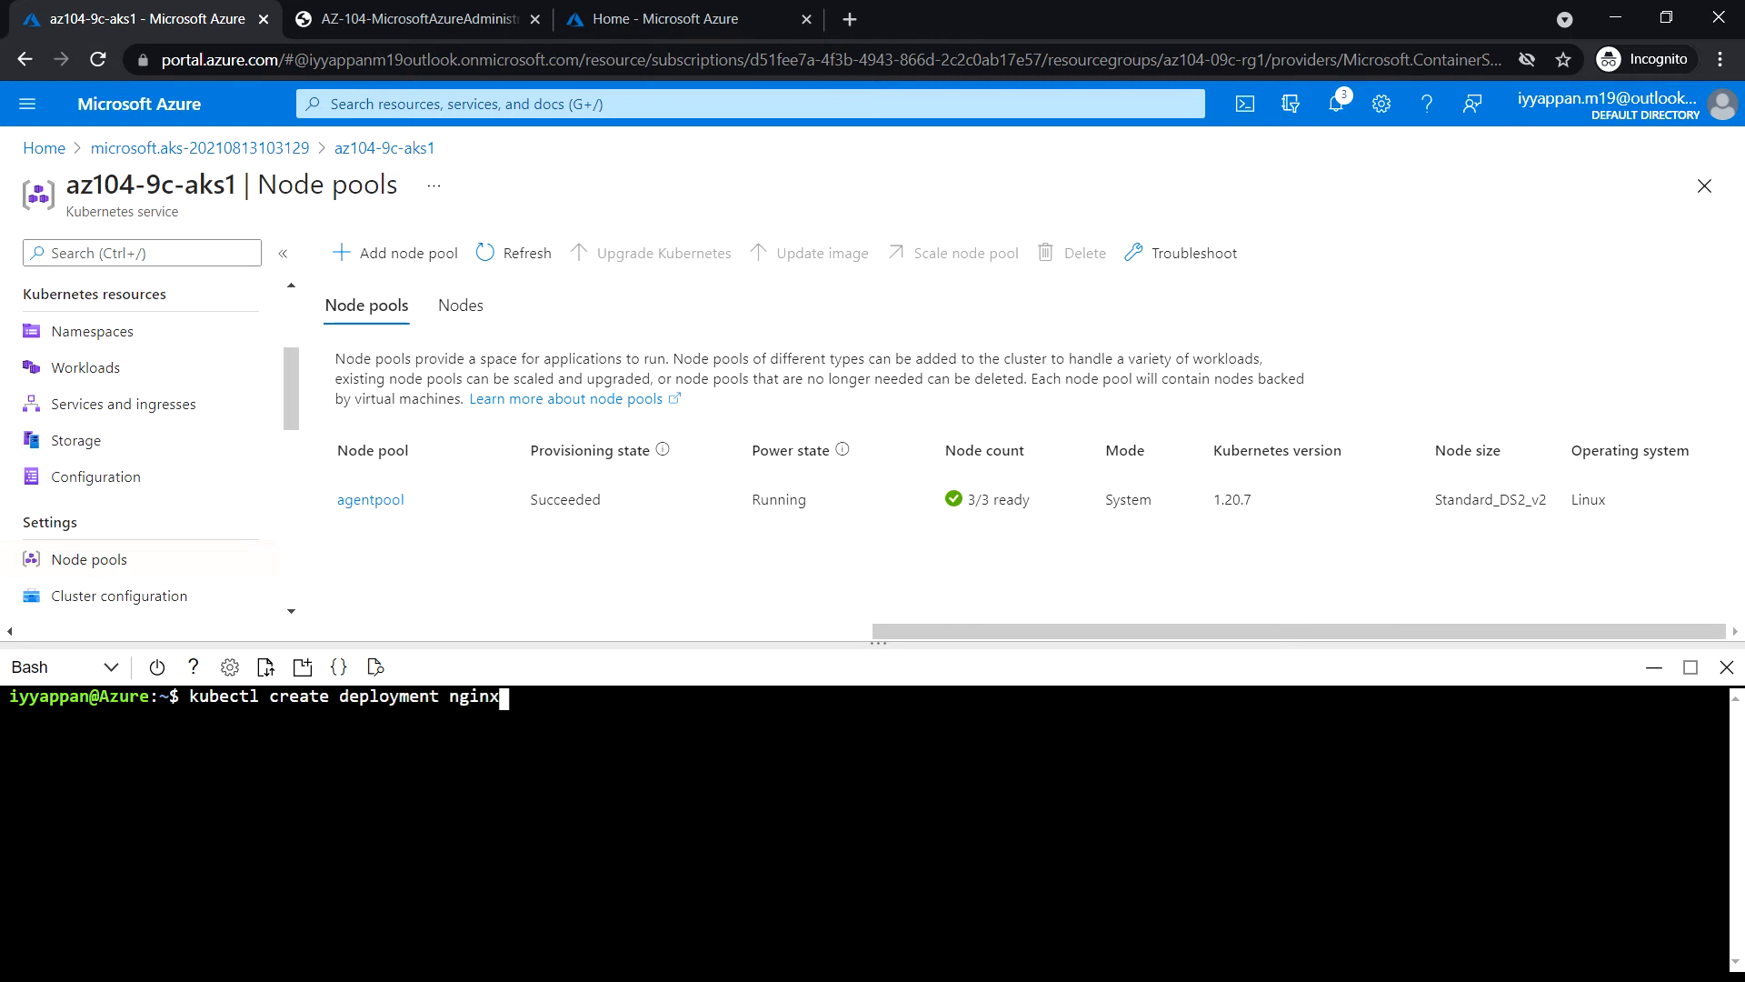
pyautogui.write('-deploye')
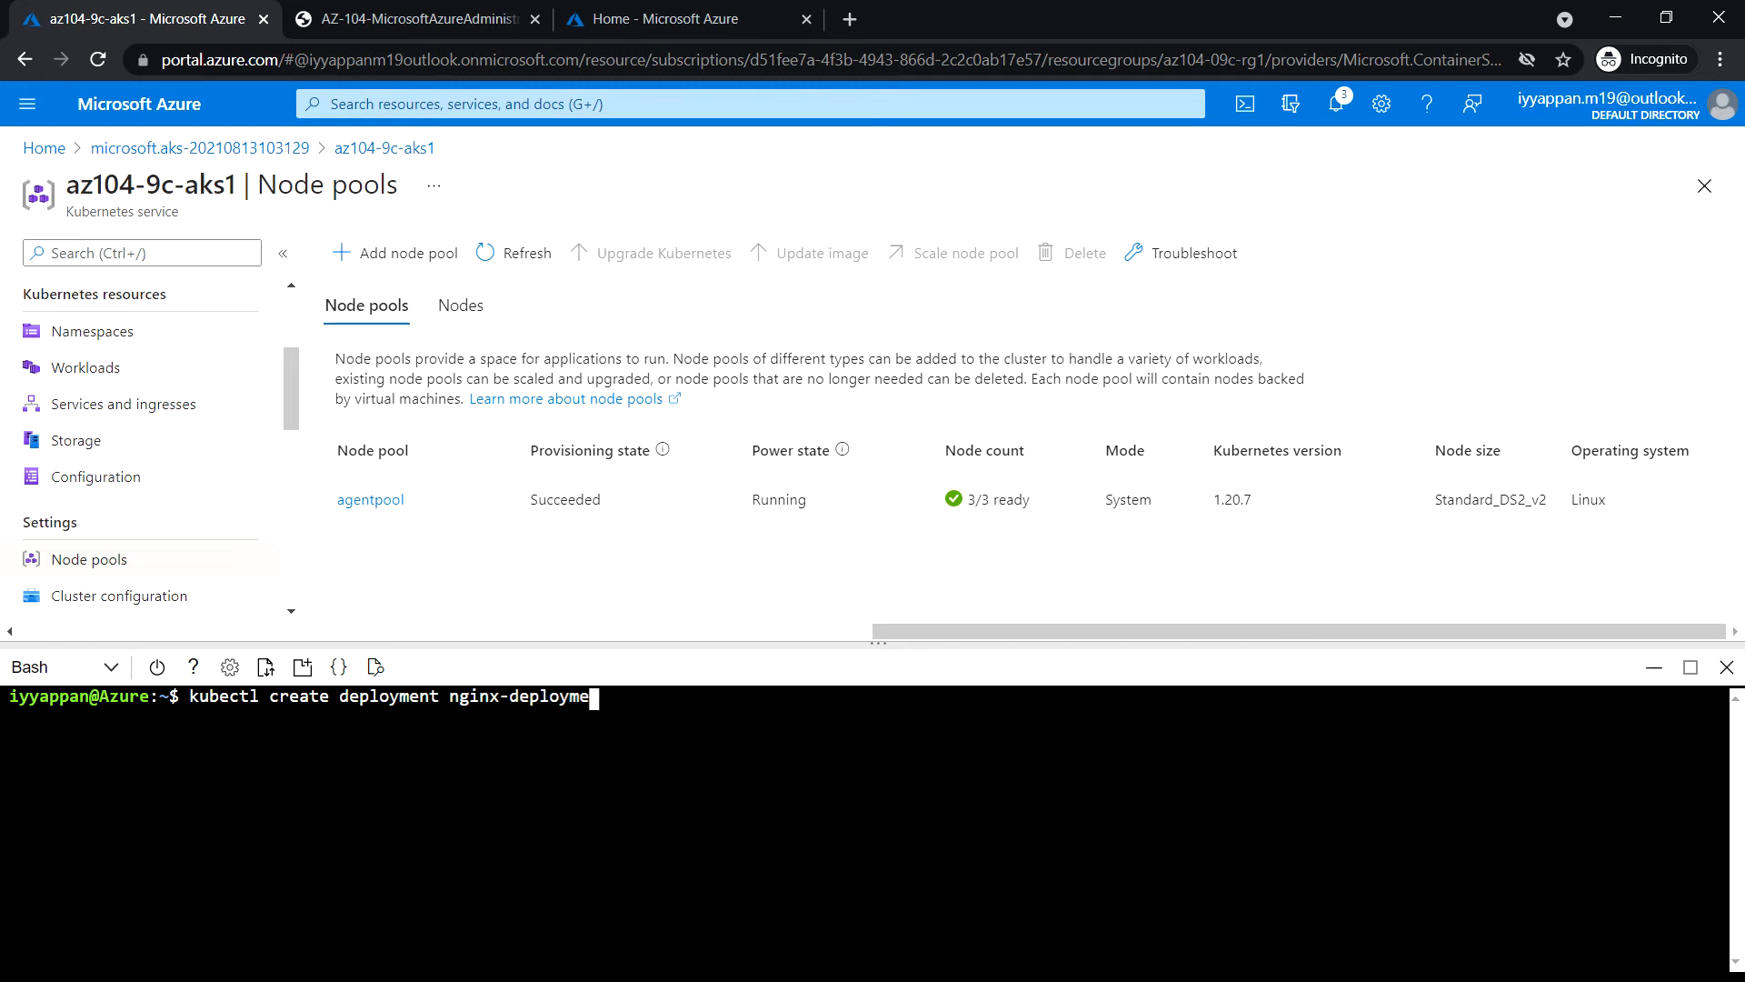
pyautogui.write('nt --im')
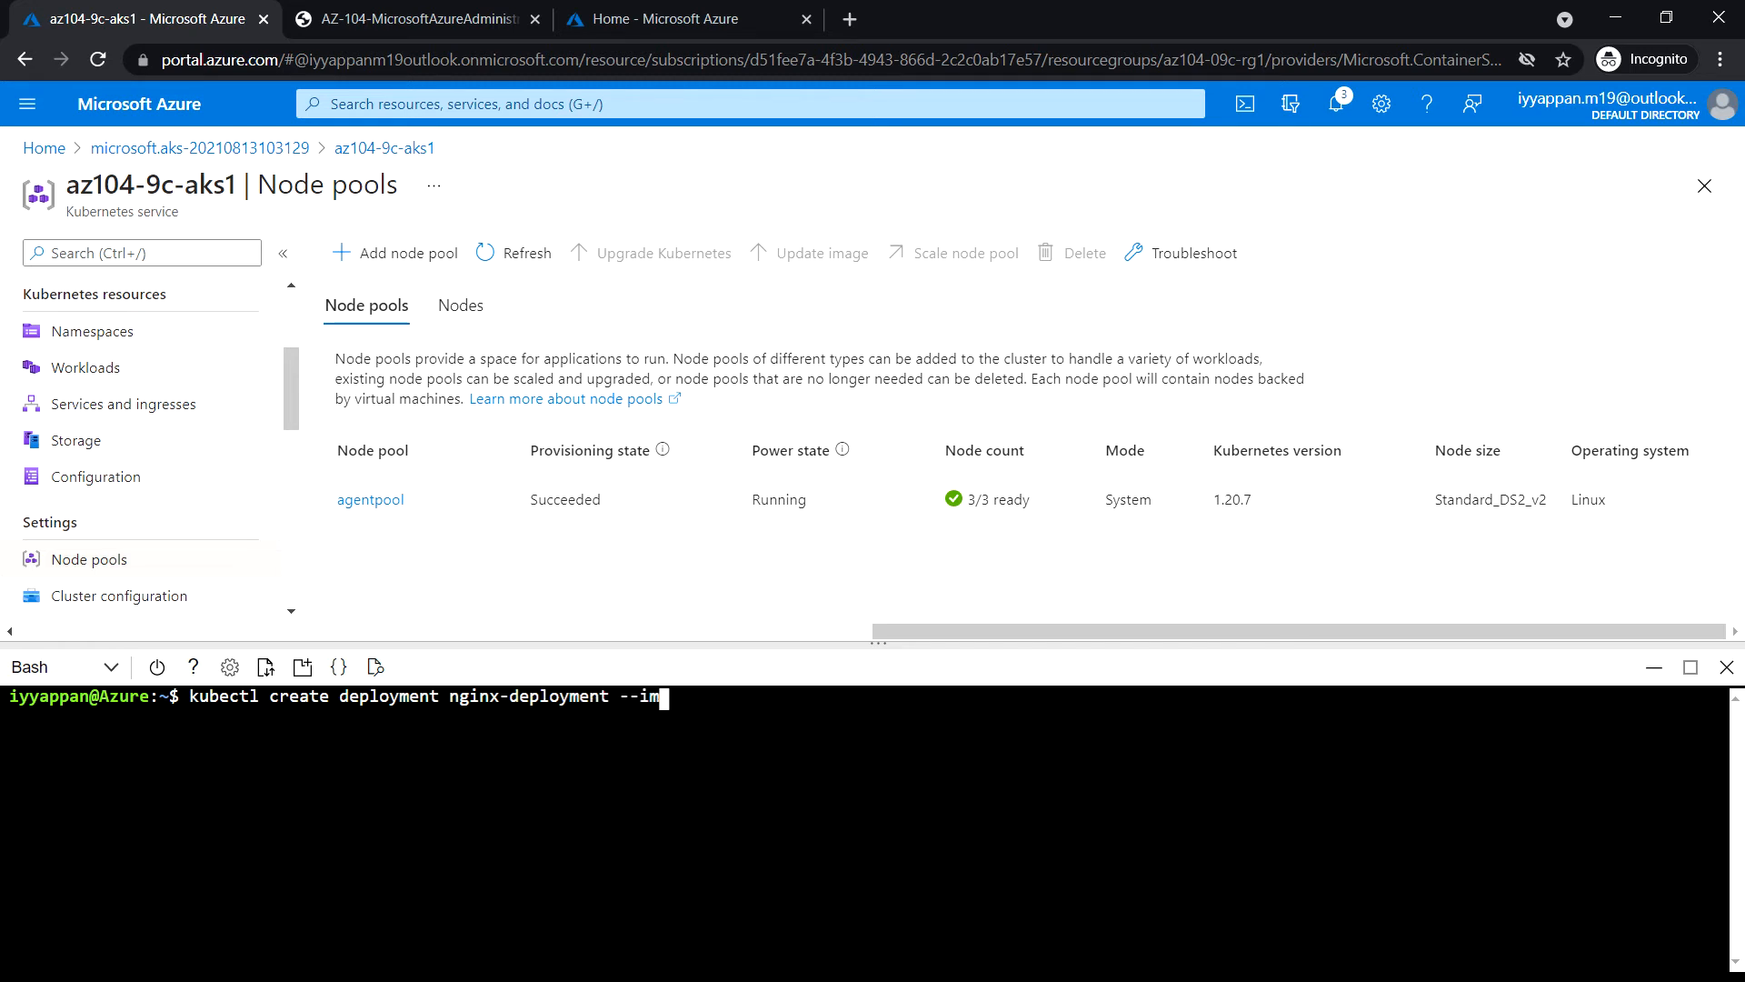
pyautogui.write('age=nginx')
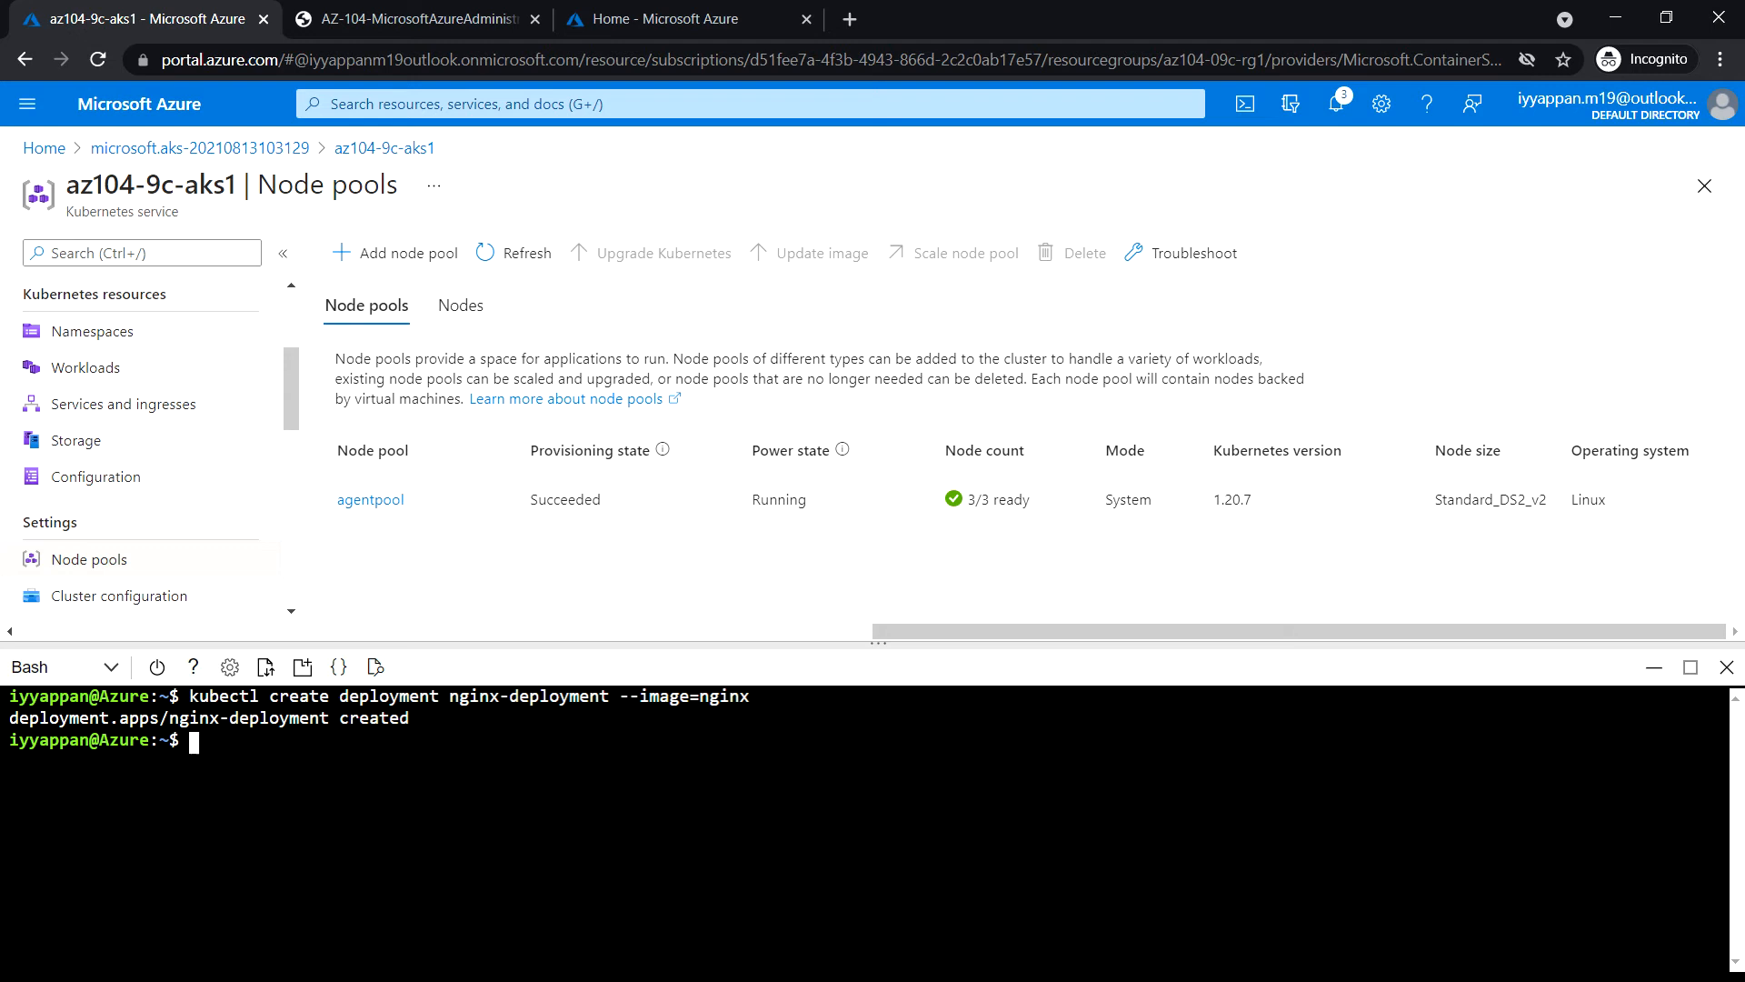
# Check with kubectl get pods and get deployment that nginx-deployment is Running and 1/1 ready.
pyautogui.write('kubectl')
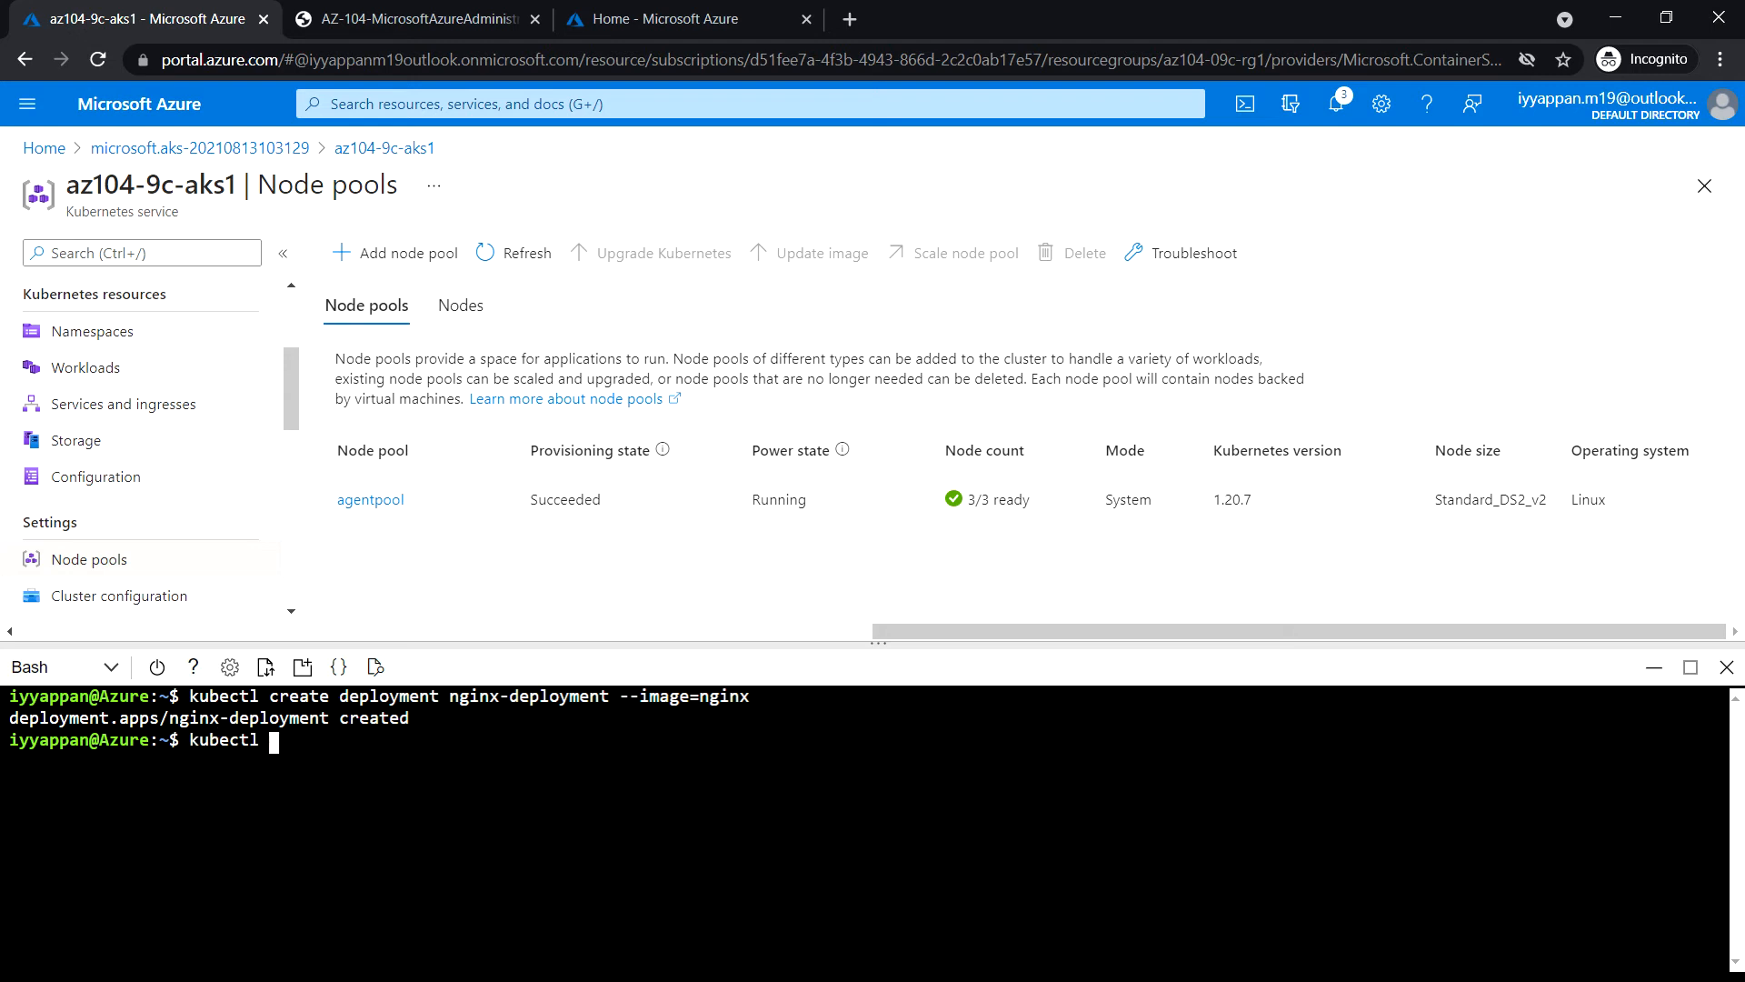
pyautogui.write('get')
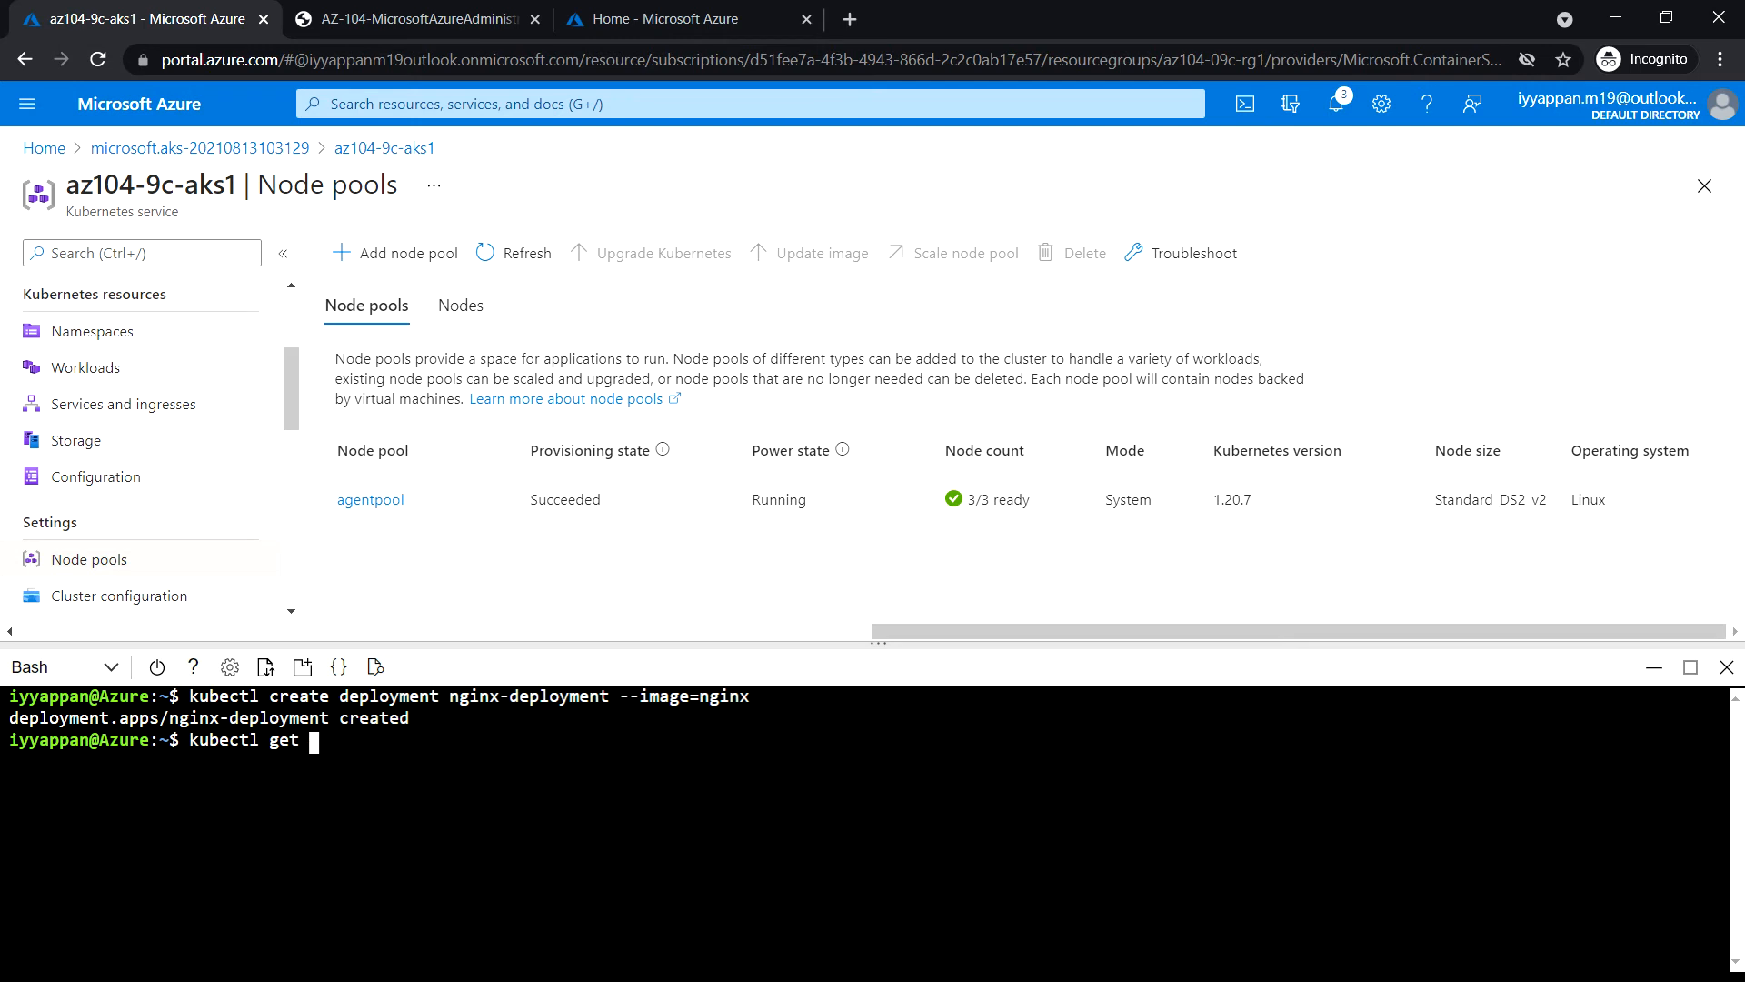
pyautogui.write('pods')
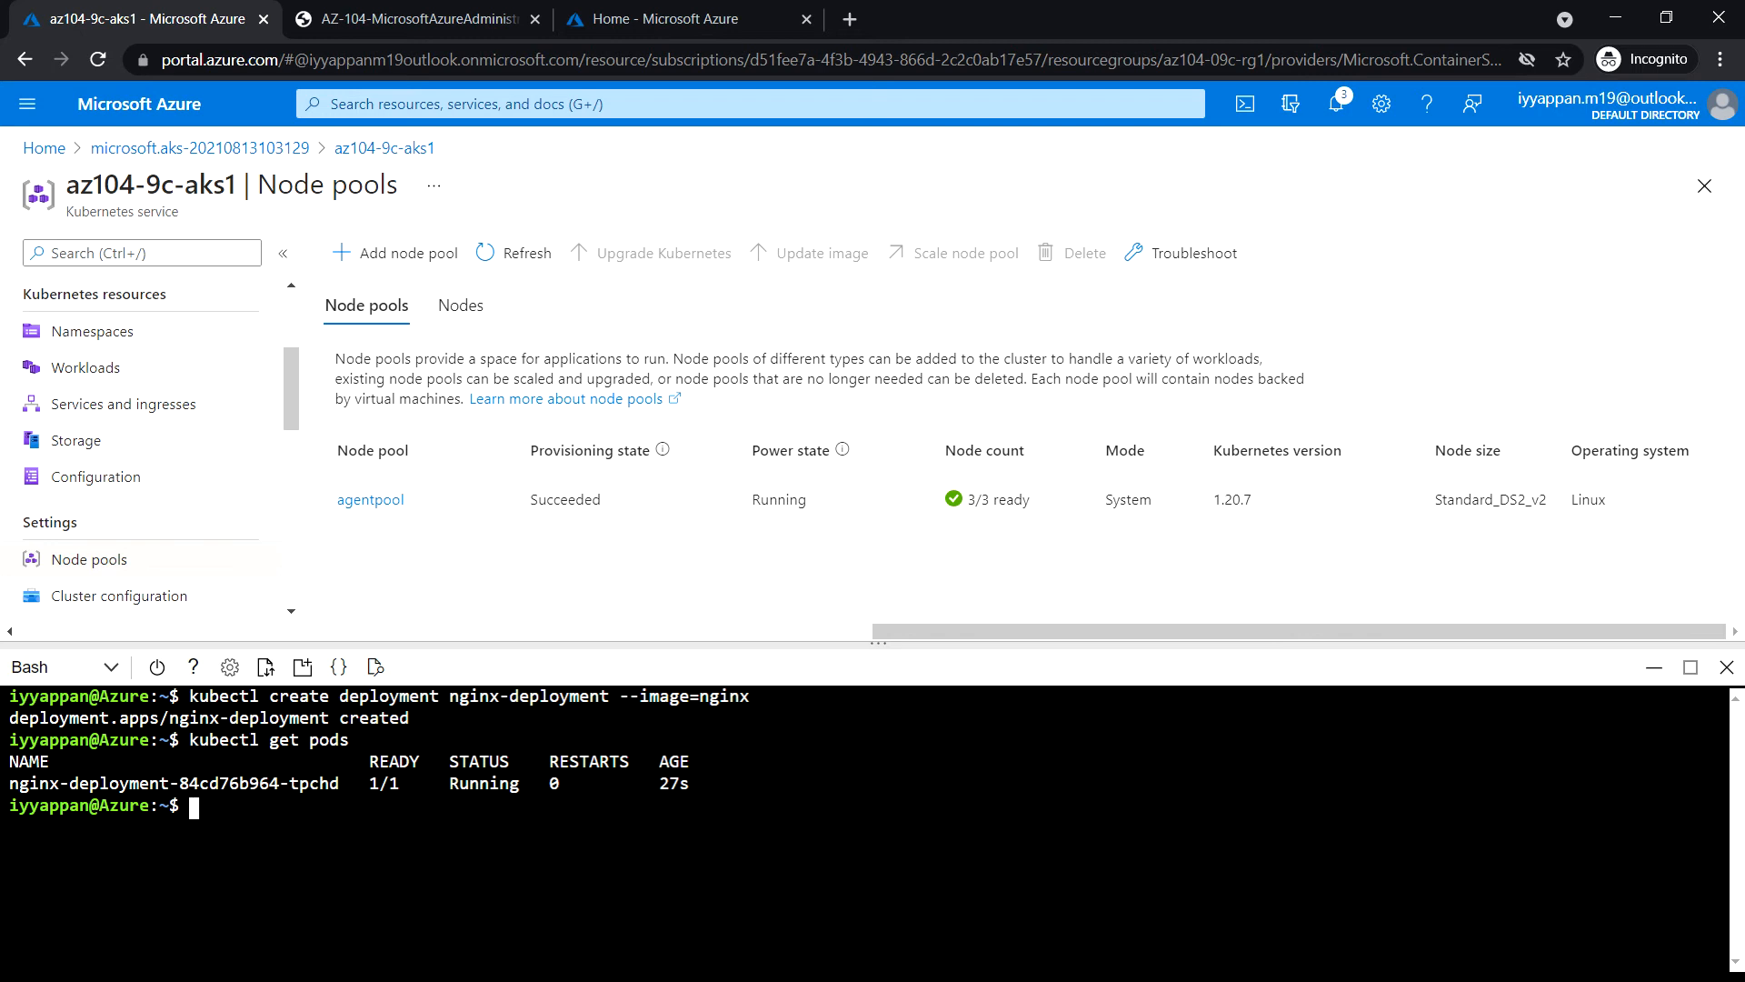
pyautogui.write('kubectl')
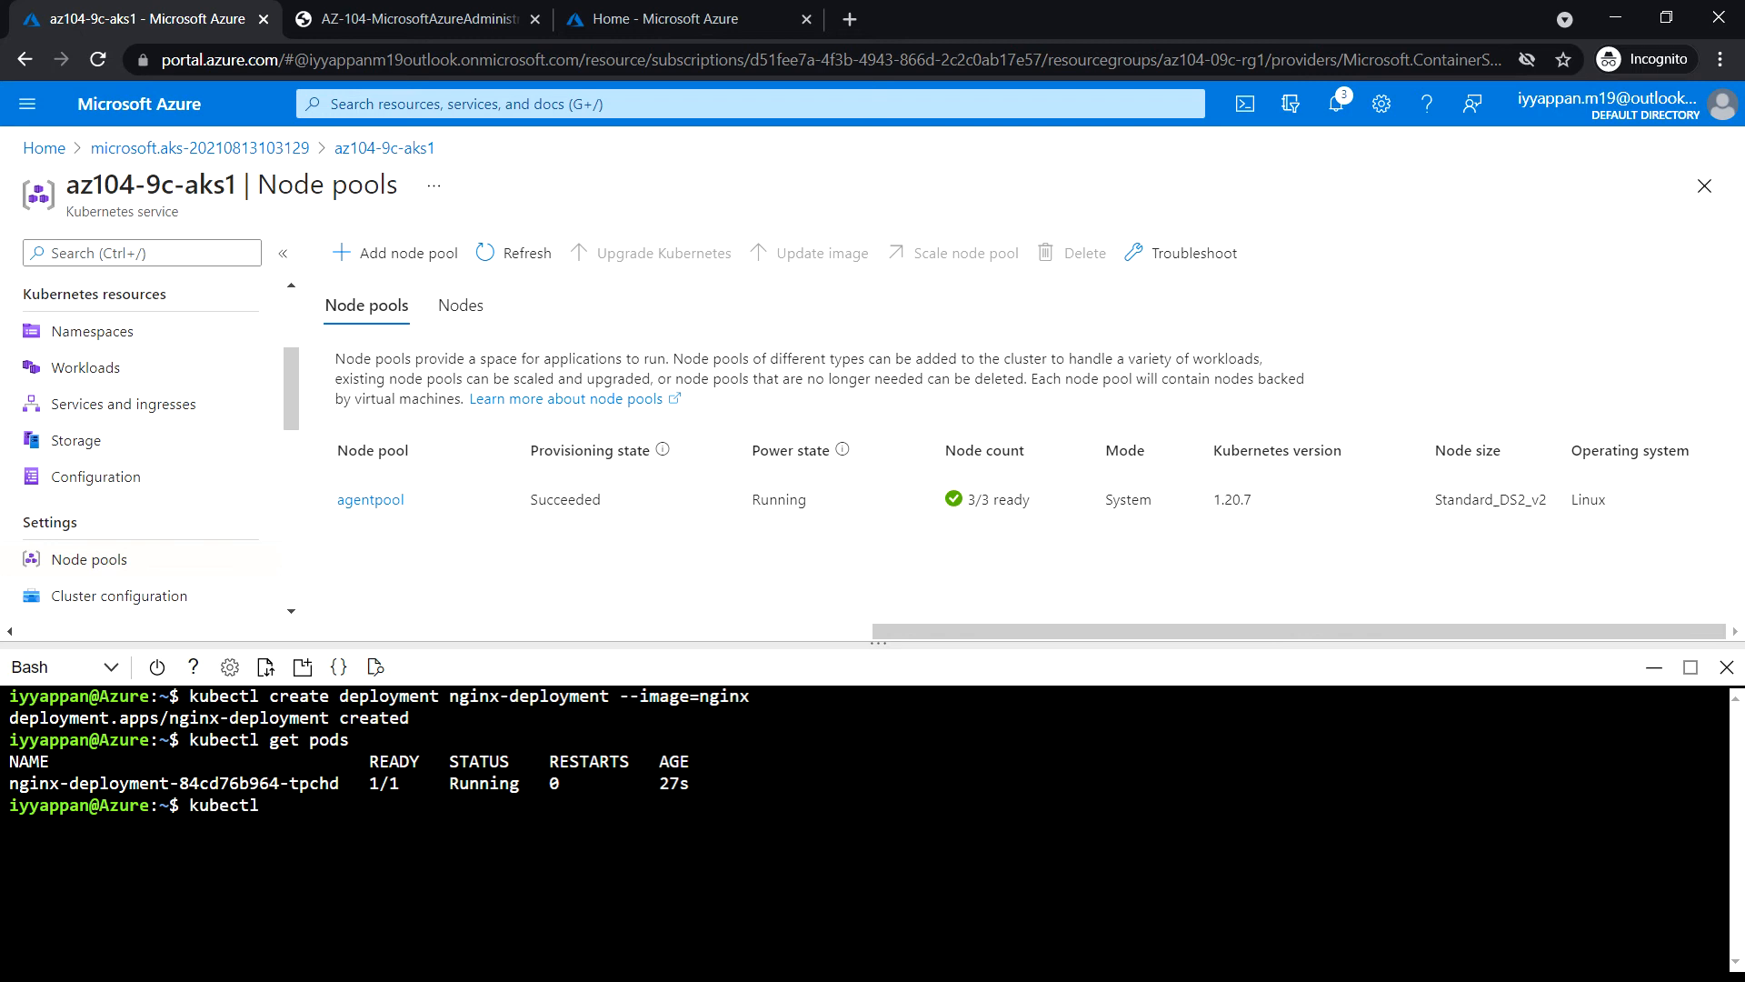
pyautogui.write('get deployment')
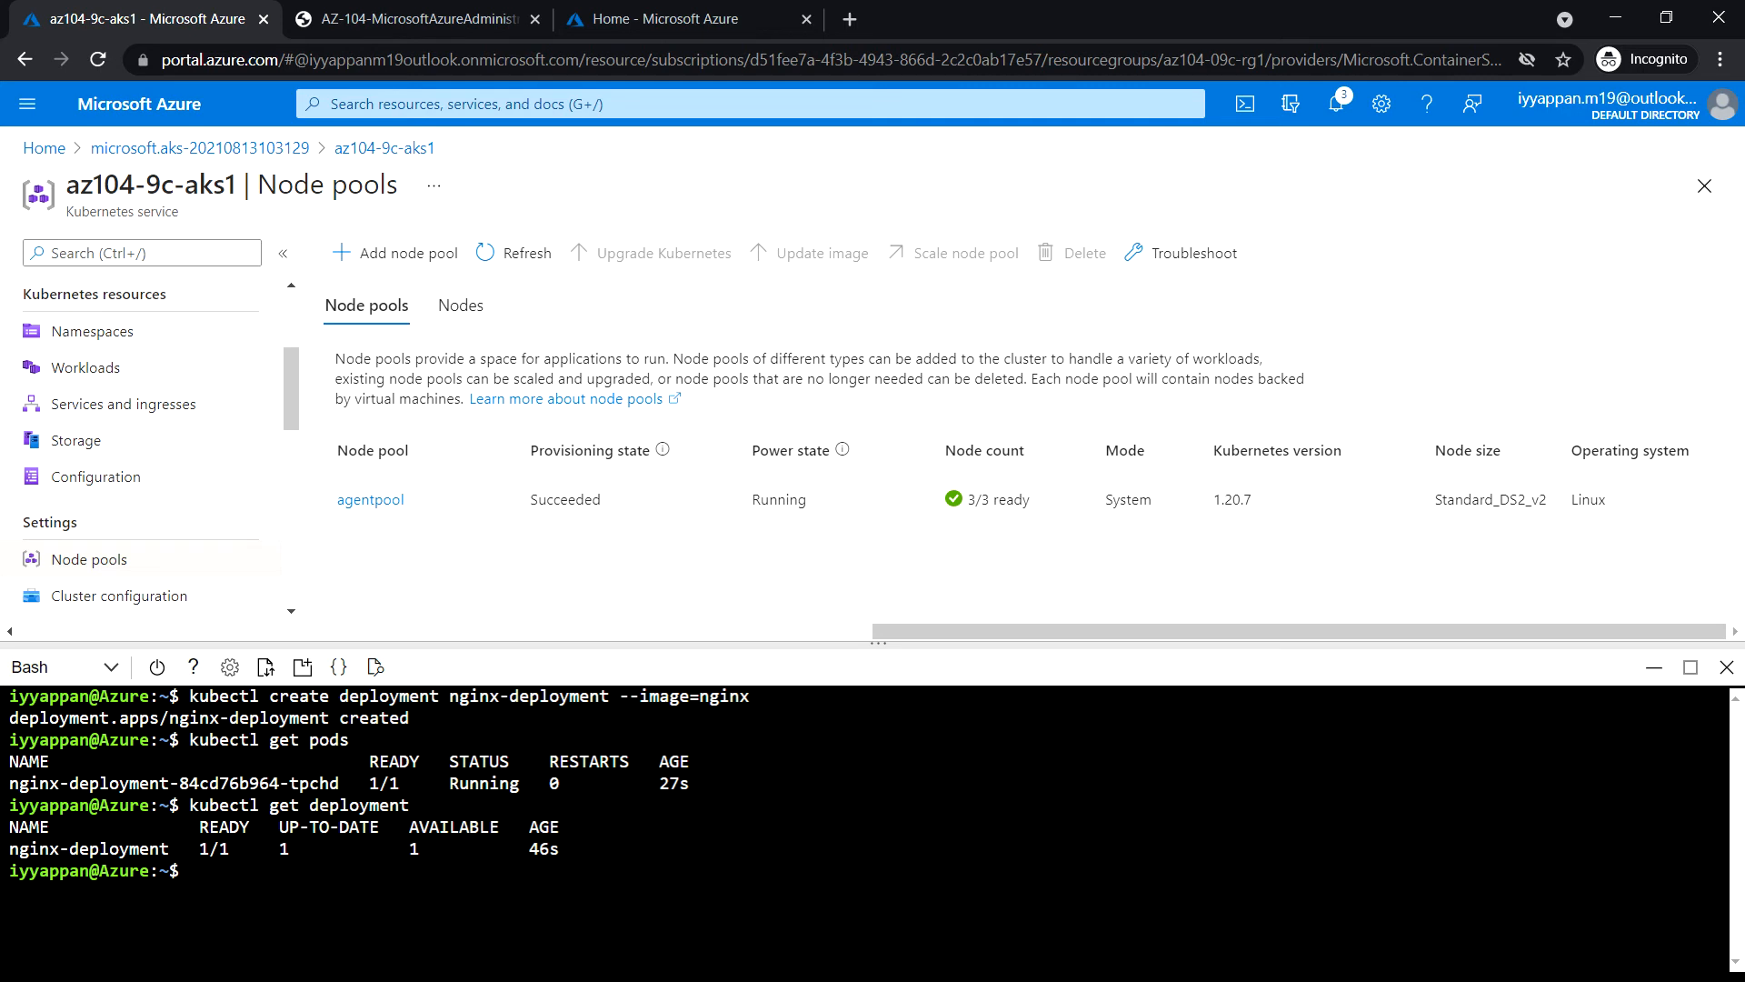
pyautogui.write('kubectl')
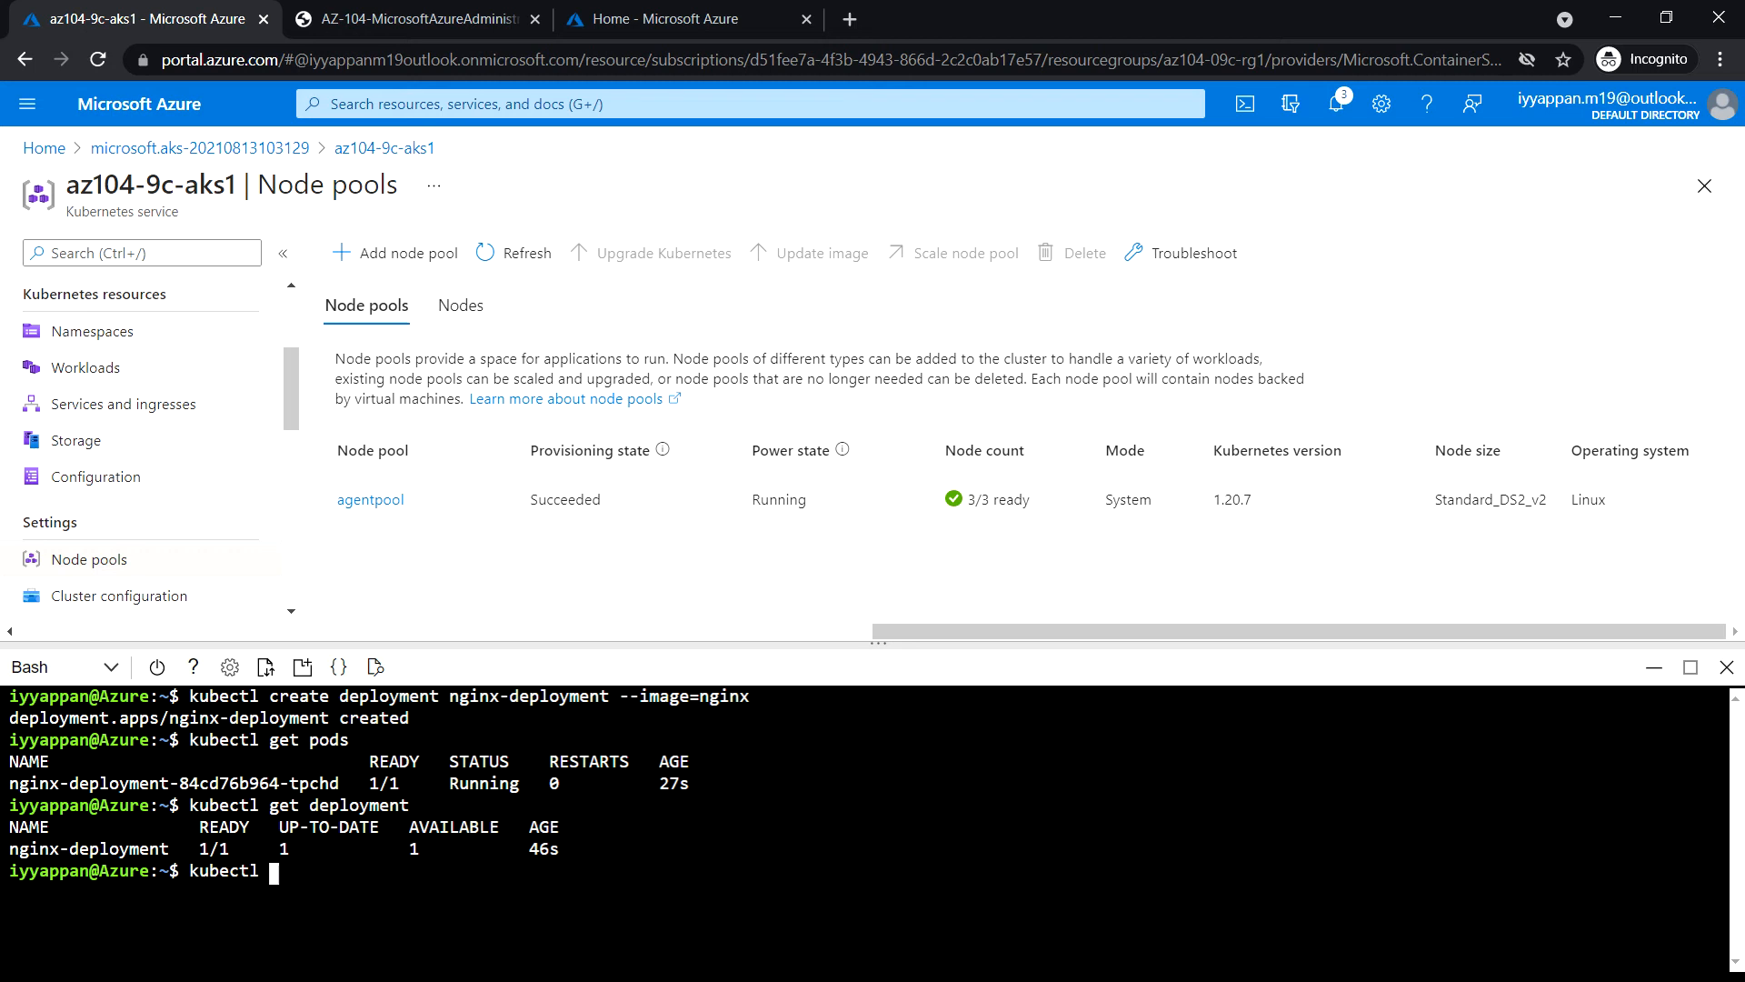
# Run kubectl expose deployment nginx-deployment --port=80 --type=LoadBalancer.
pyautogui.write('expose de')
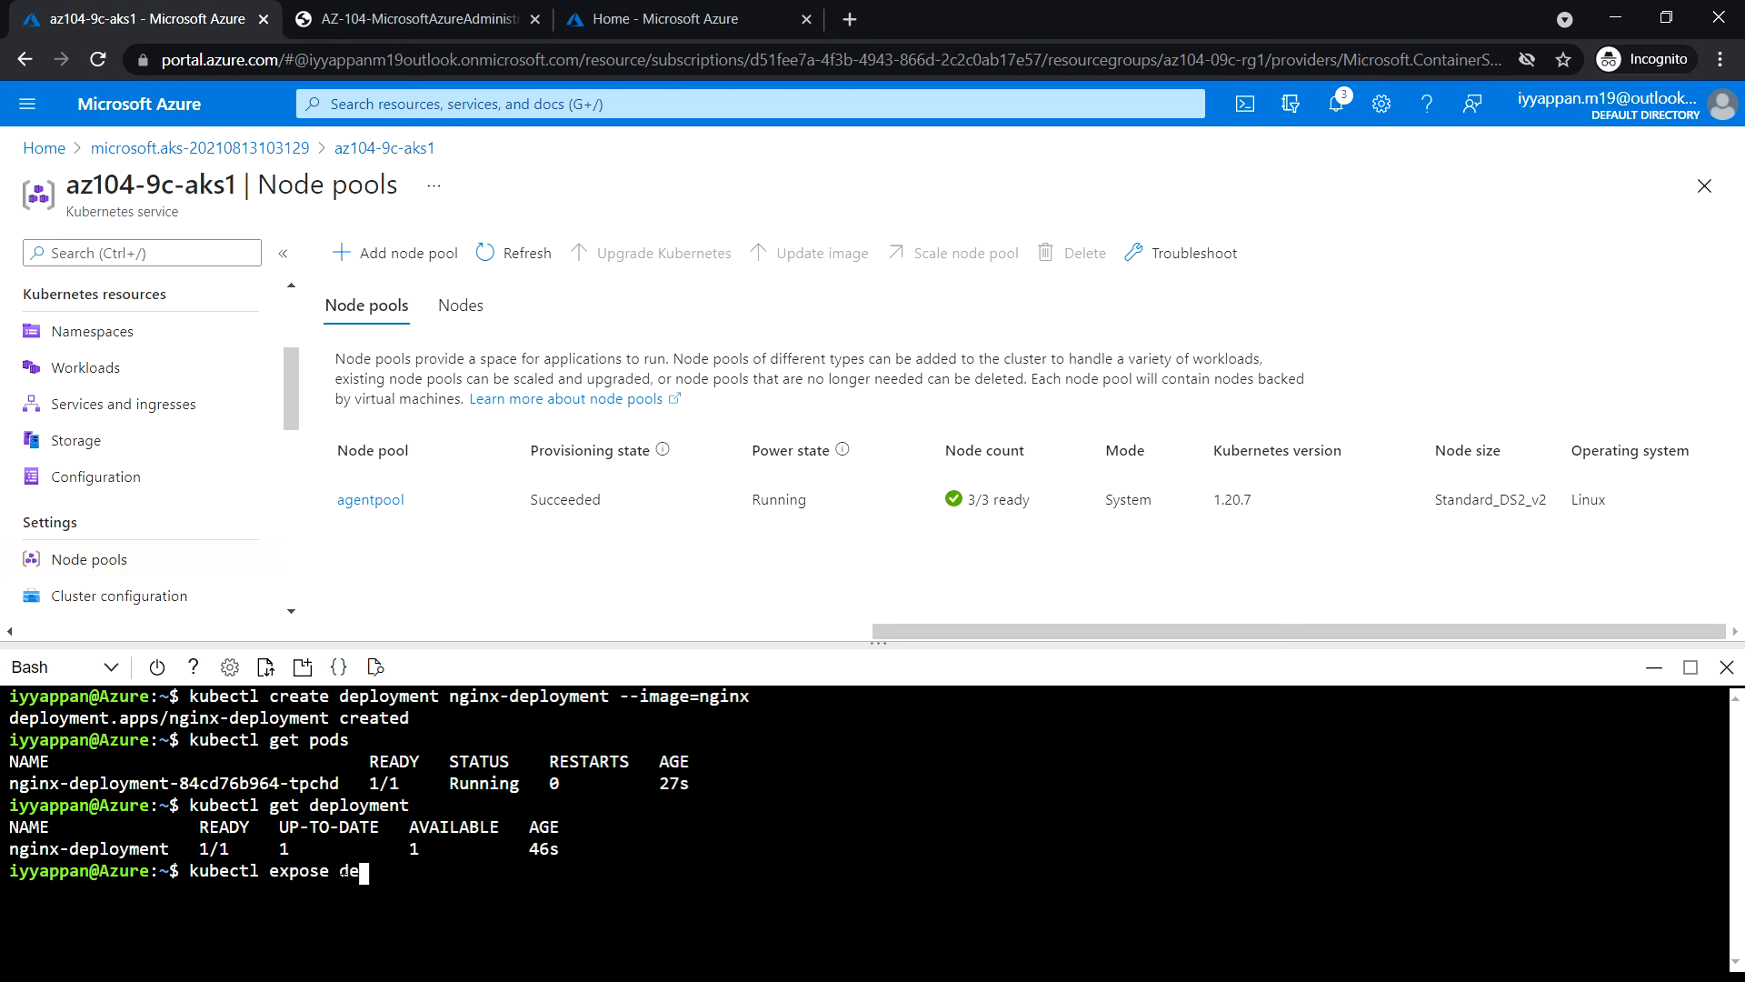
pyautogui.write('ployment ng')
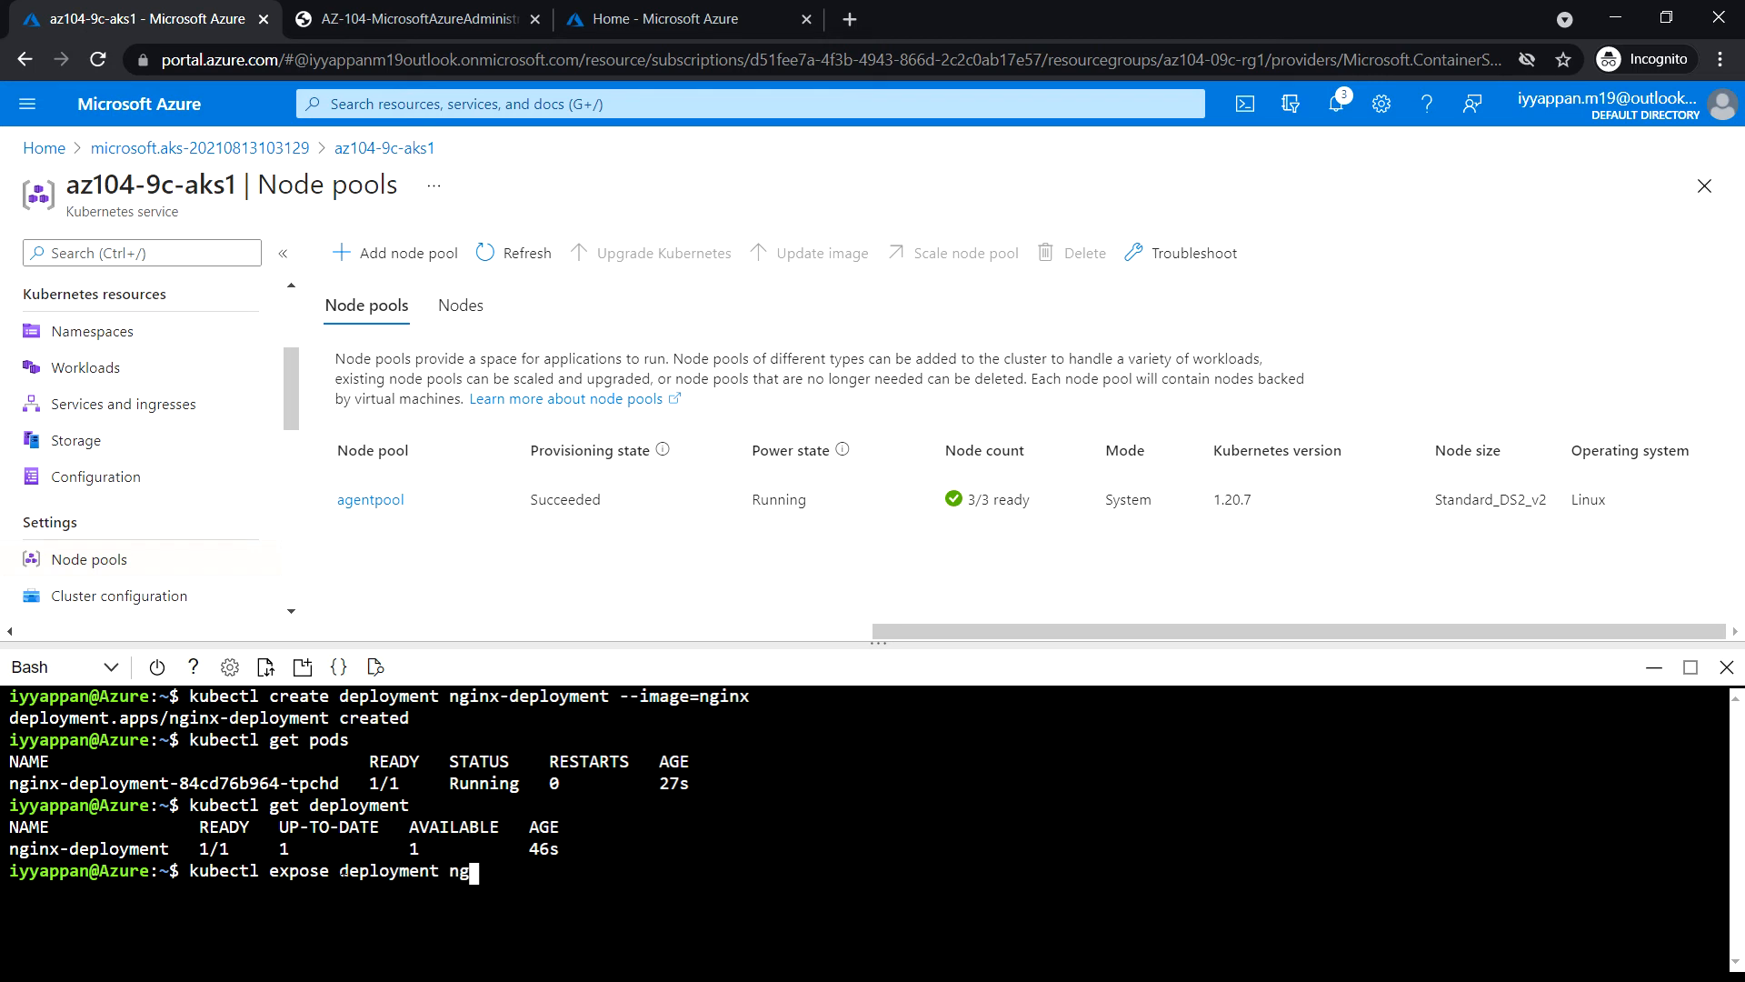
pyautogui.write('inx-deployment --por')
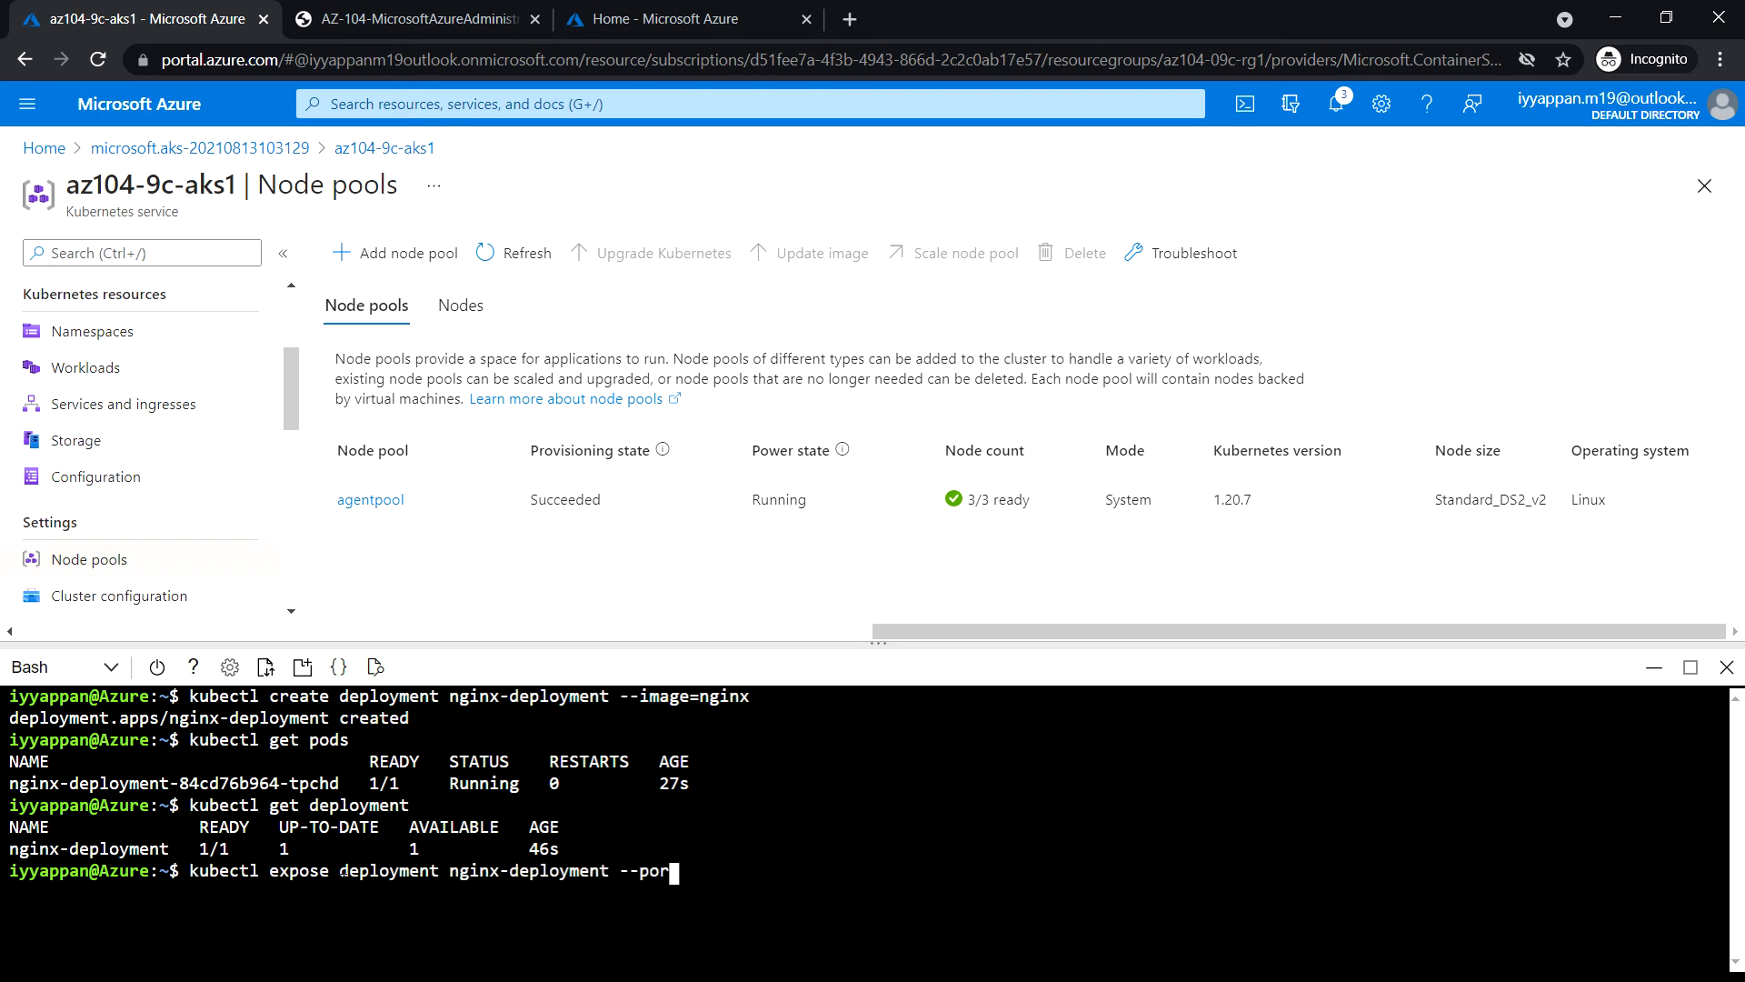
pyautogui.write('t=80 --t')
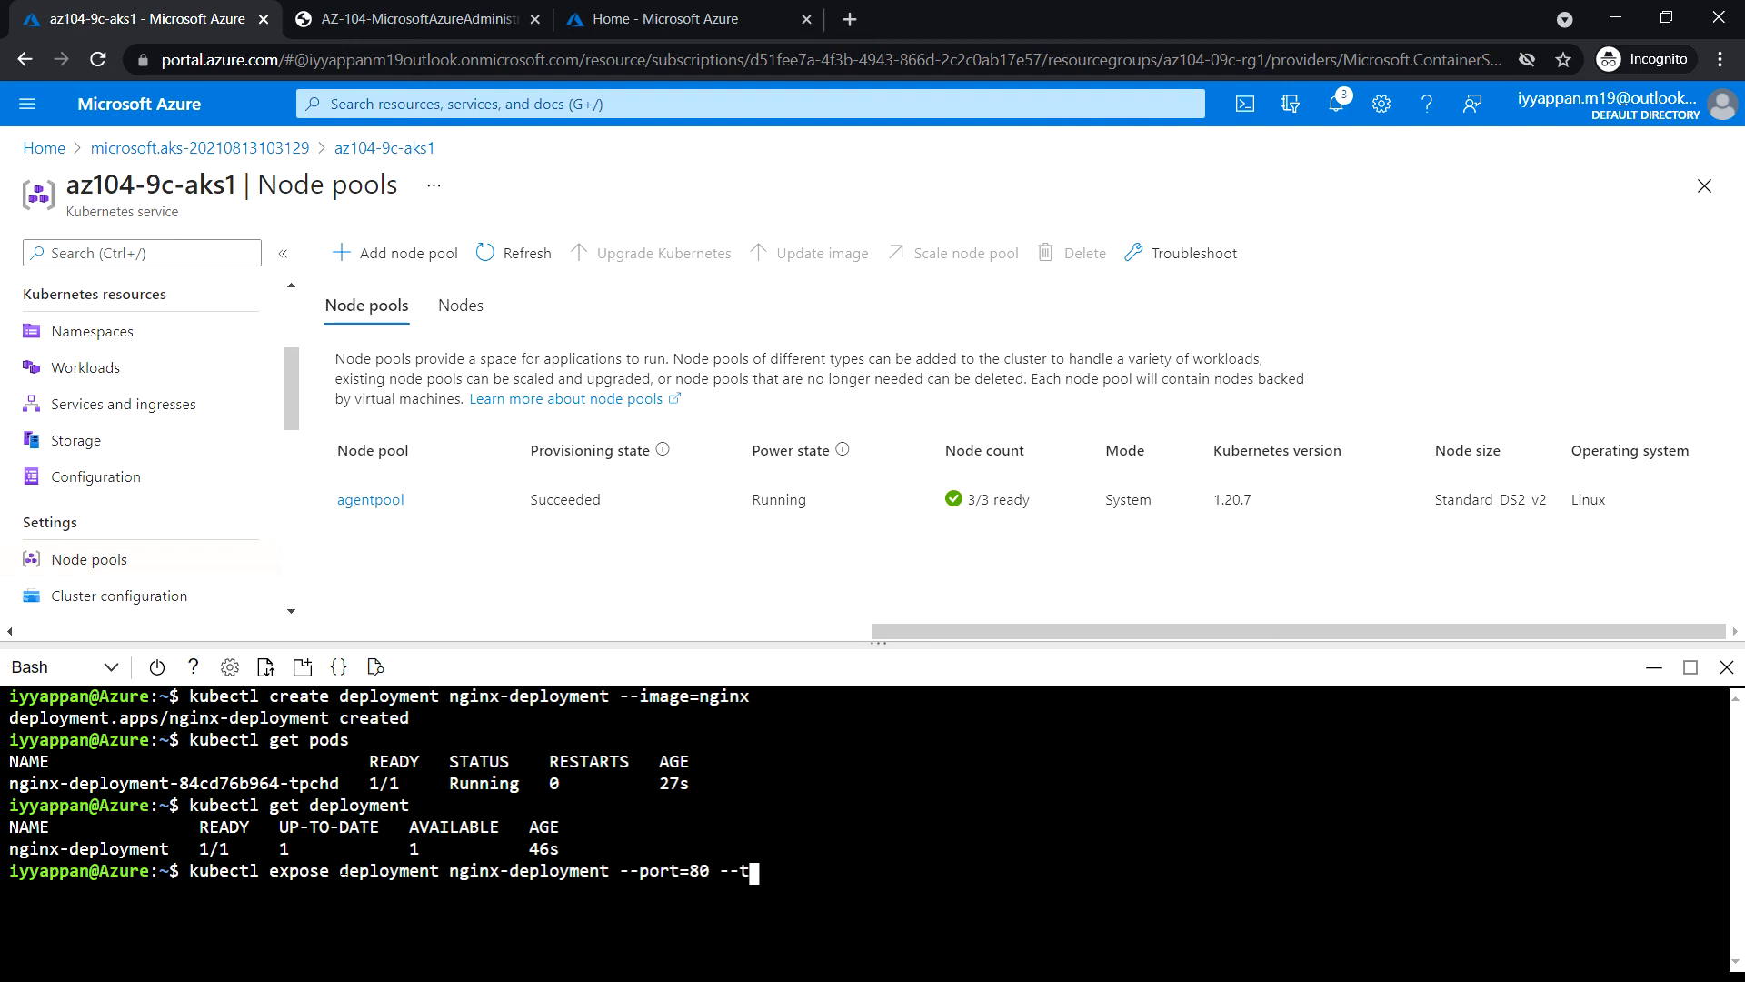
pyautogui.write('ype=L')
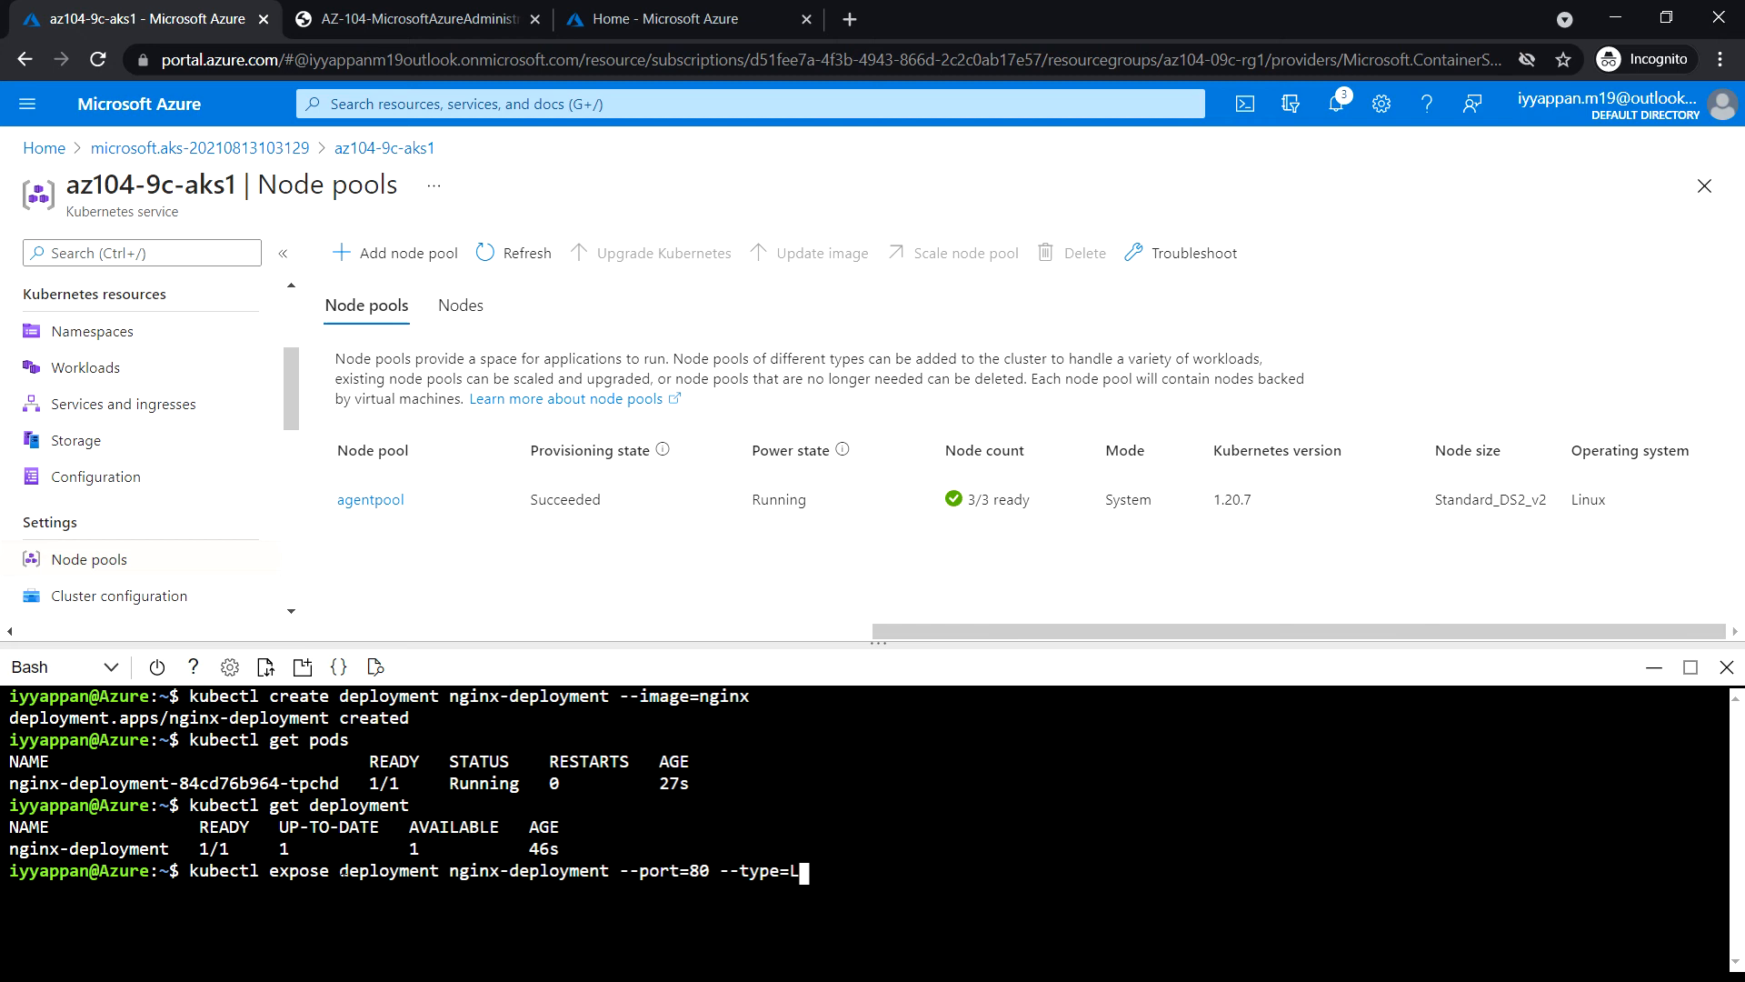
pyautogui.write('oadBalancer')
pyautogui.write('k')
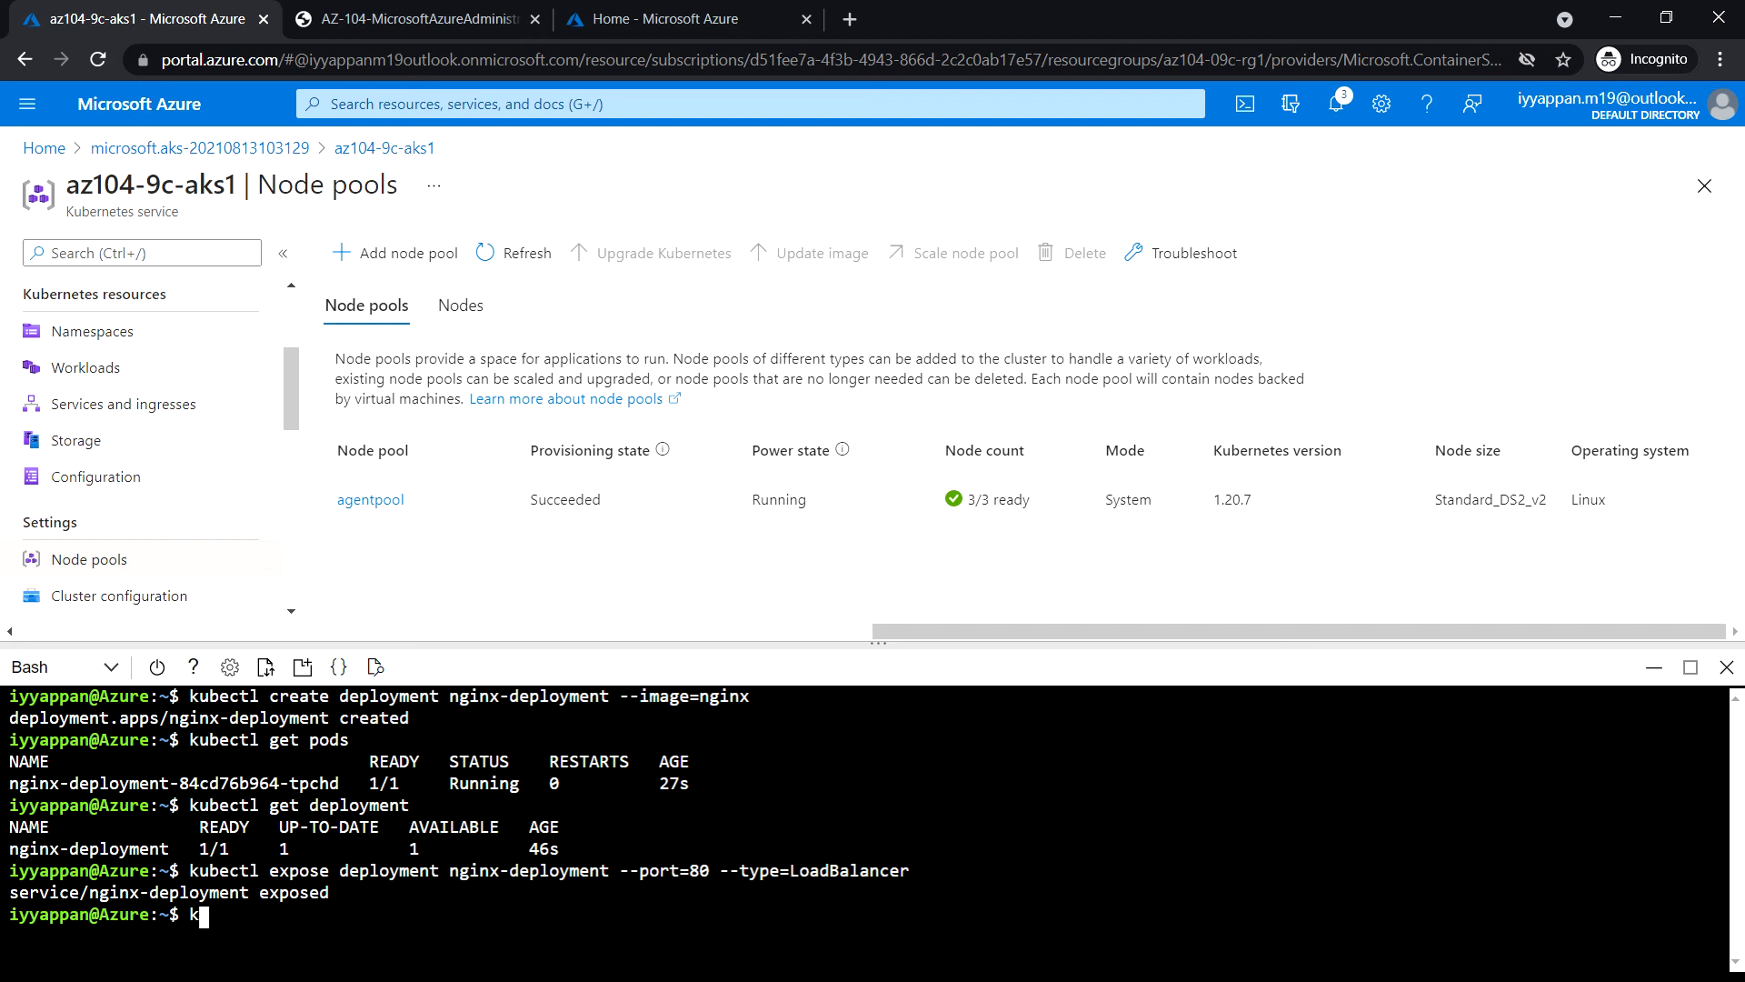
# Run kubectl get service to find nginx-deployment's external IP 20.84.7.94, then open a new tab.
pyautogui.write('ubectl')
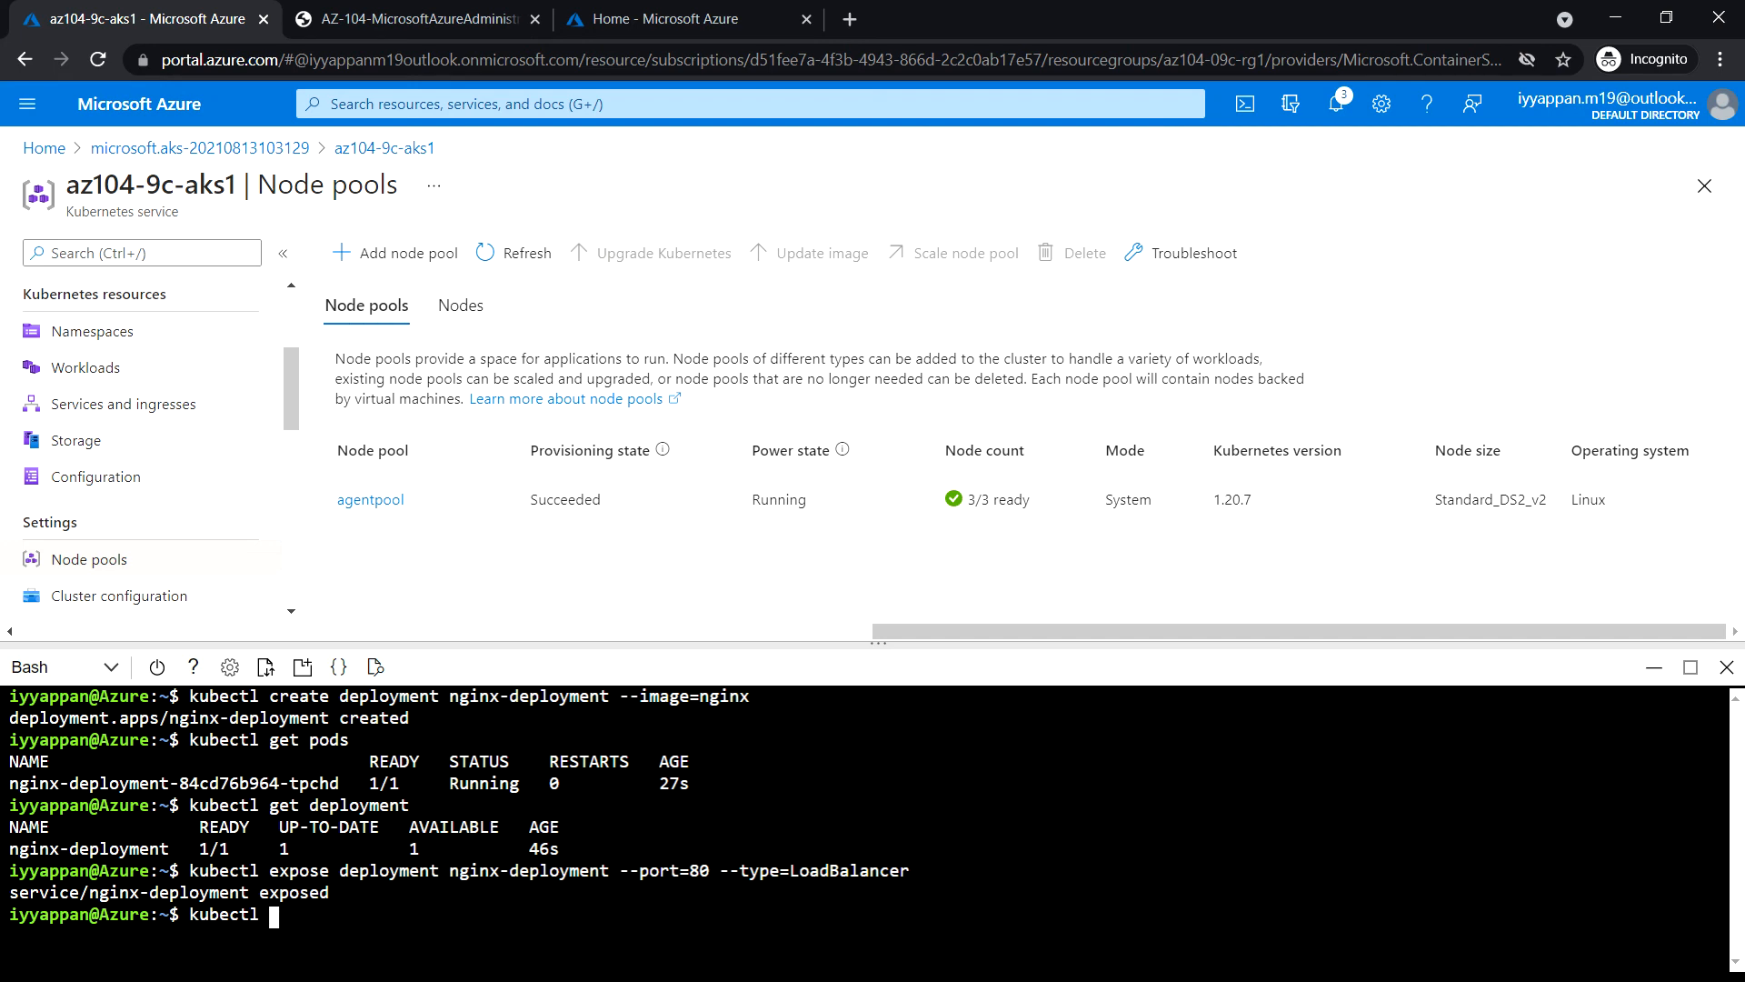
pyautogui.write('get seriv')
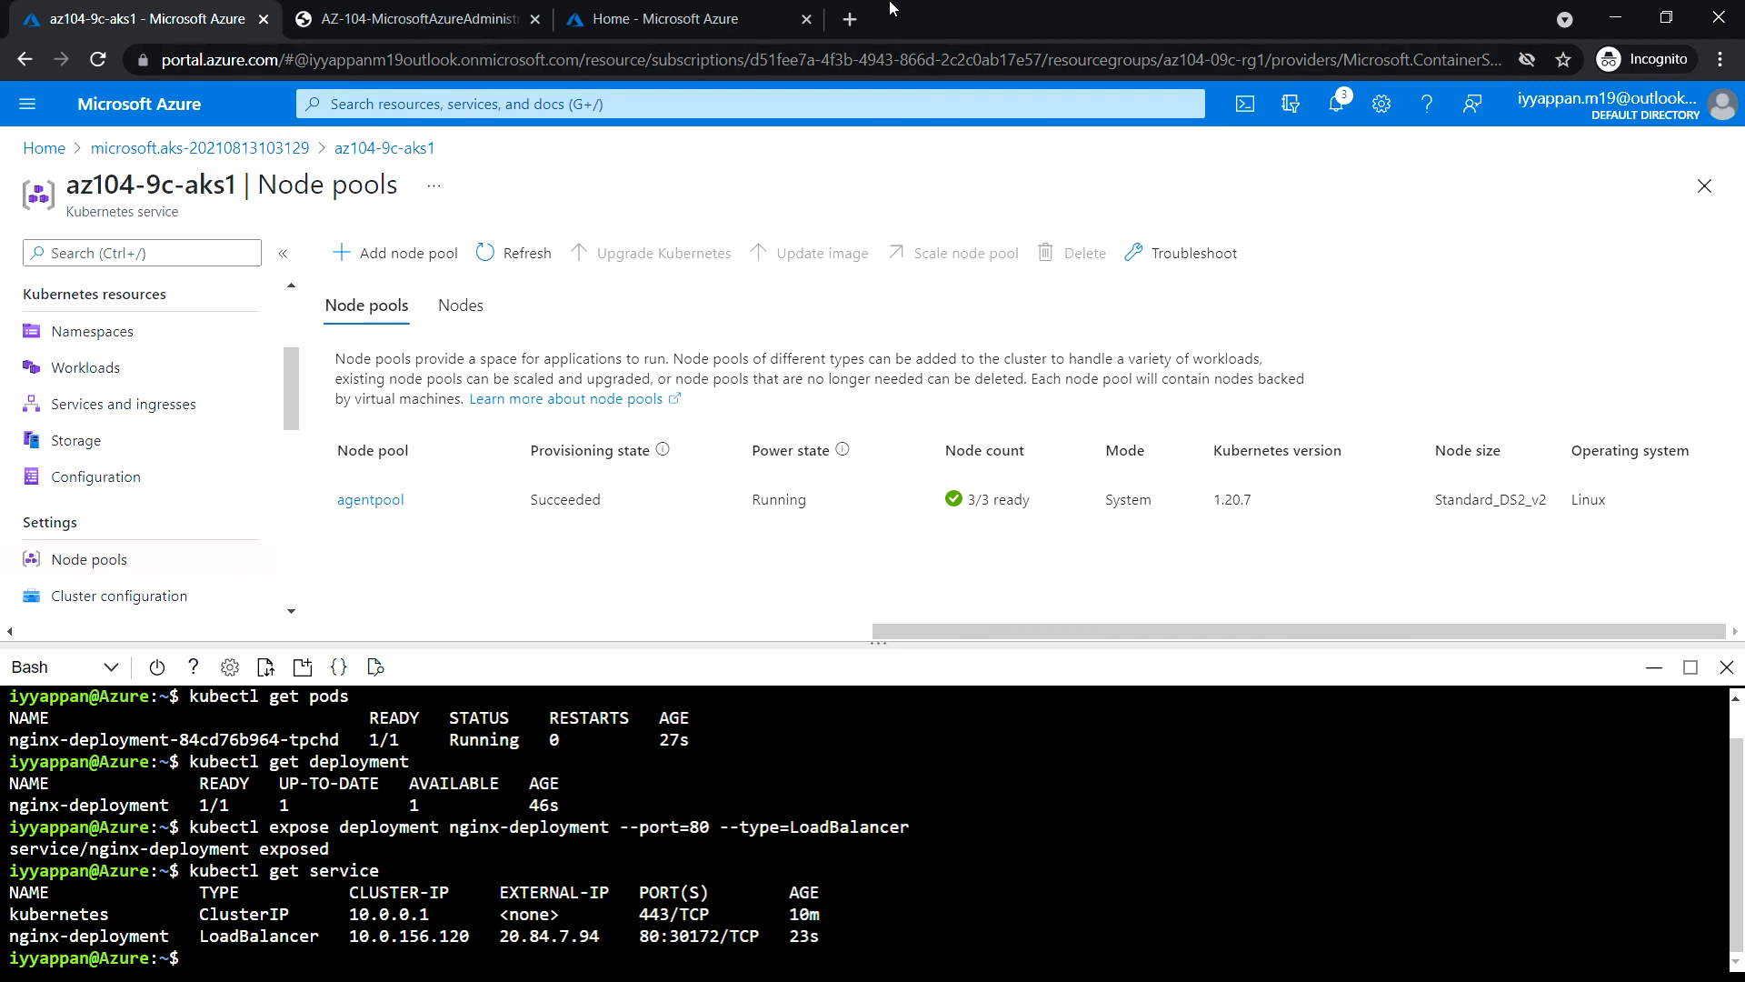
pyautogui.click(848, 19)
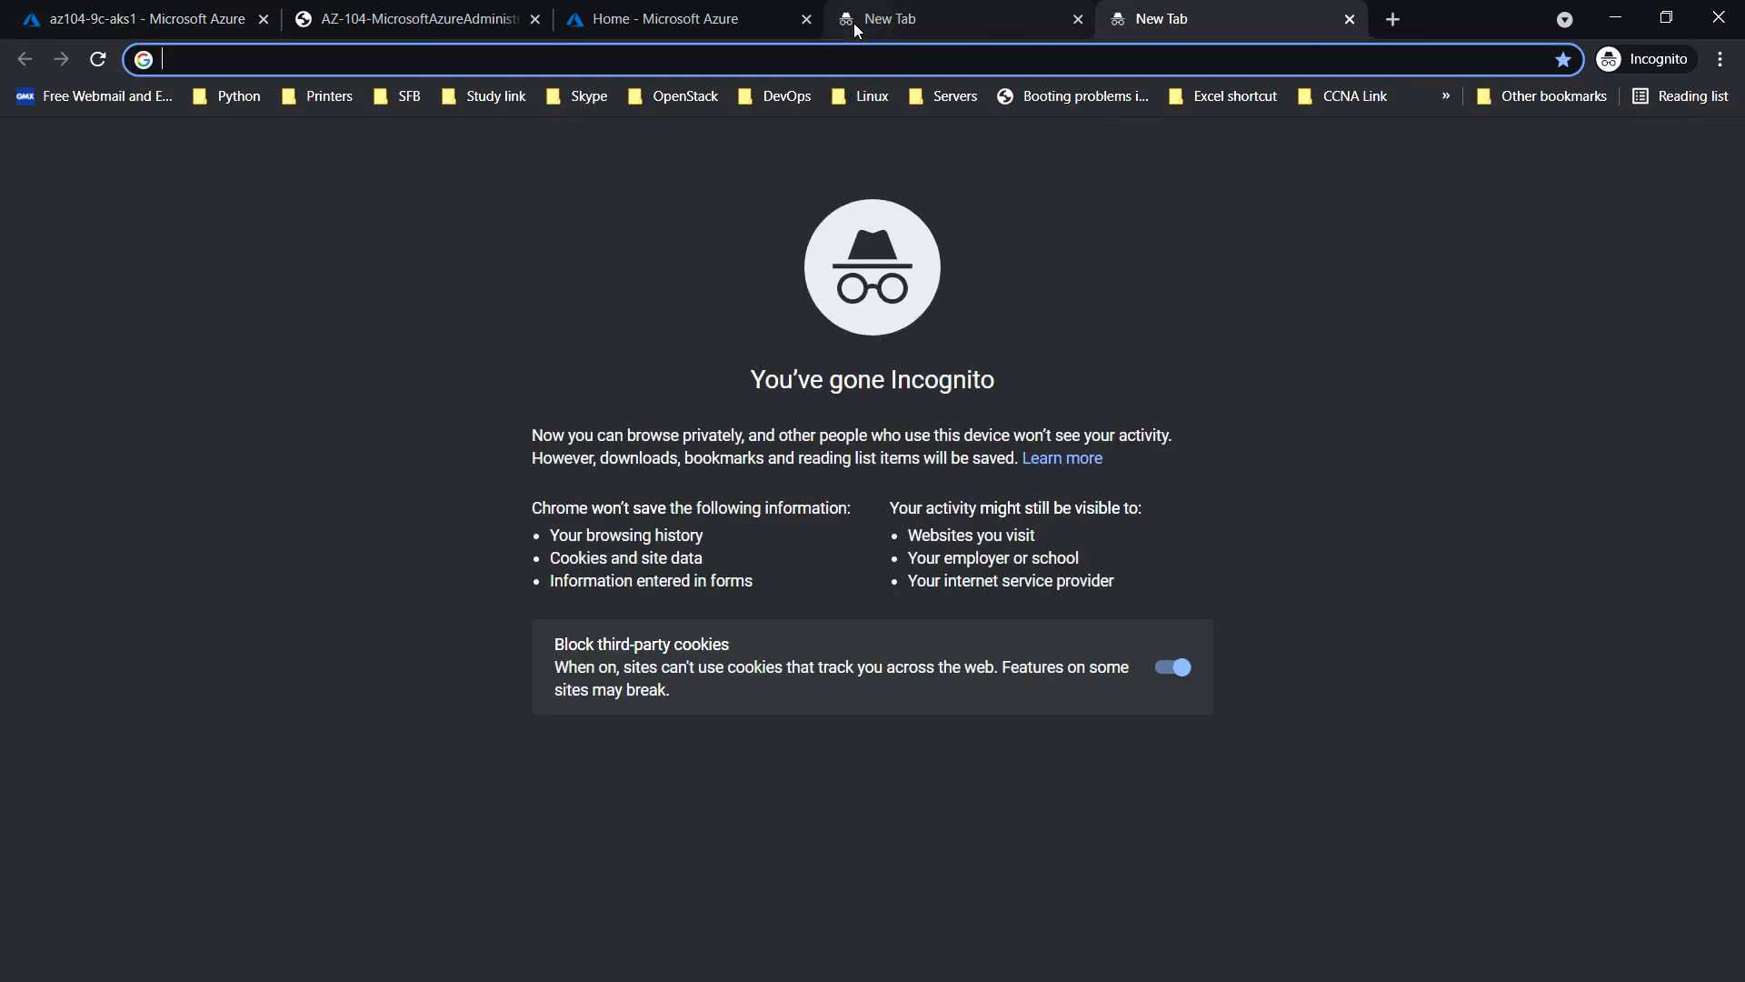
# Browse to 20.84.7.94 in a new Chrome tab to load the nginx welcome page.
pyautogui.write('20.84.7.94')
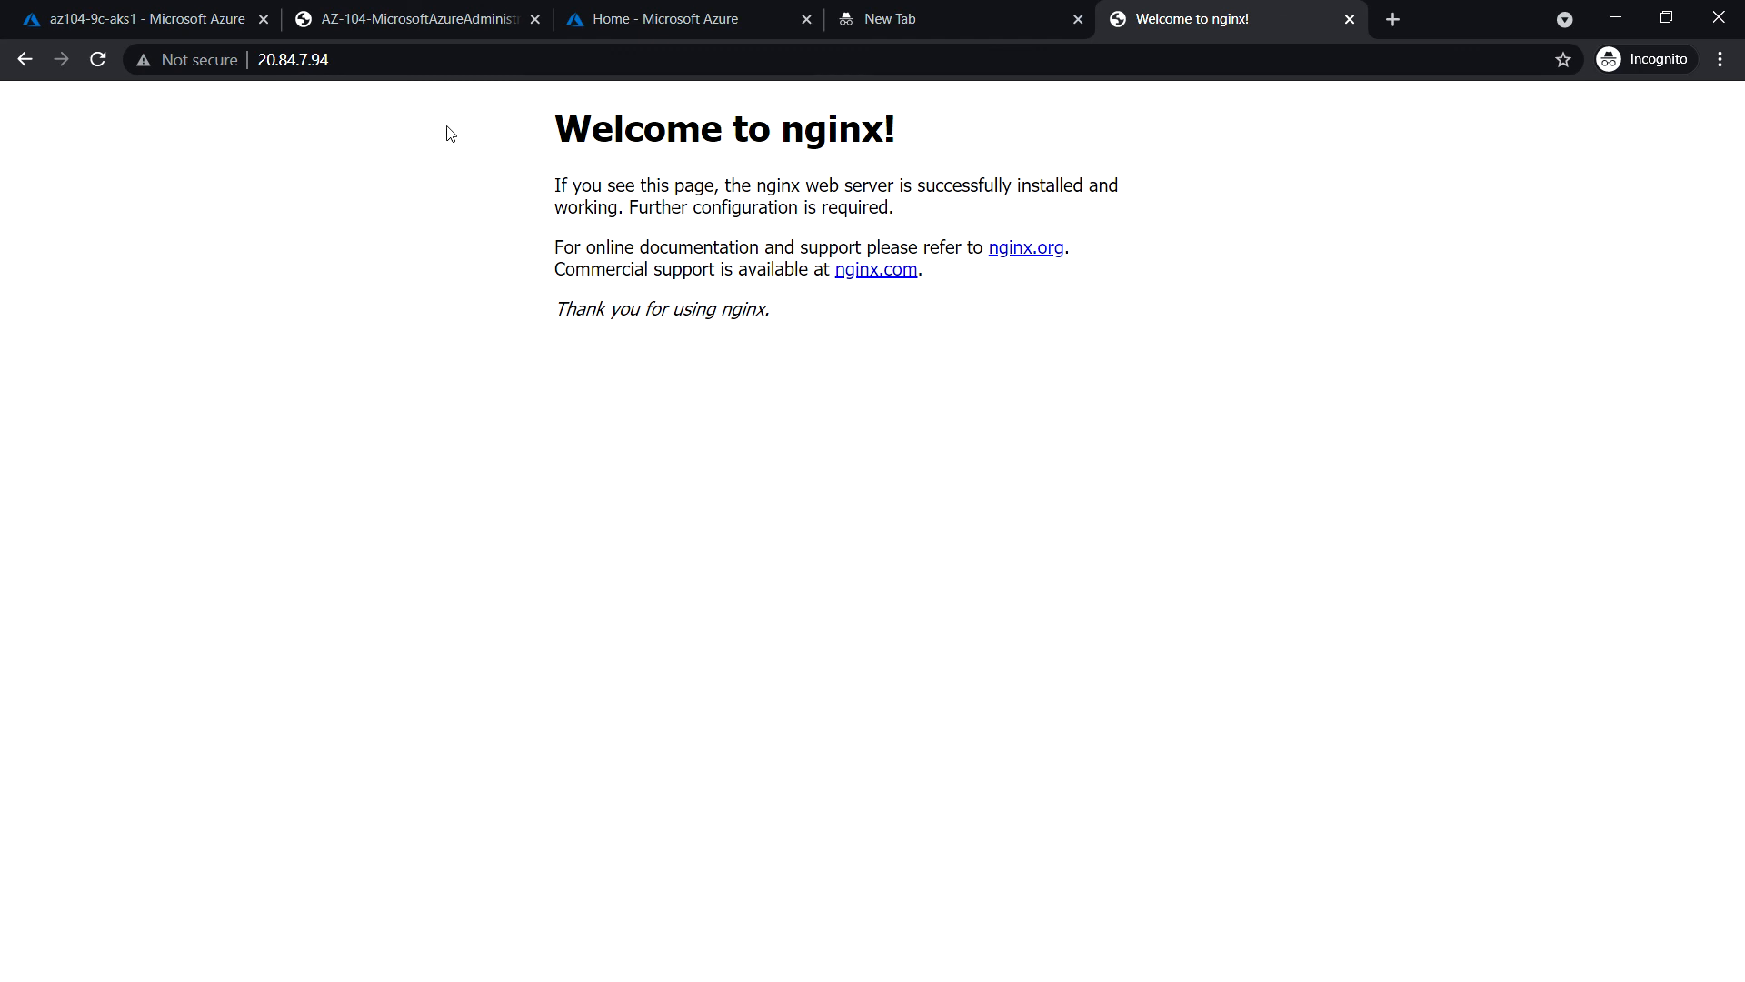
pyautogui.moveTo(798, 165)
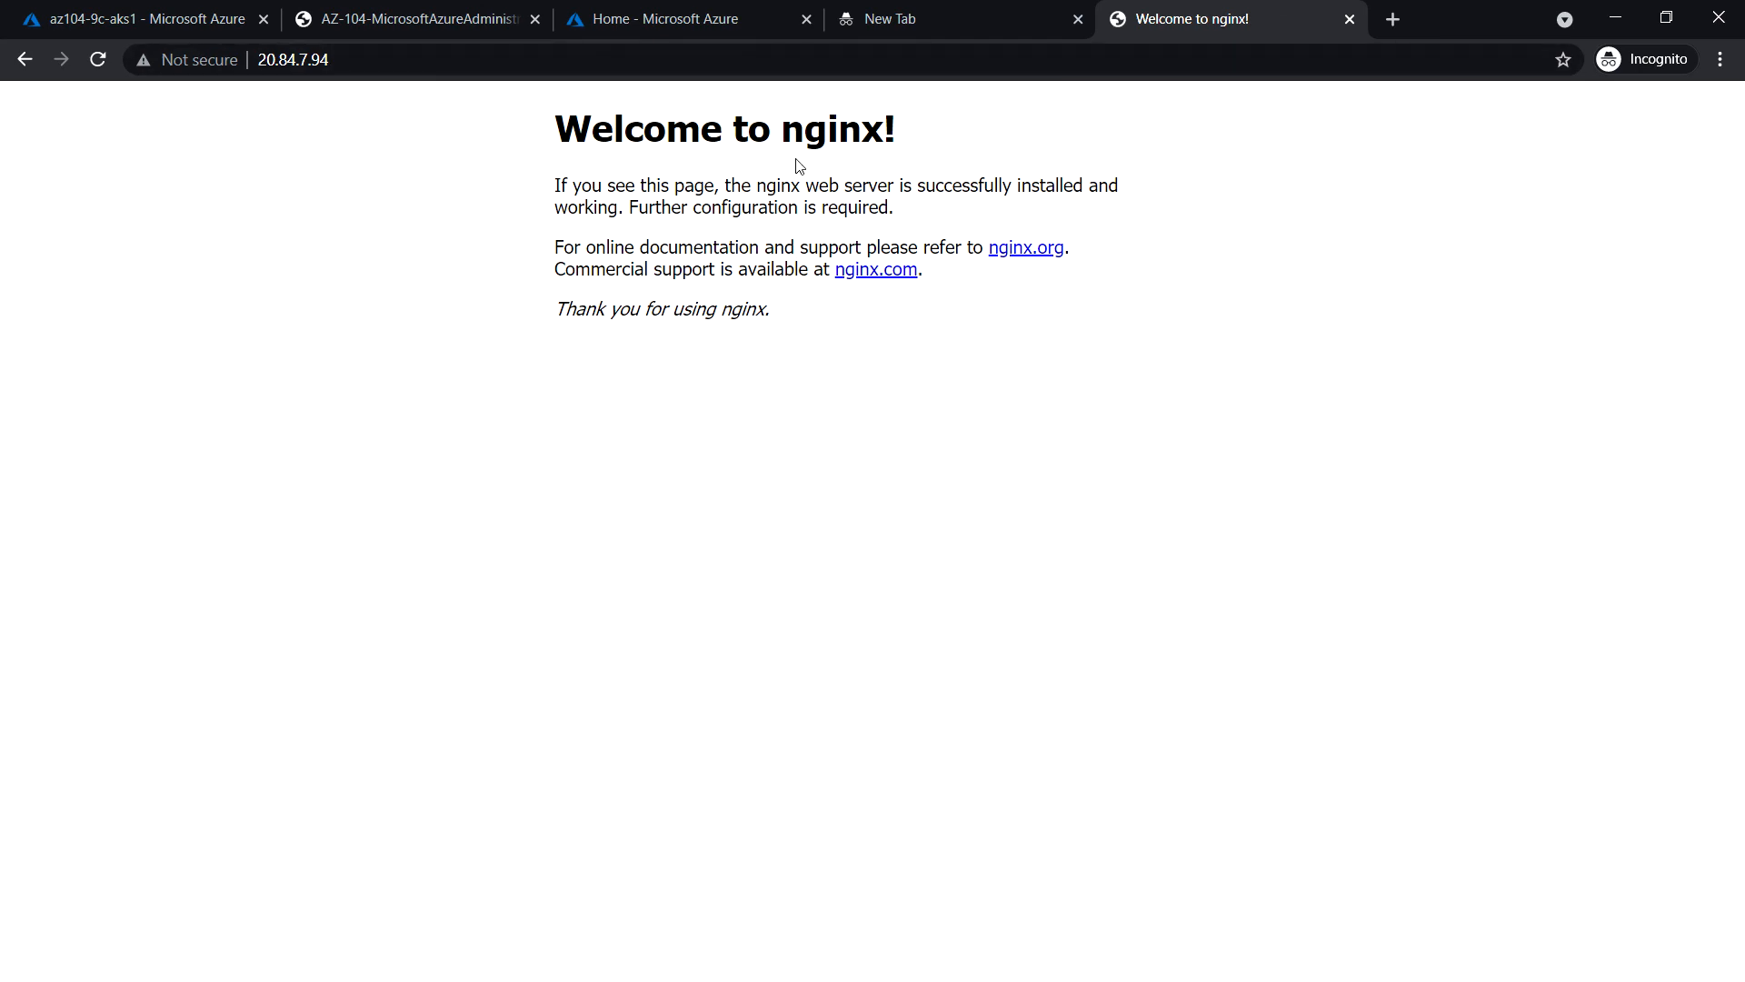